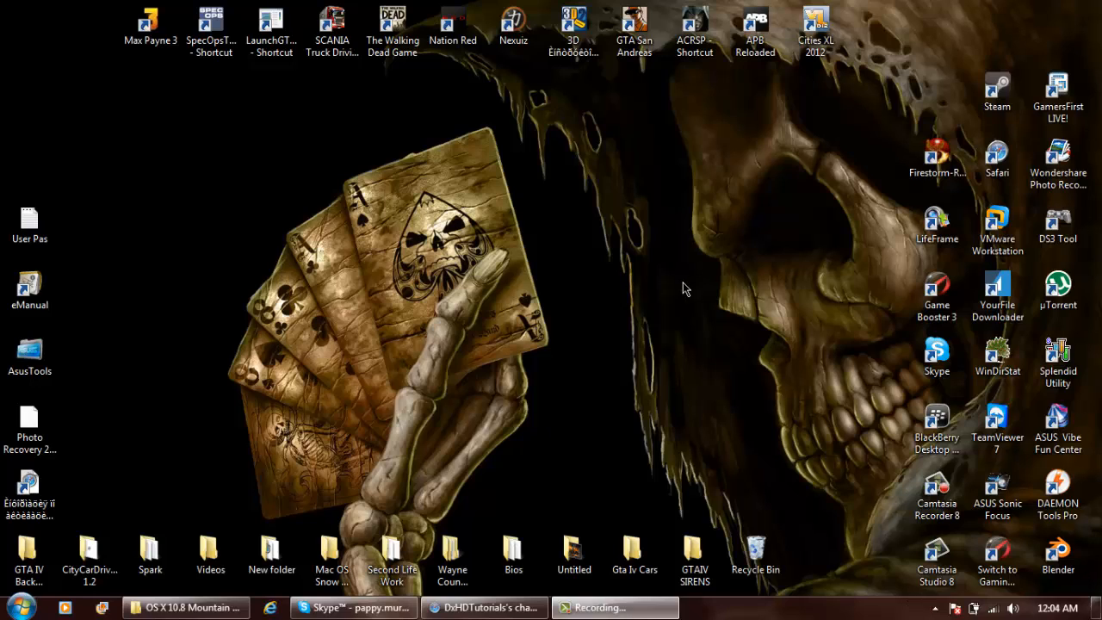
mouse_move(696, 273)
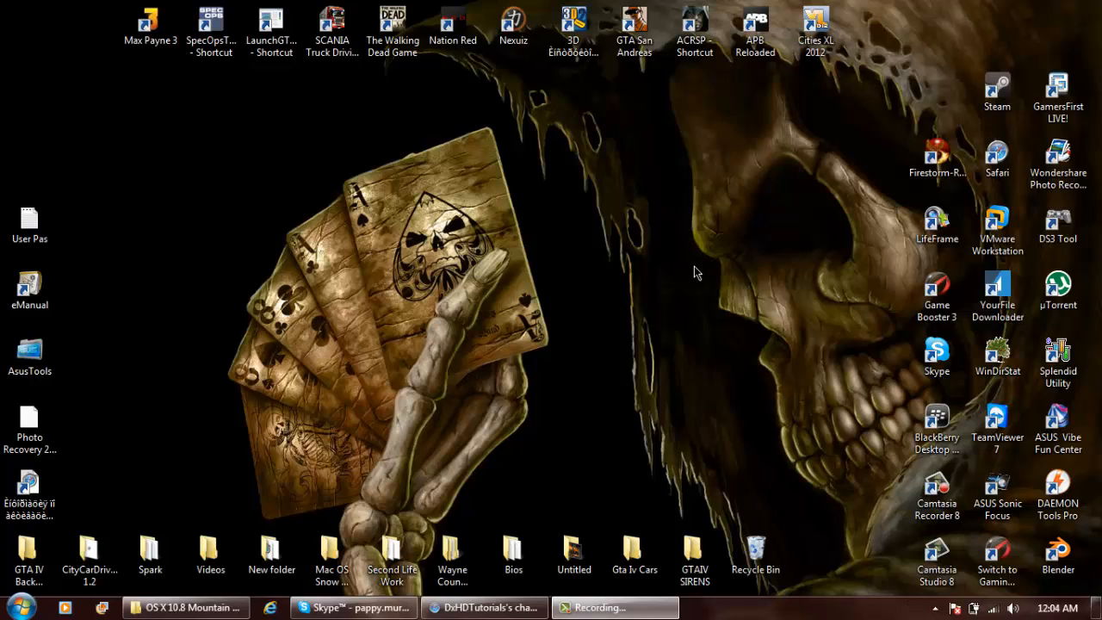
mouse_move(633, 253)
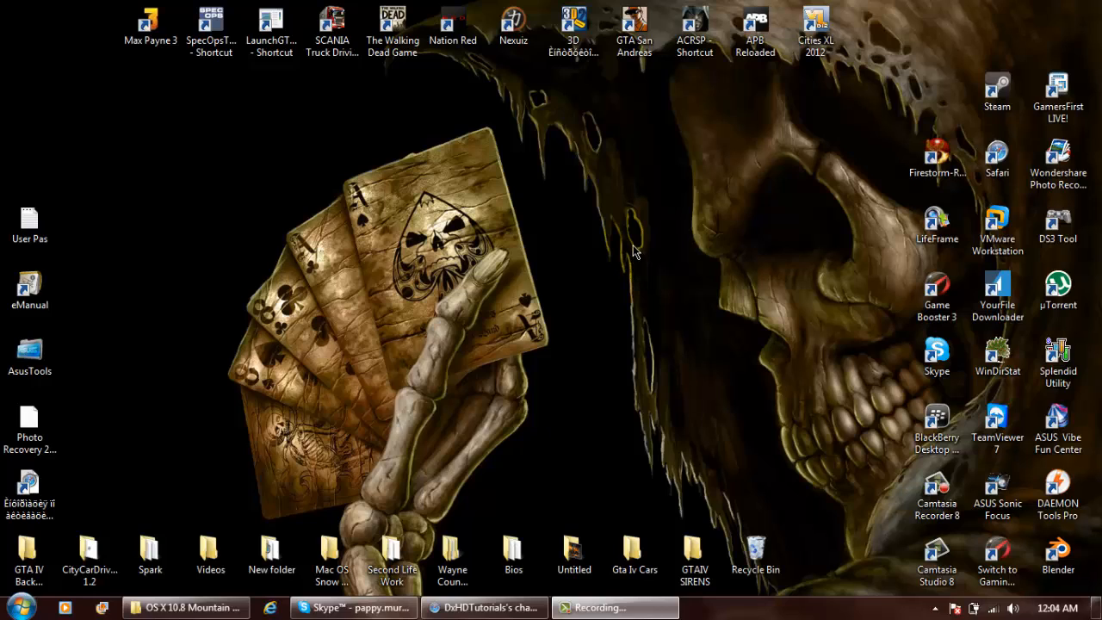
mouse_move(625, 248)
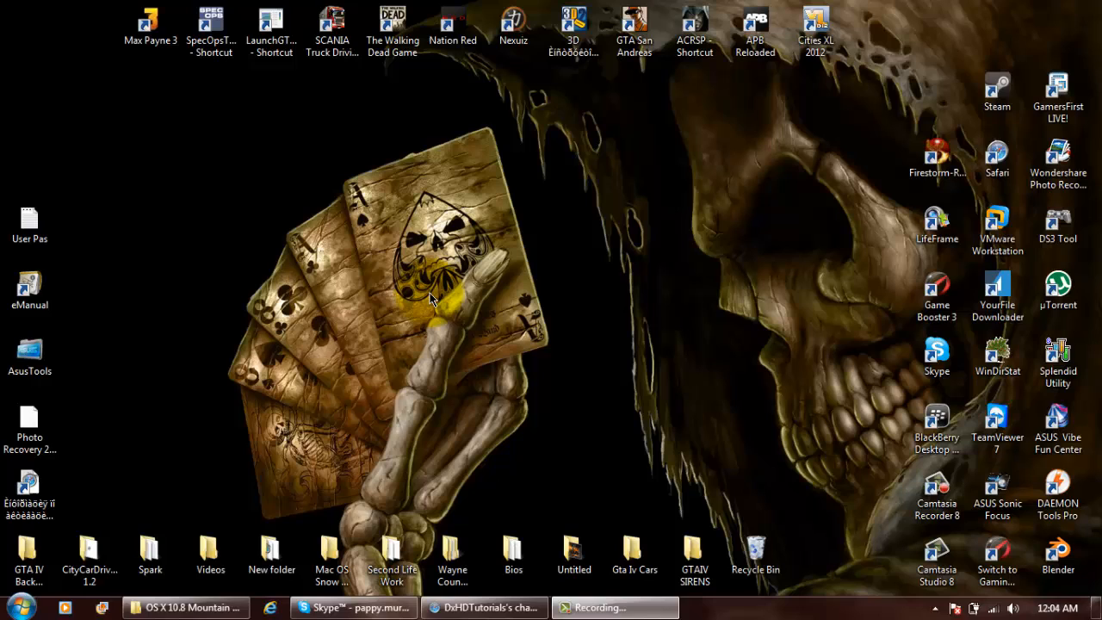
Step: Select the VMware Workstation shortcut in the taskbar's Explorer window
left_click(185, 607)
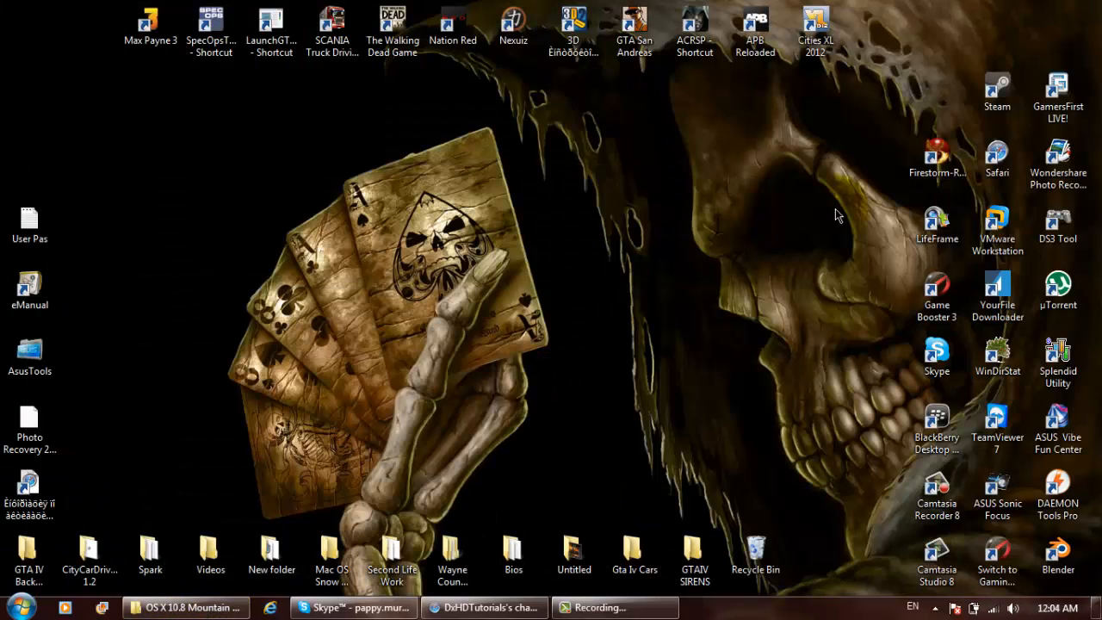
left_click(997, 224)
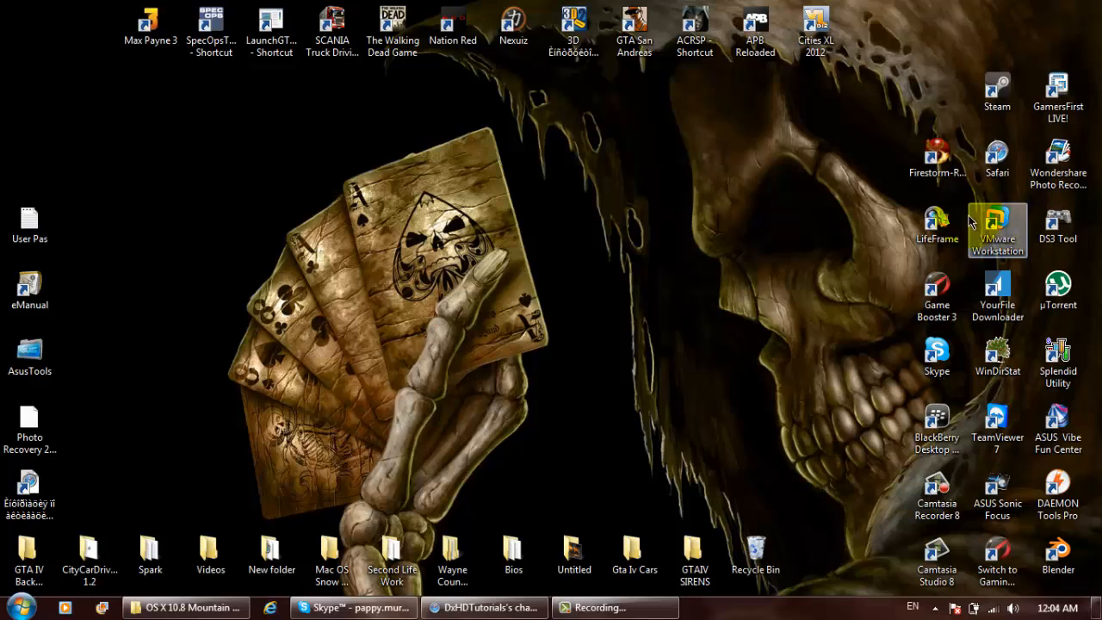
left_click(997, 222)
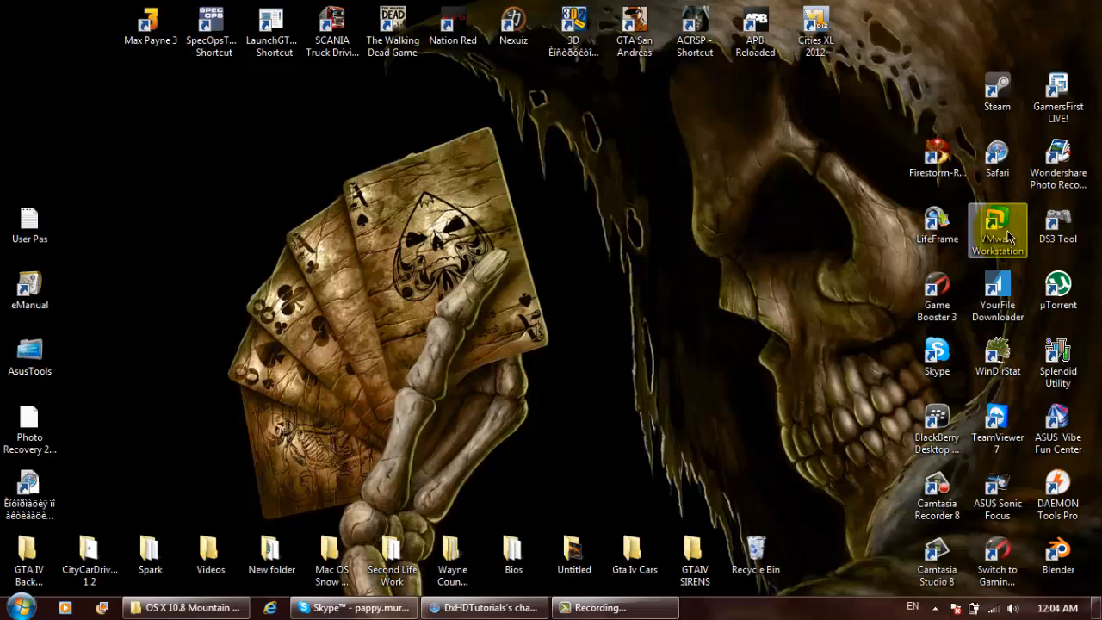
mouse_move(719, 222)
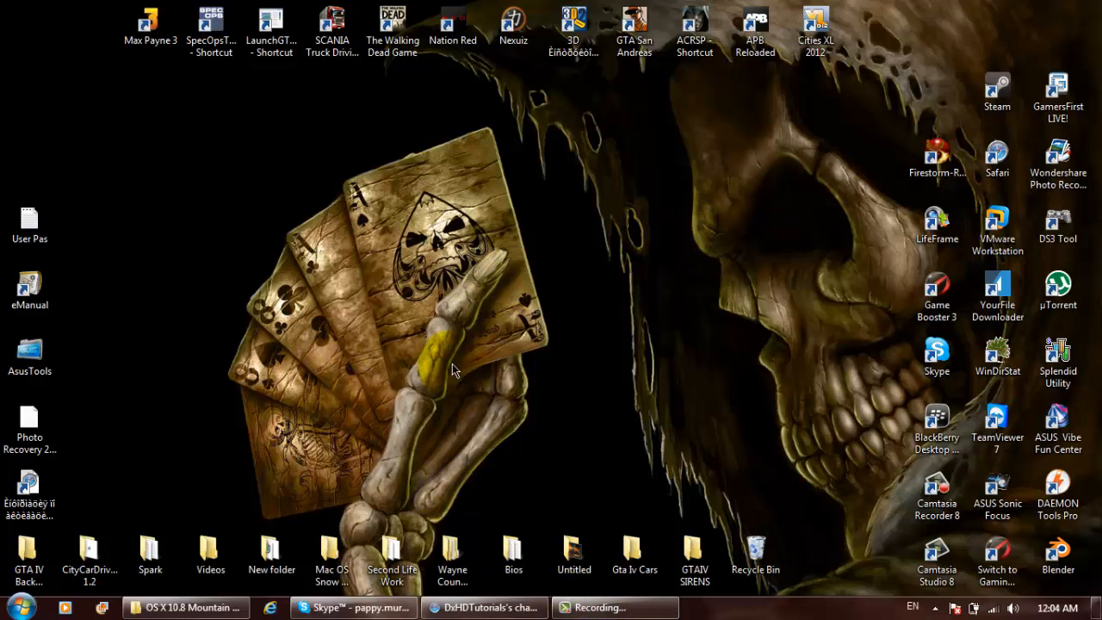
mouse_move(364, 373)
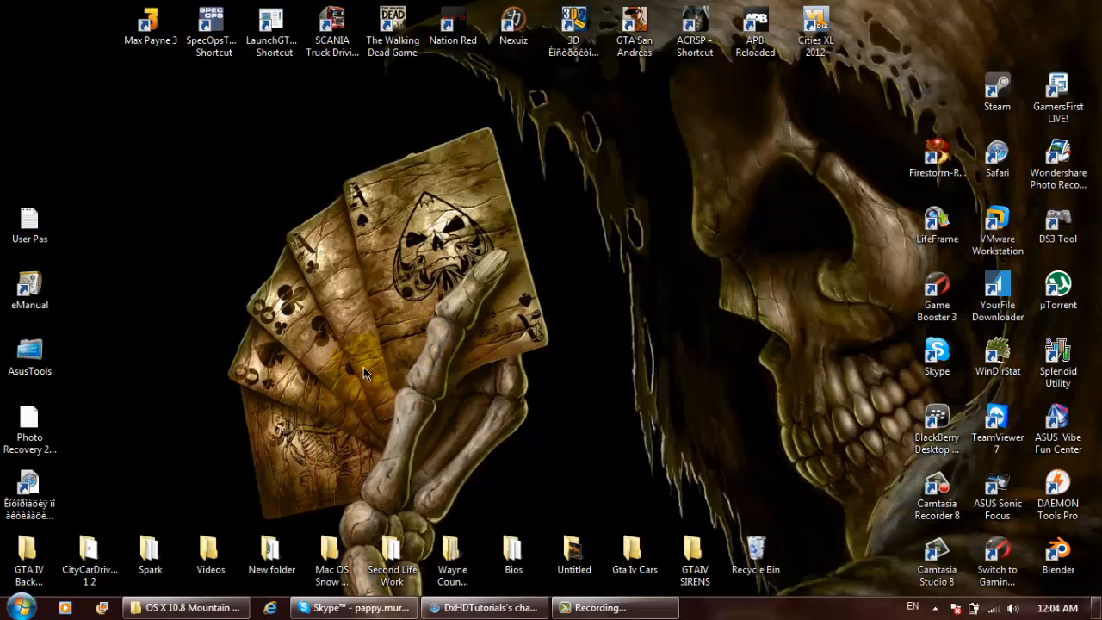
mouse_move(556, 297)
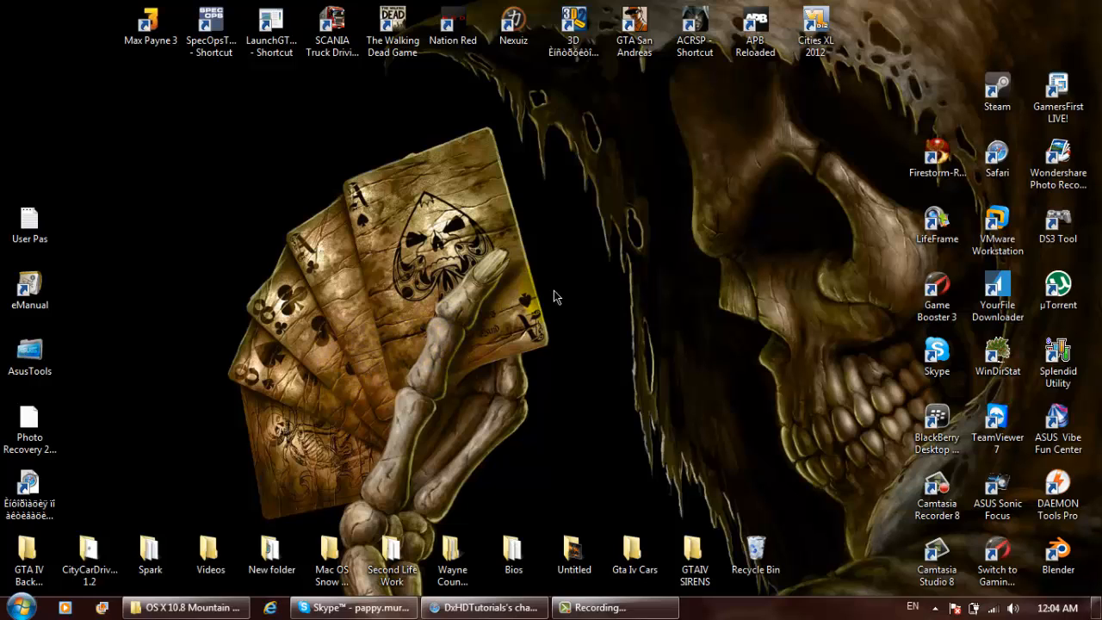
mouse_move(602, 233)
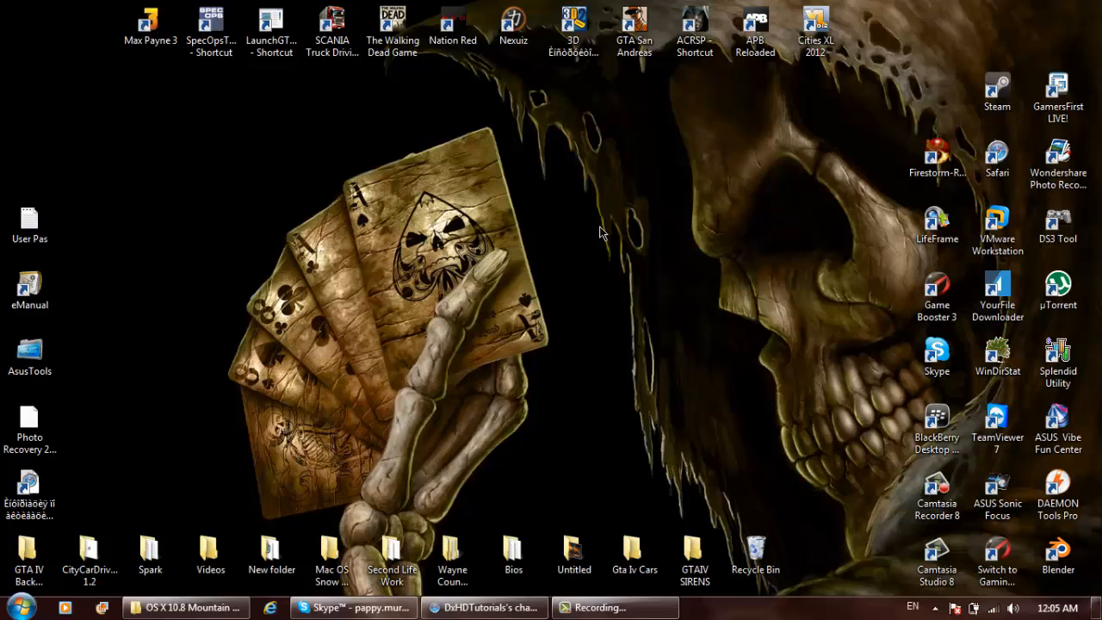
mouse_move(612, 153)
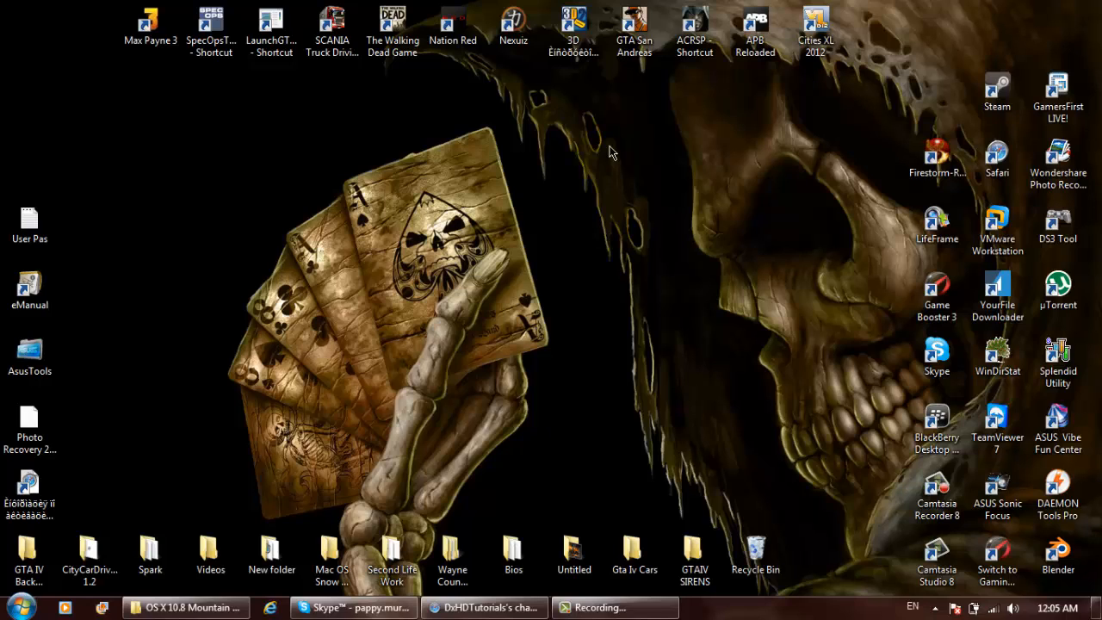
mouse_move(584, 153)
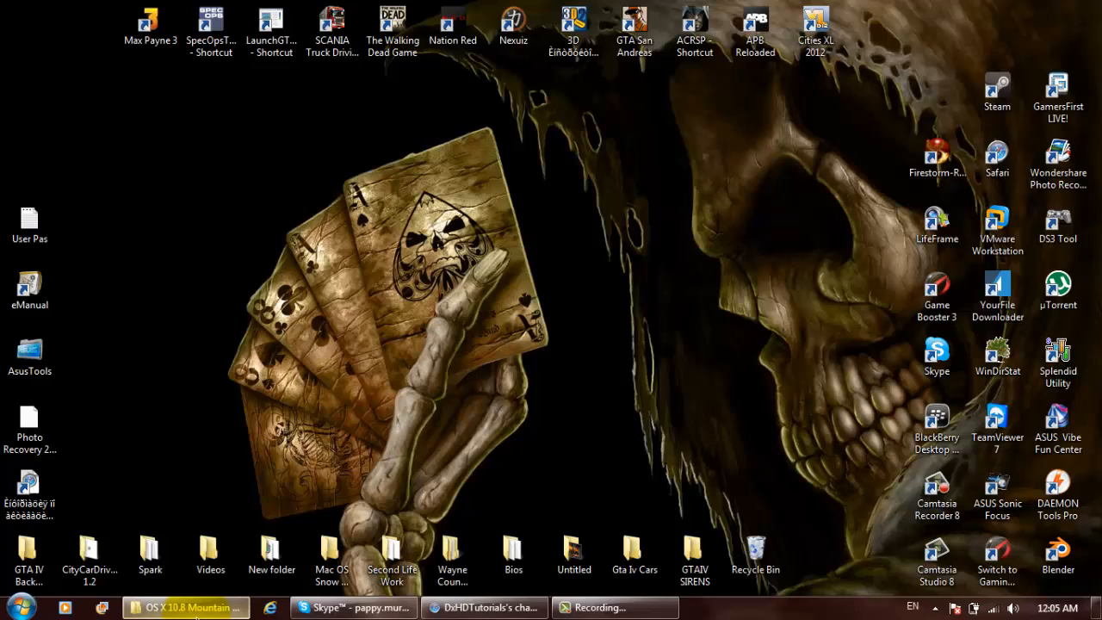
Step: Launch the Mountain Lion self-extracting archive, review its extract path, then close it
left_click(185, 607)
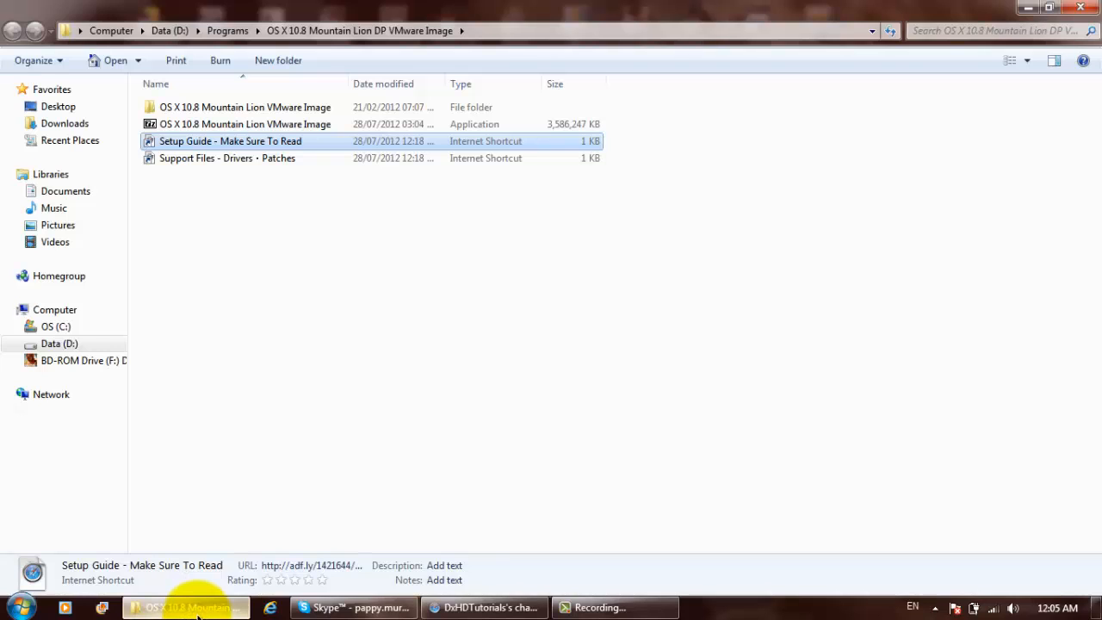
mouse_move(352, 157)
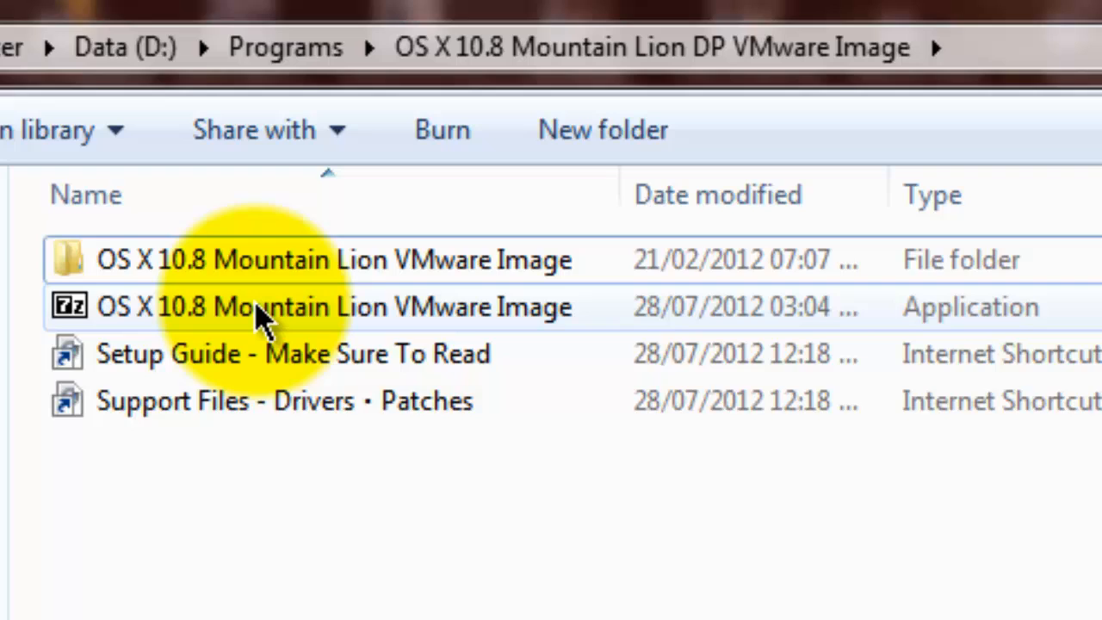
double_click(334, 307)
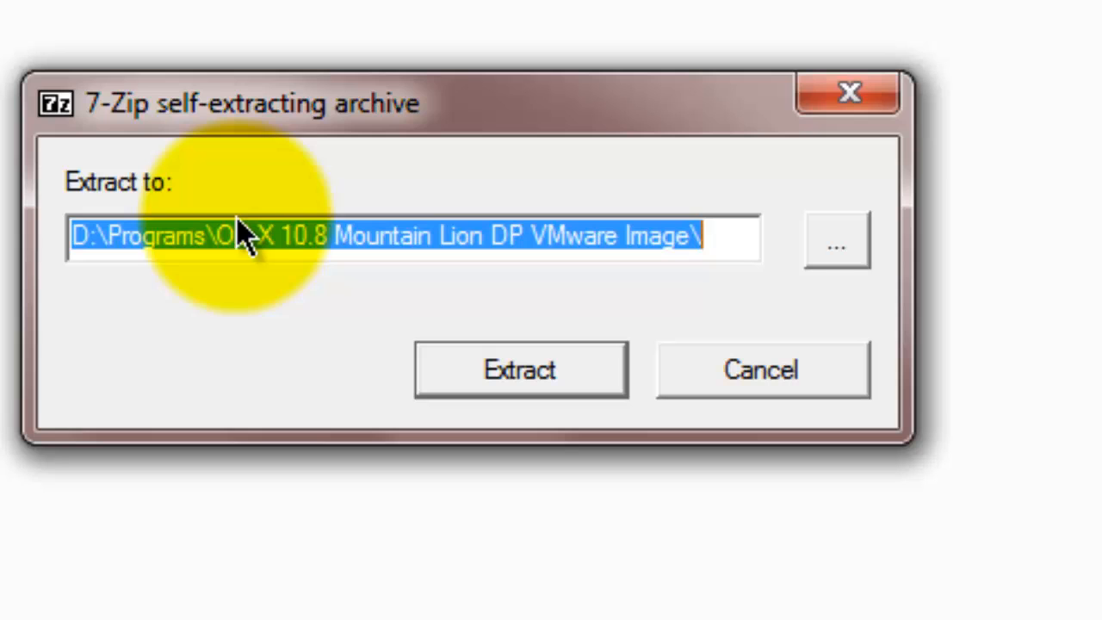
mouse_move(439, 258)
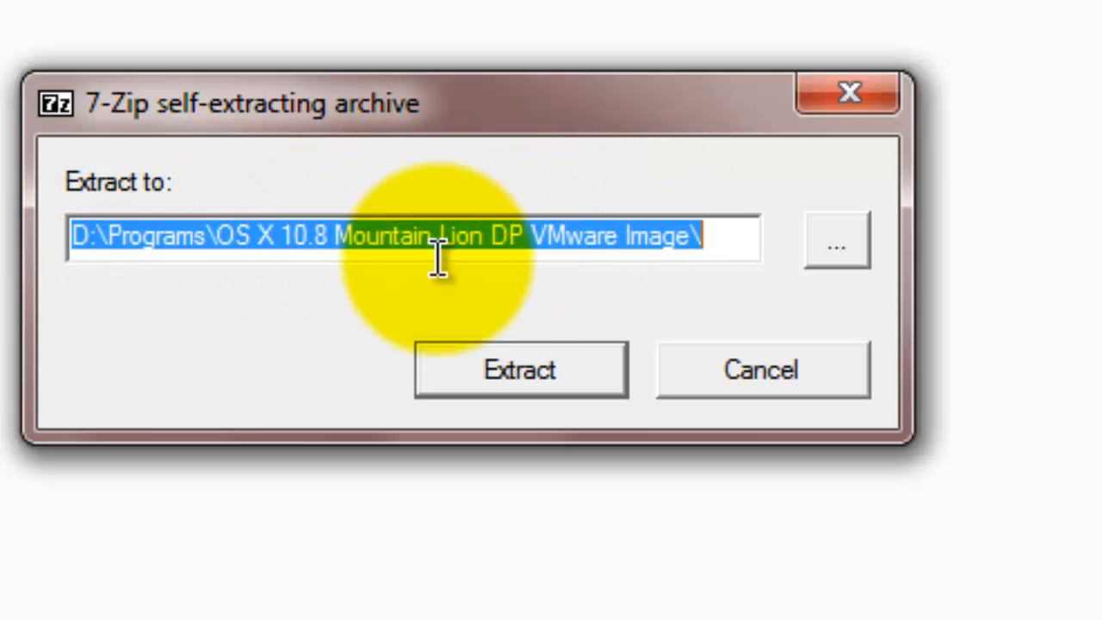
left_click(520, 369)
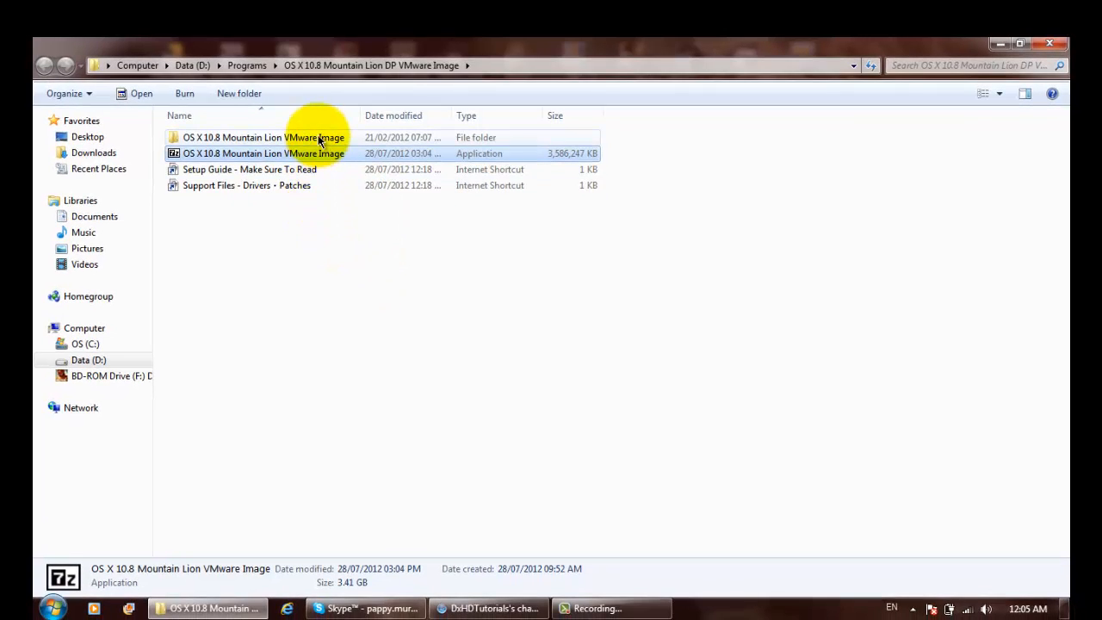
mouse_move(474, 144)
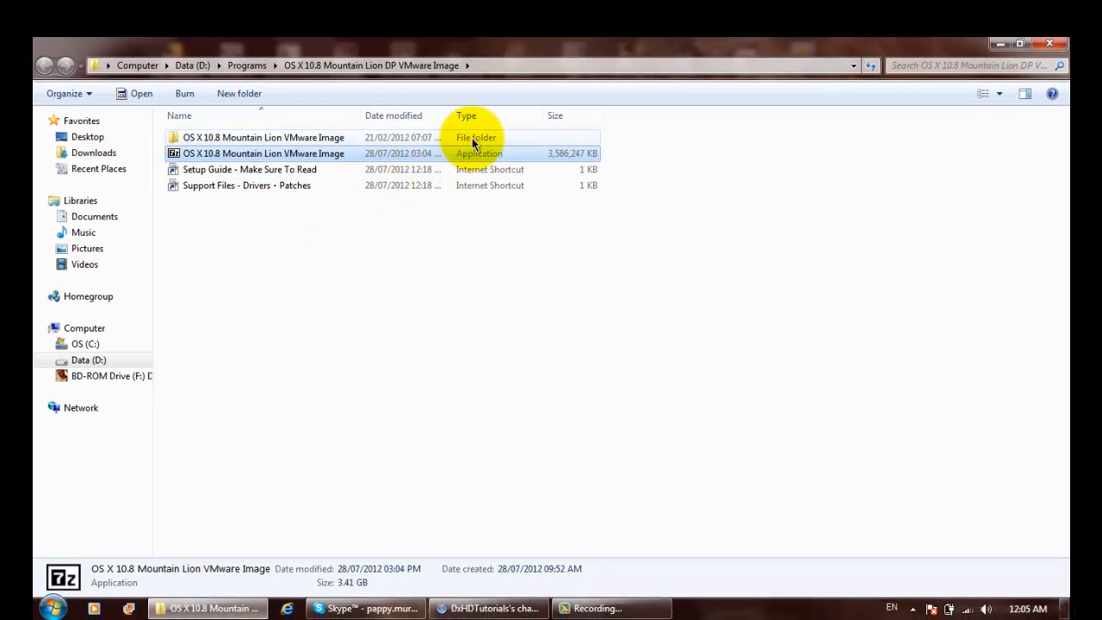
Step: Browse from the Mountain Lion image folder through the Mac OS X Guest unlocker into VMware 8.x Series
double_click(263, 137)
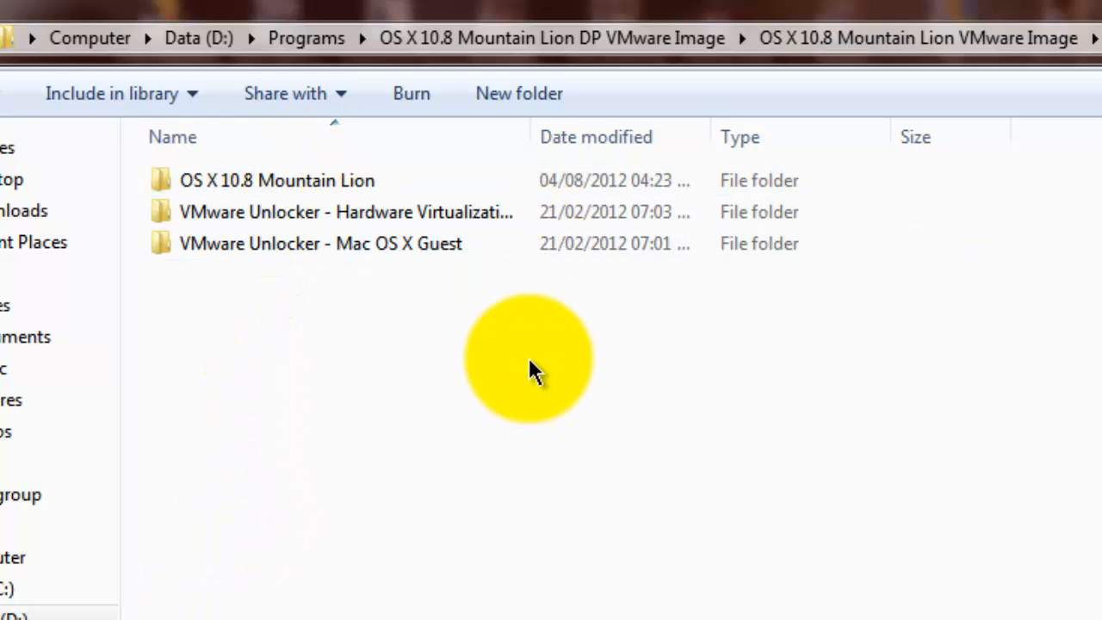
left_click(278, 180)
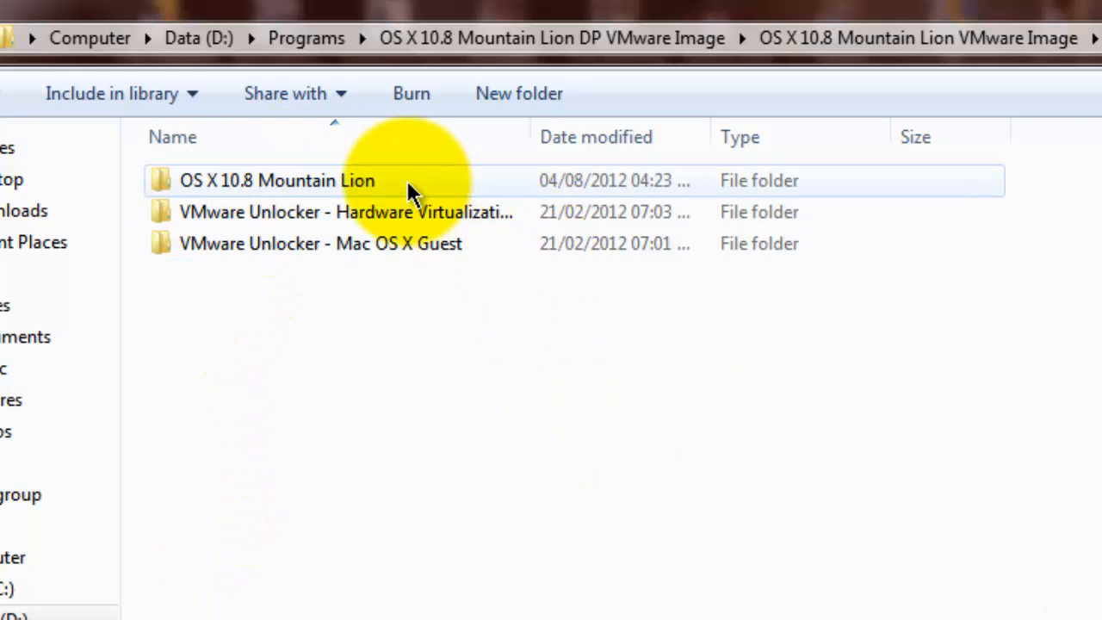
left_click(344, 212)
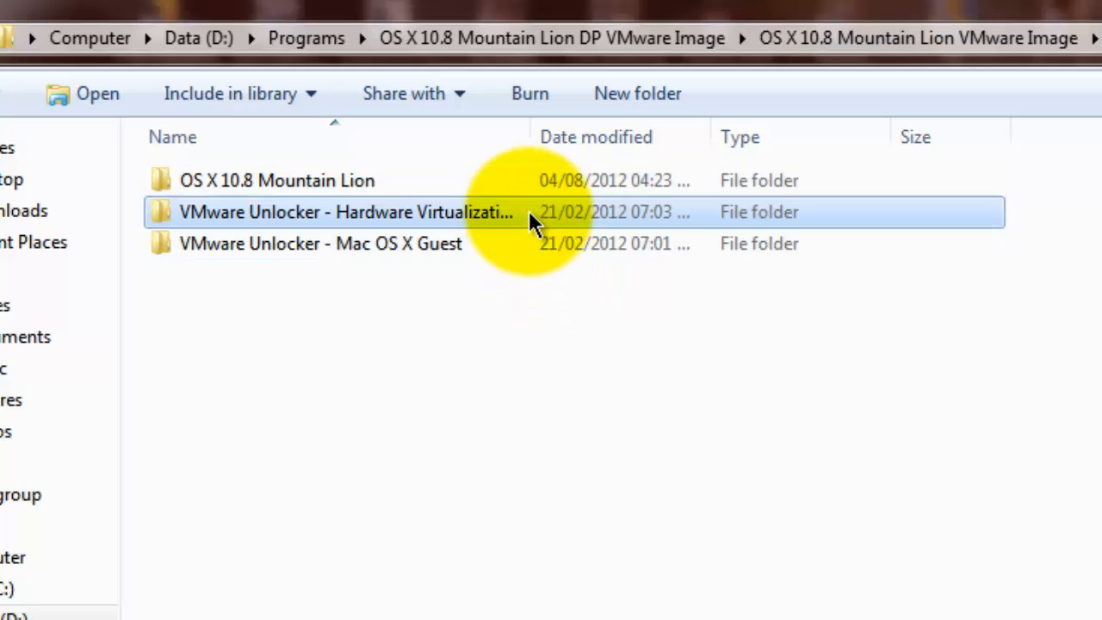
mouse_move(461, 220)
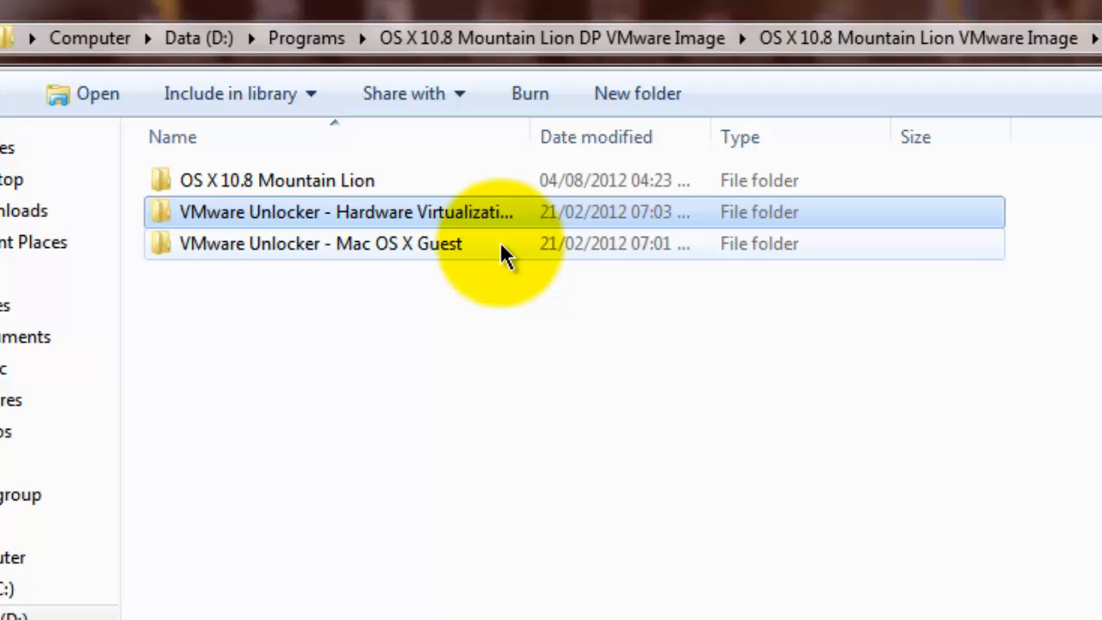
left_click(319, 244)
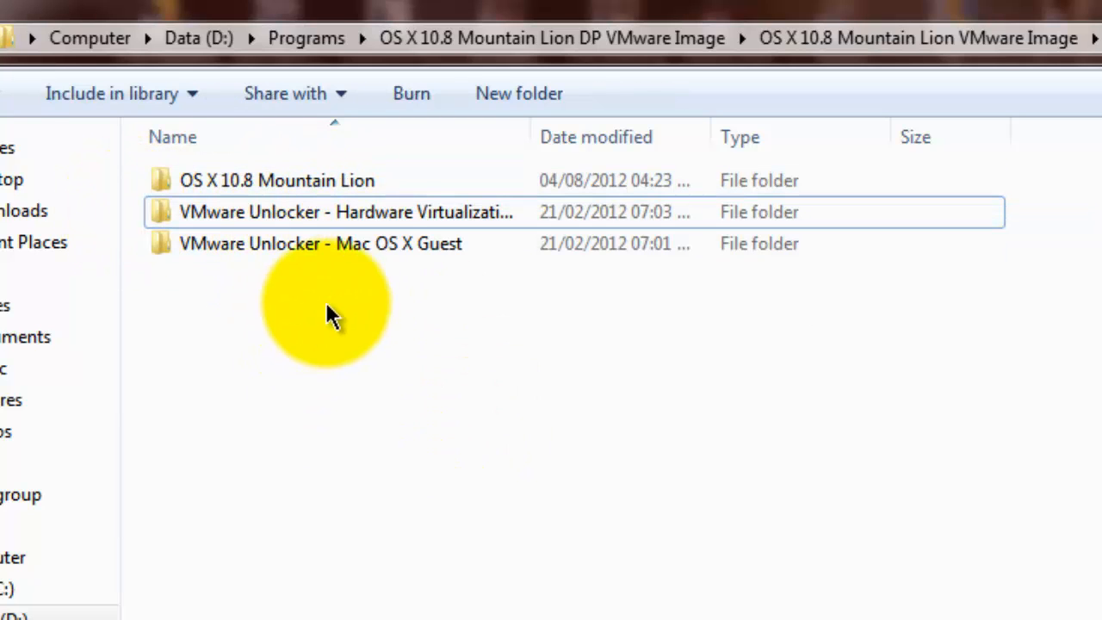
mouse_move(414, 345)
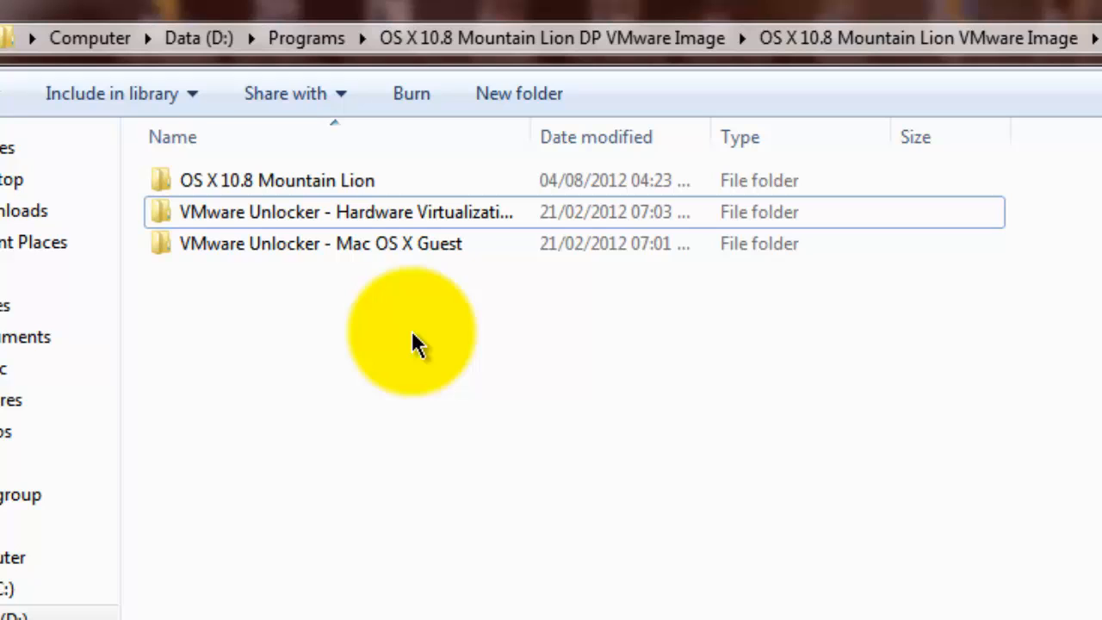
mouse_move(444, 243)
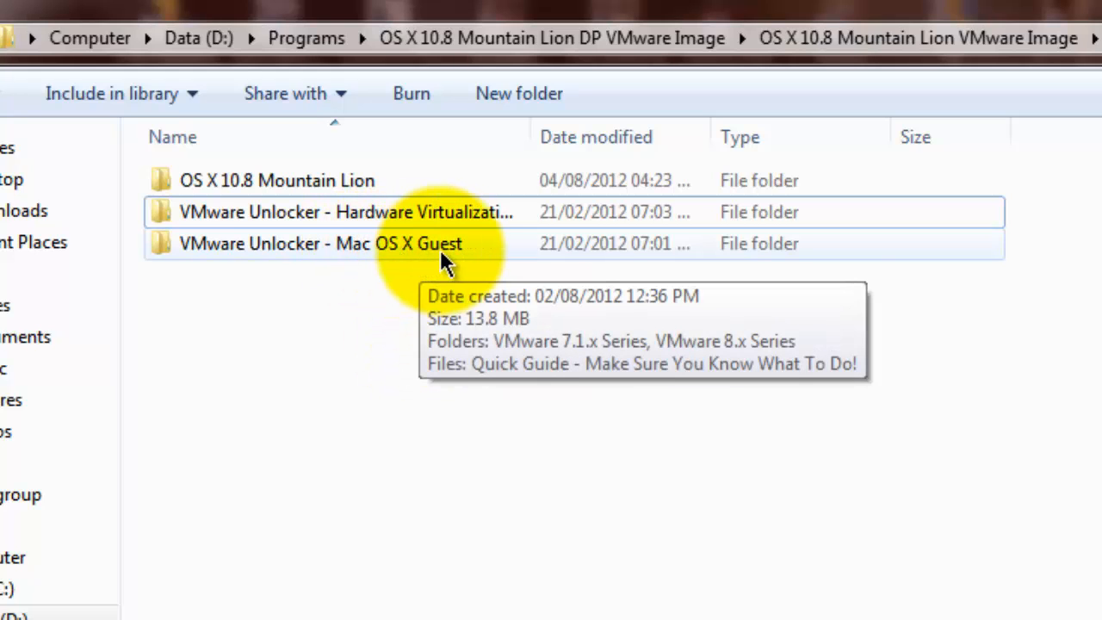
double_click(319, 243)
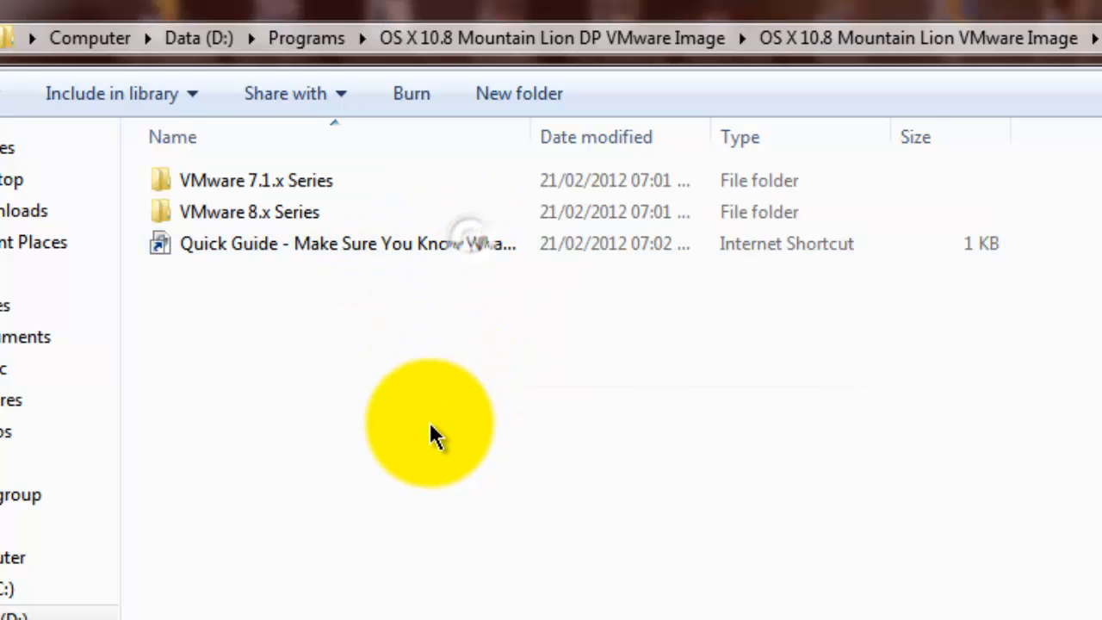
left_click(256, 180)
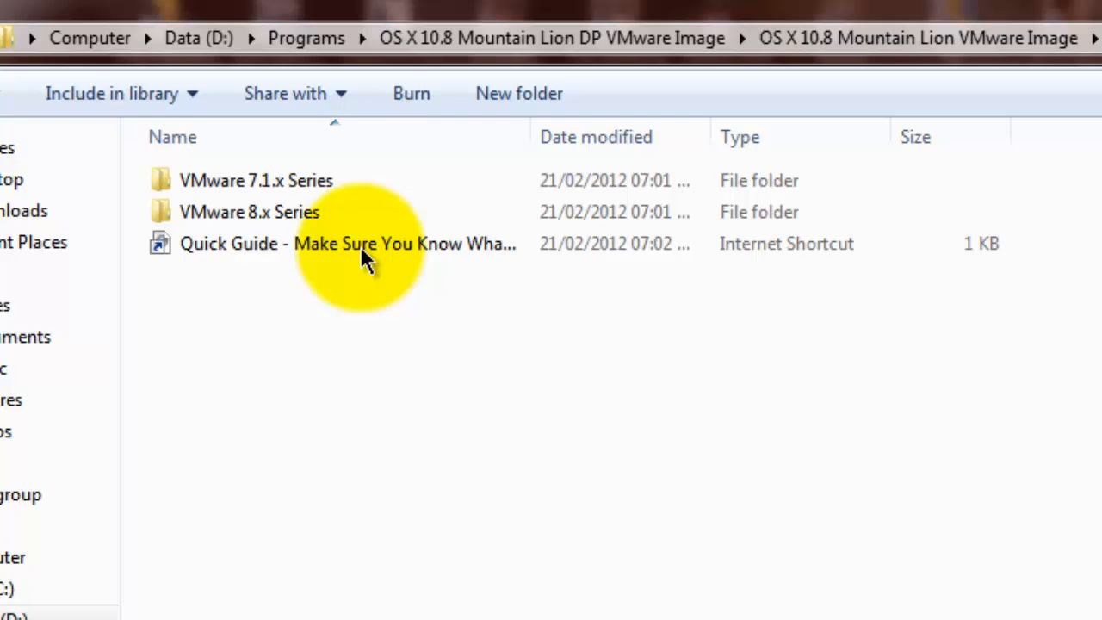
left_click(250, 212)
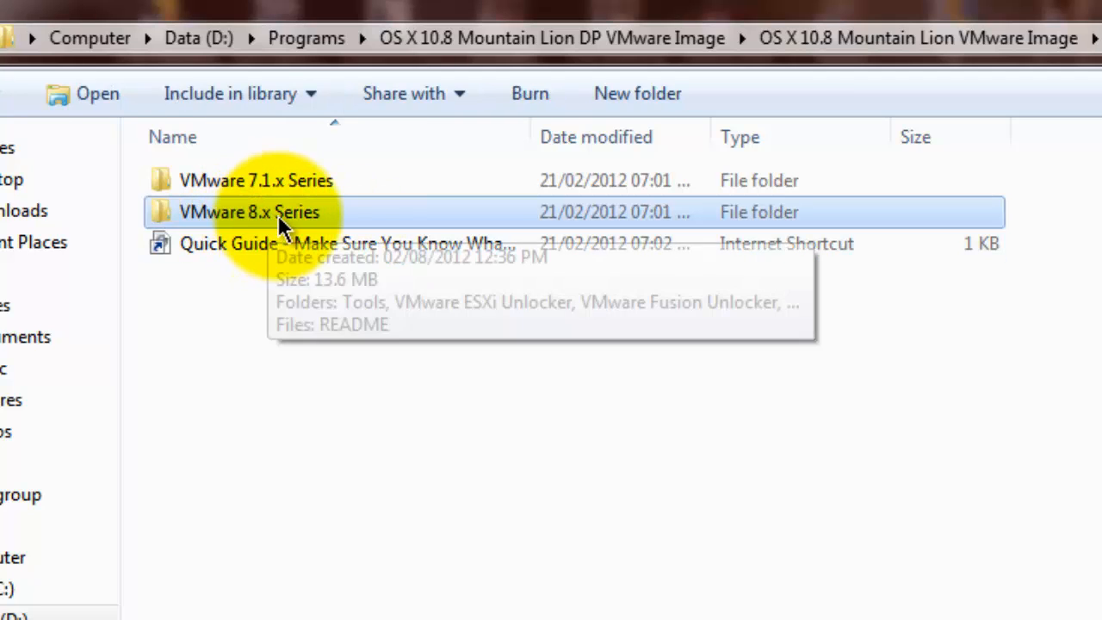
mouse_move(879, 212)
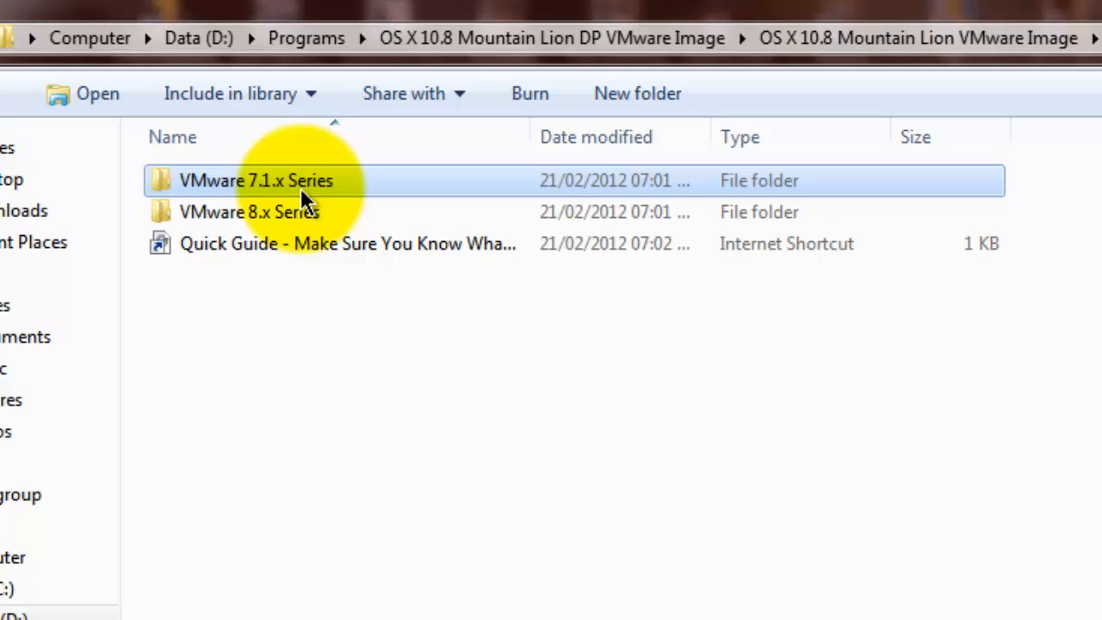
mouse_move(323, 243)
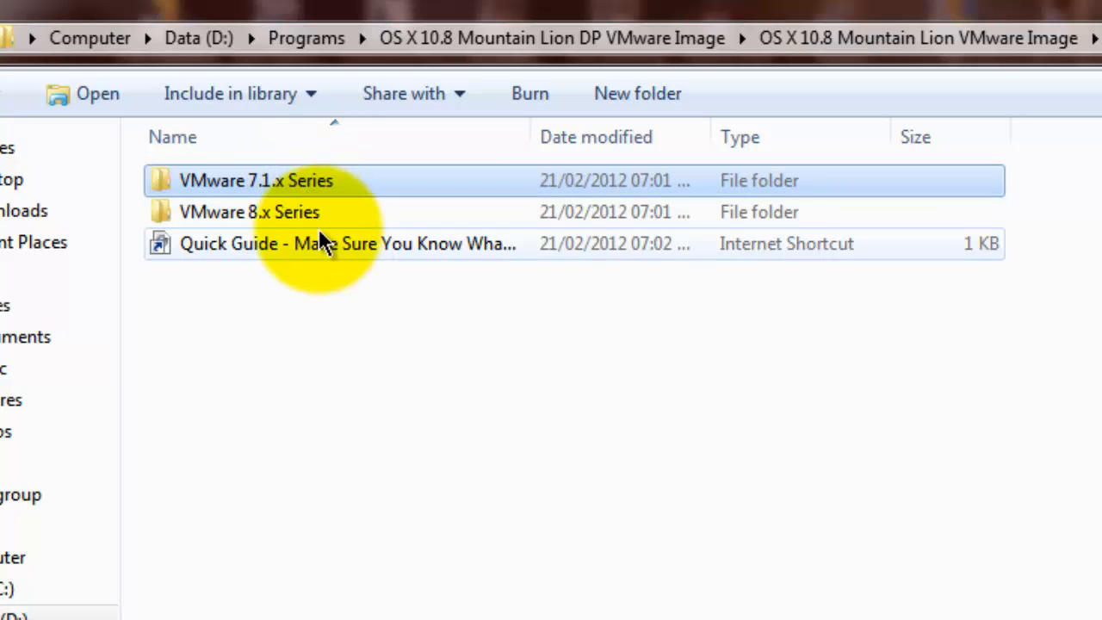
double_click(256, 180)
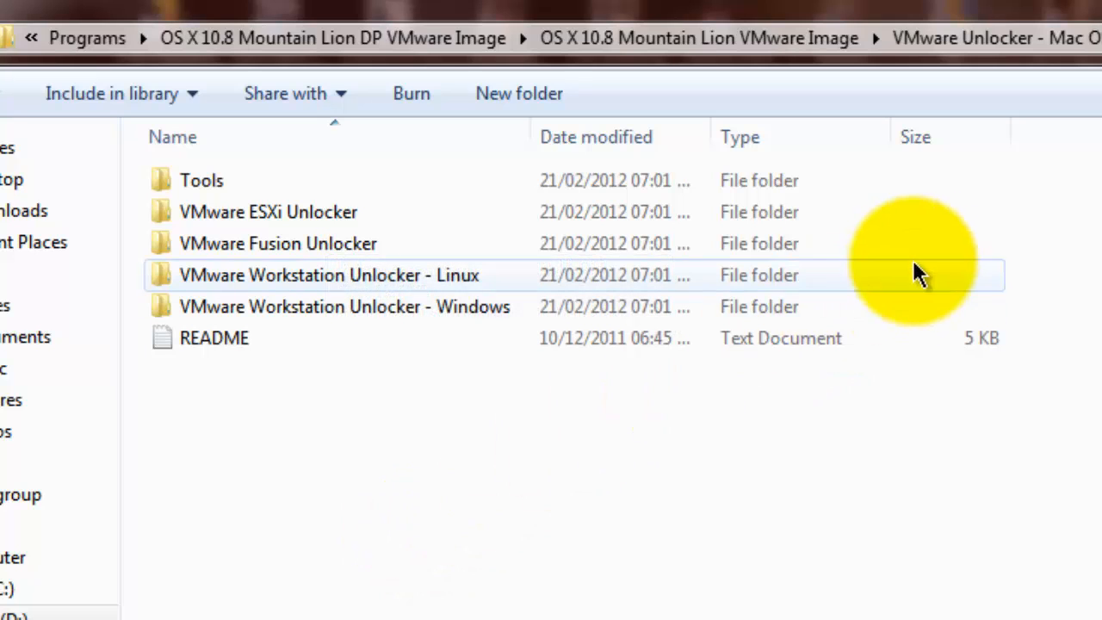
key("ctrl+a")
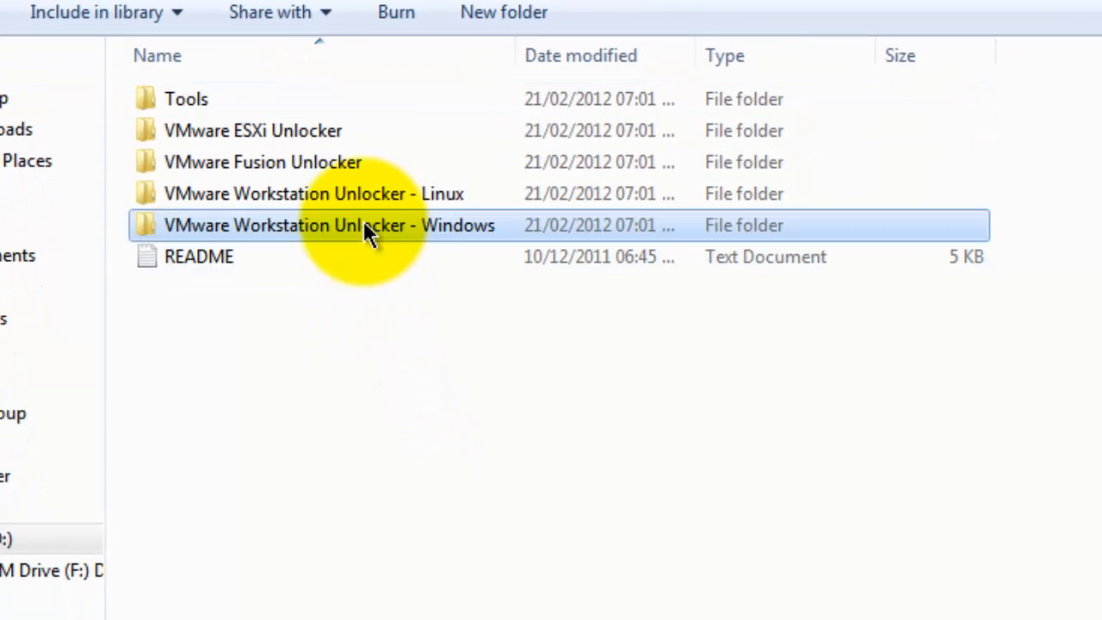
mouse_move(366, 224)
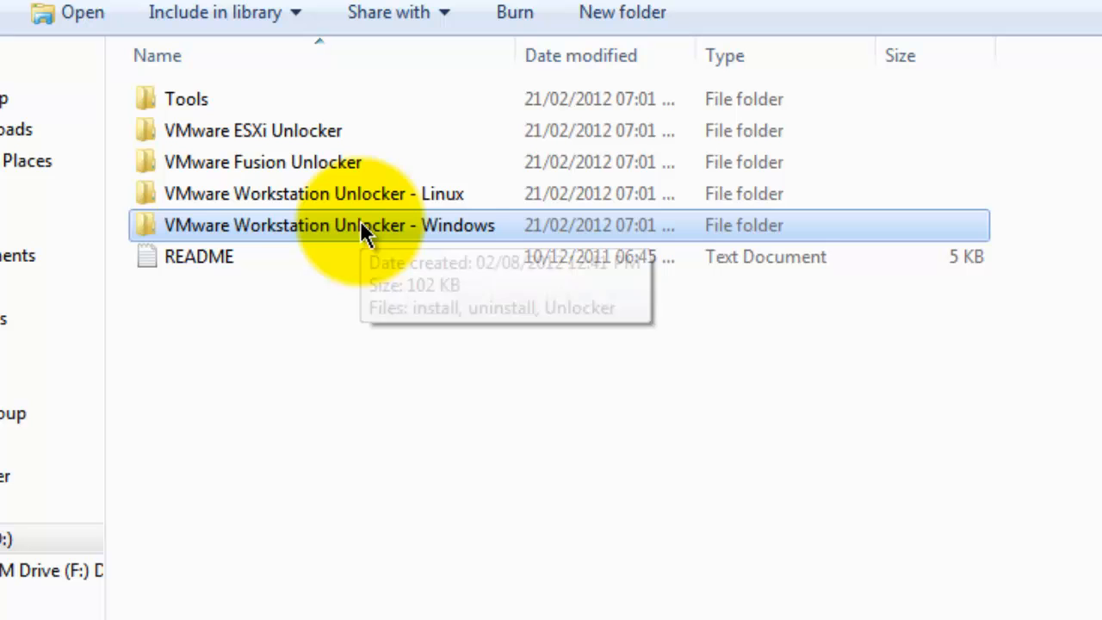
Step: Run the Windows Workstation unlocker's install script as administrator
double_click(329, 225)
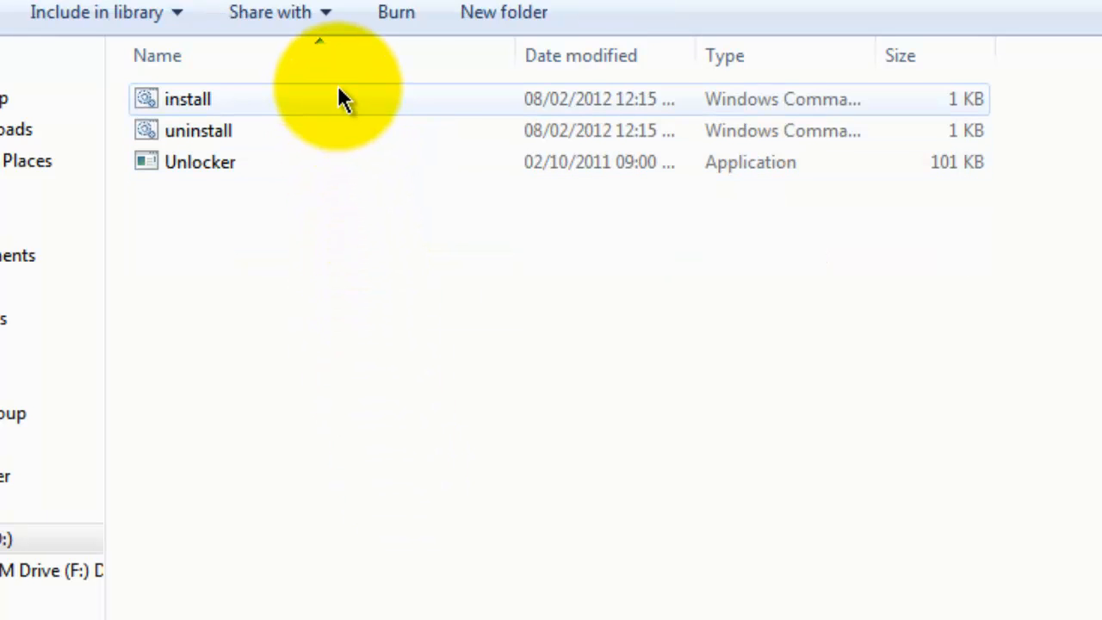
left_click(187, 98)
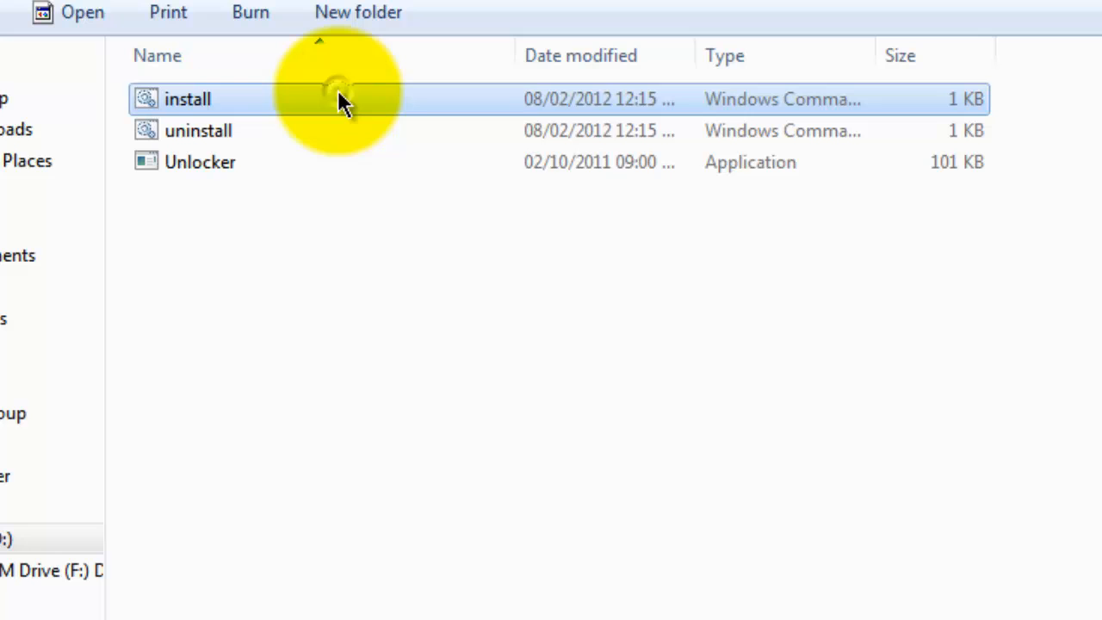
right_click(187, 98)
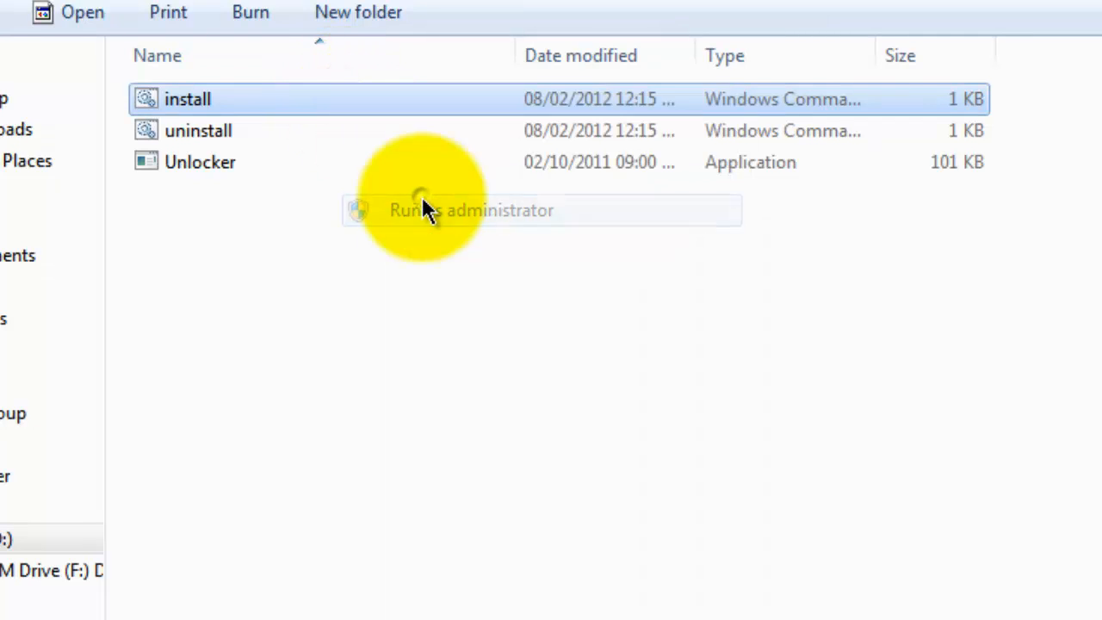
left_click(471, 210)
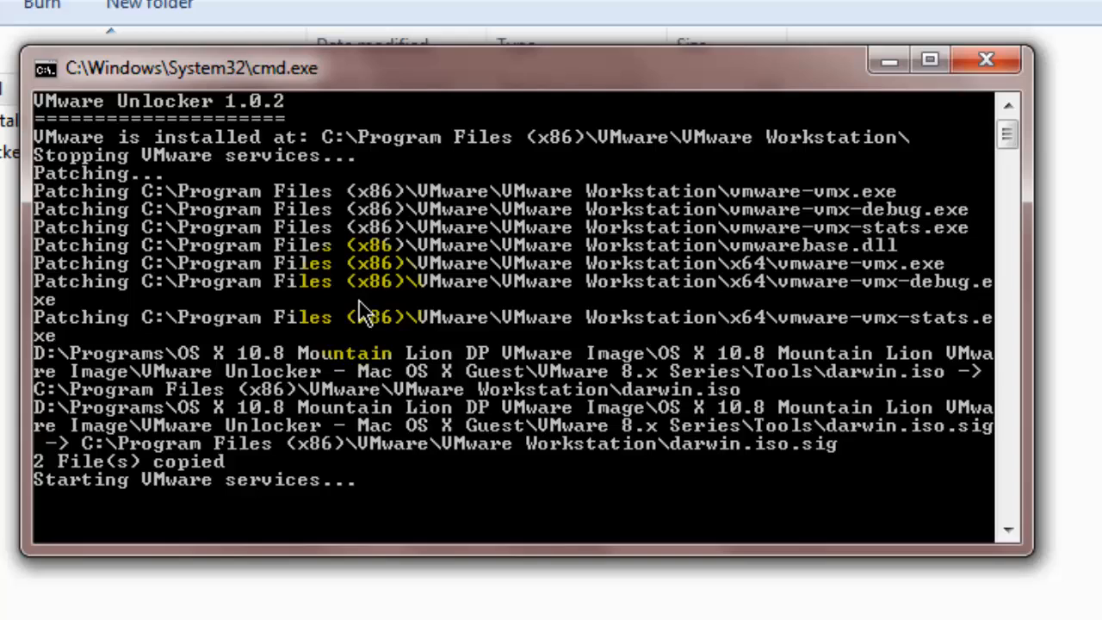
mouse_move(372, 275)
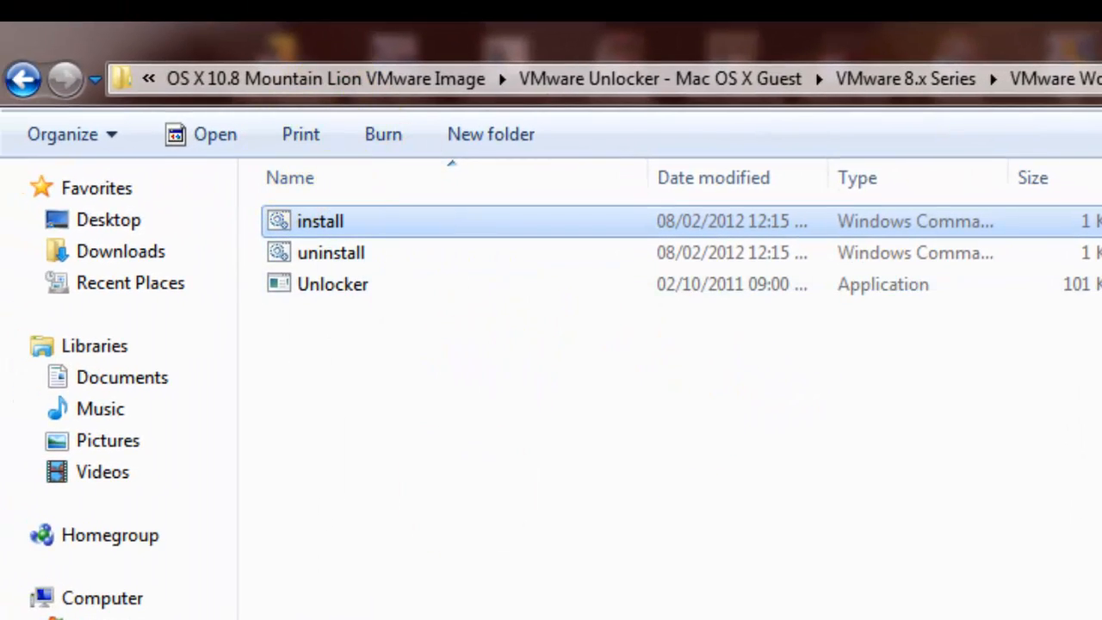
mouse_move(22, 78)
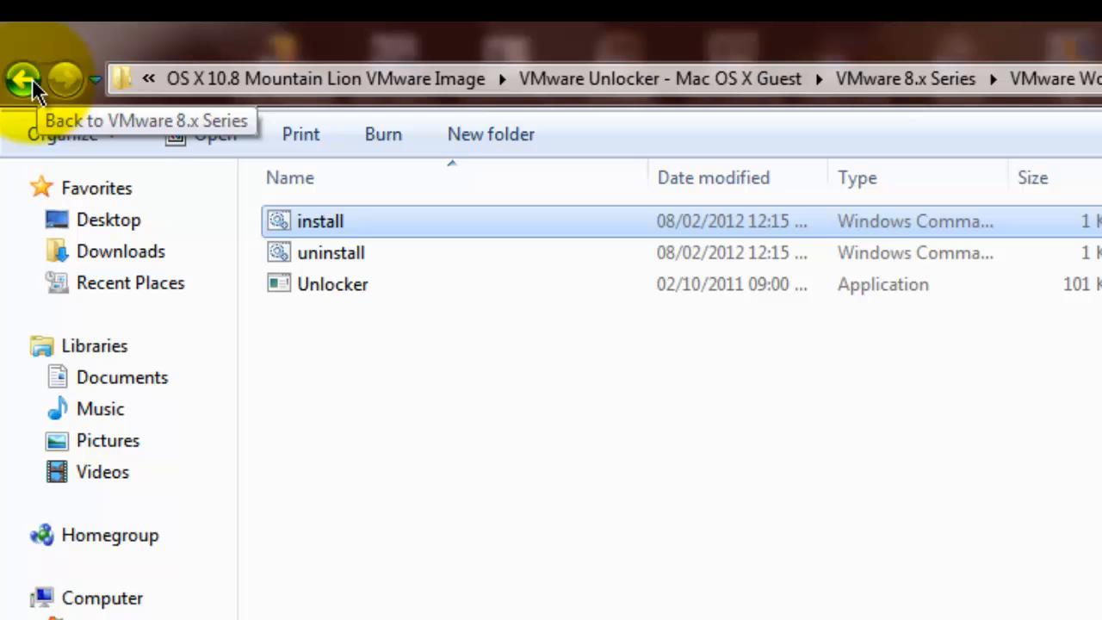
Step: Go back two folder levels and open the OS X 10.8 Mountain Lion folder
left_click(21, 78)
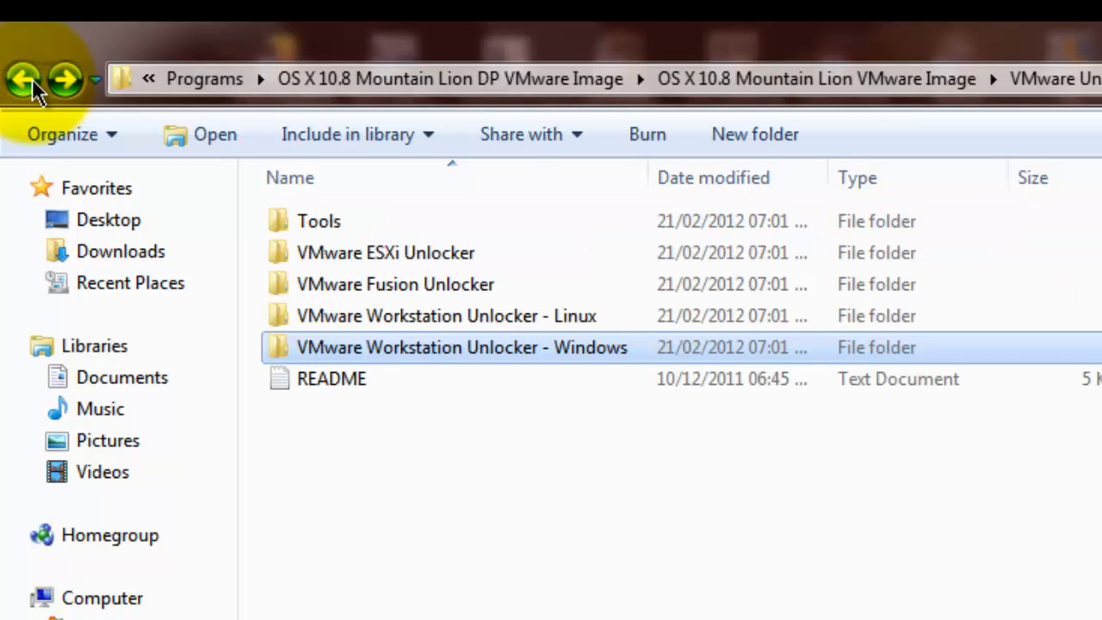
left_click(21, 78)
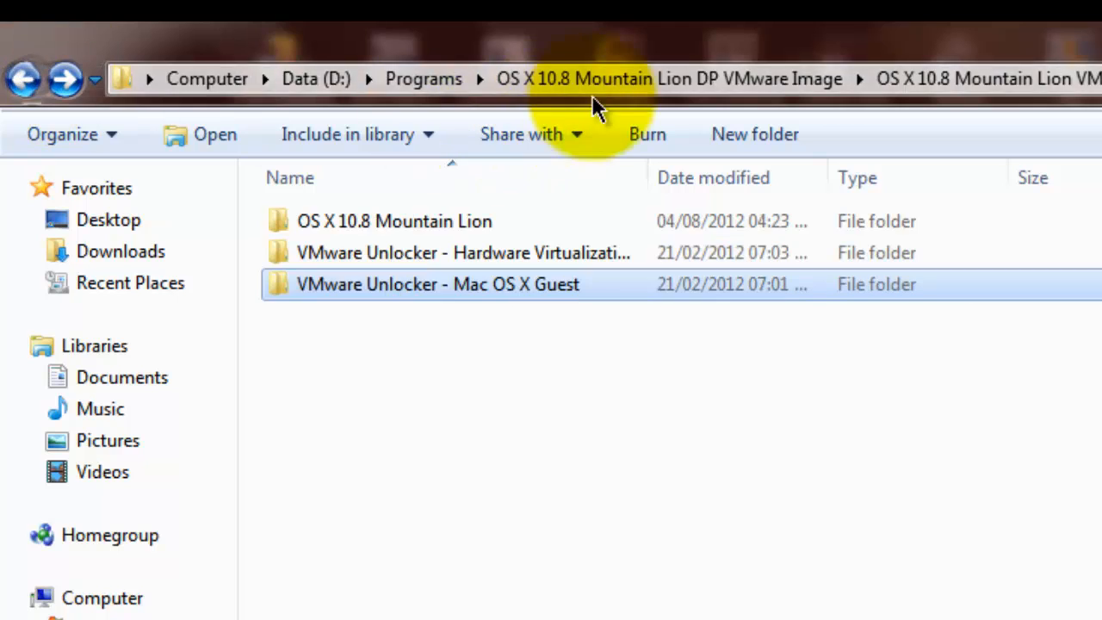
left_click(393, 221)
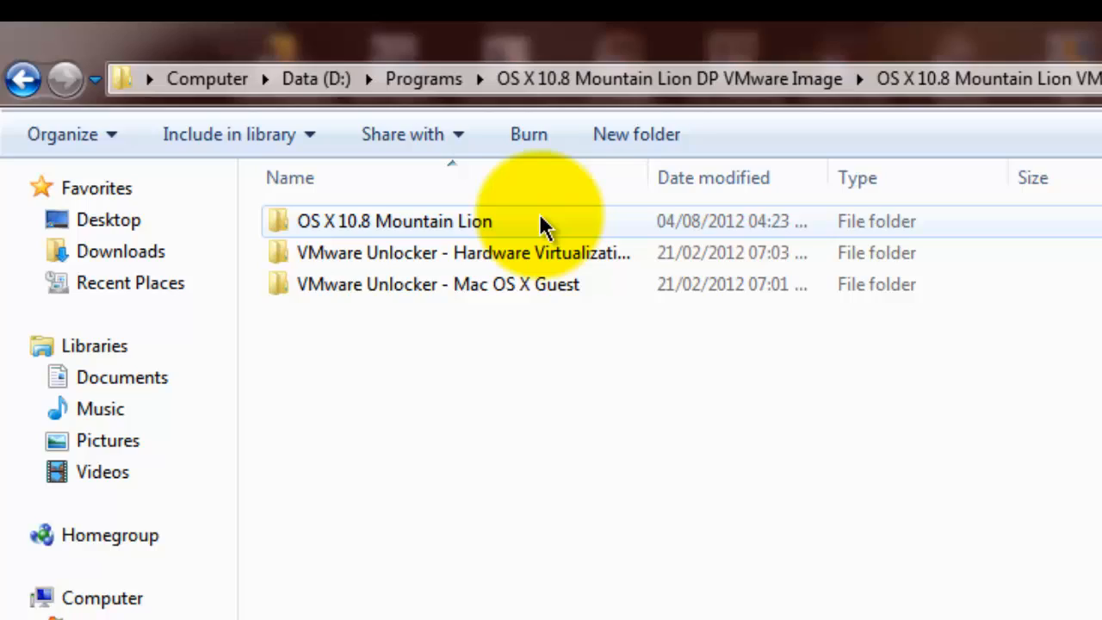
double_click(394, 222)
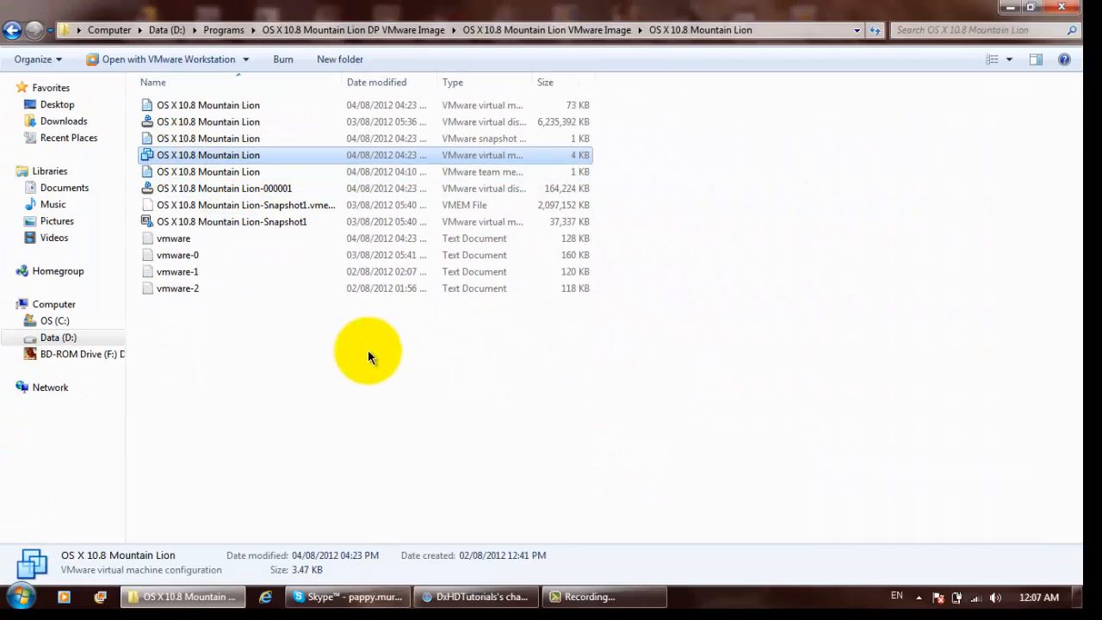
mouse_move(374, 340)
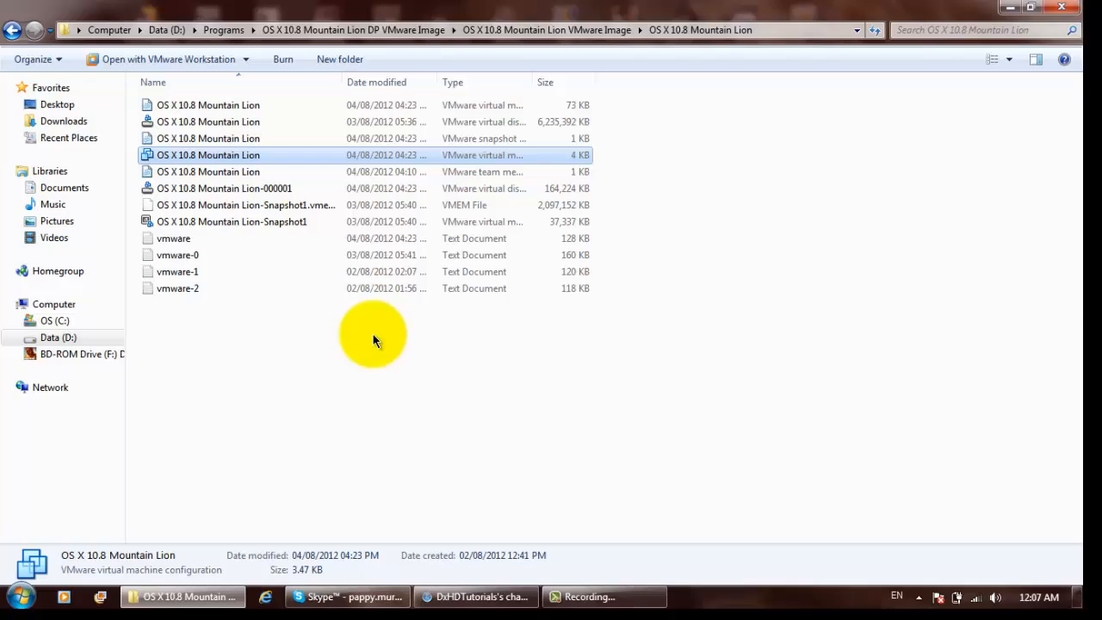
mouse_move(456, 379)
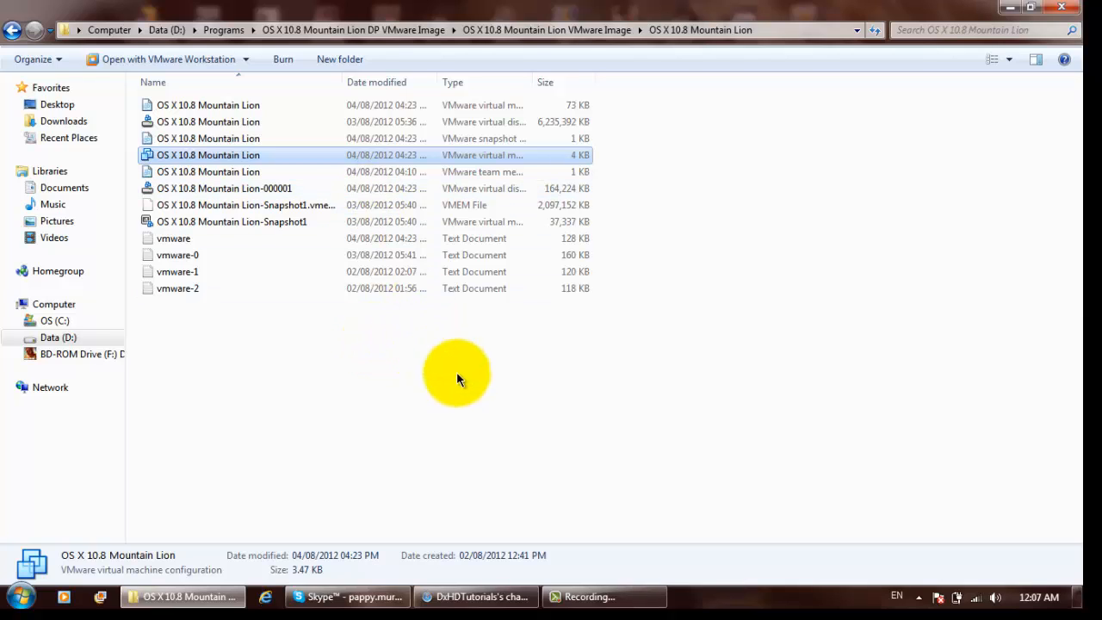
mouse_move(459, 372)
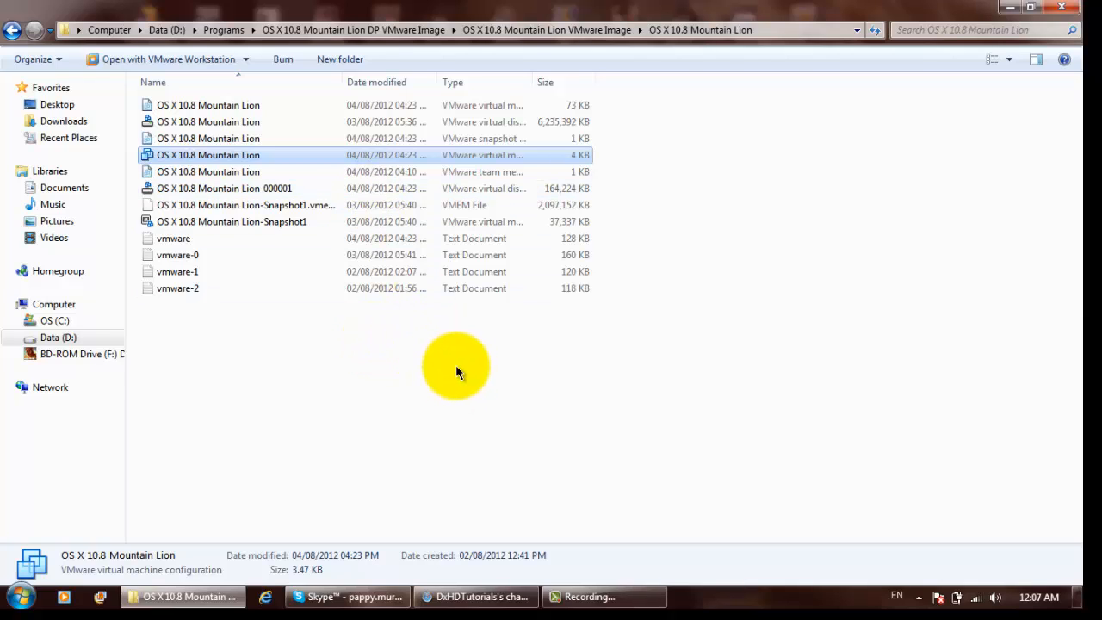
mouse_move(468, 376)
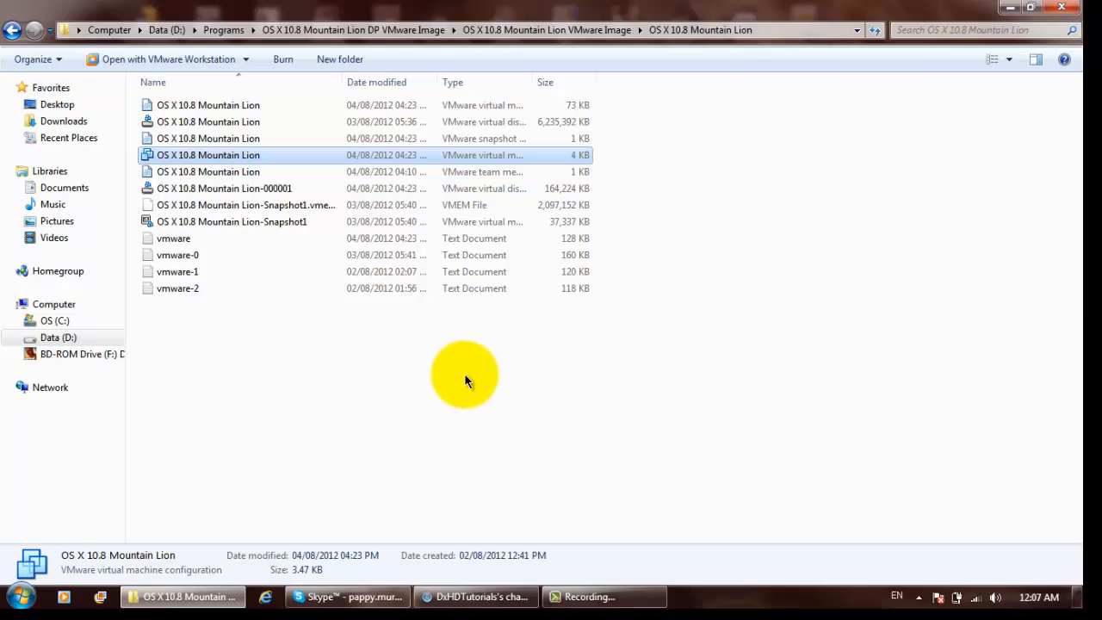
mouse_move(491, 370)
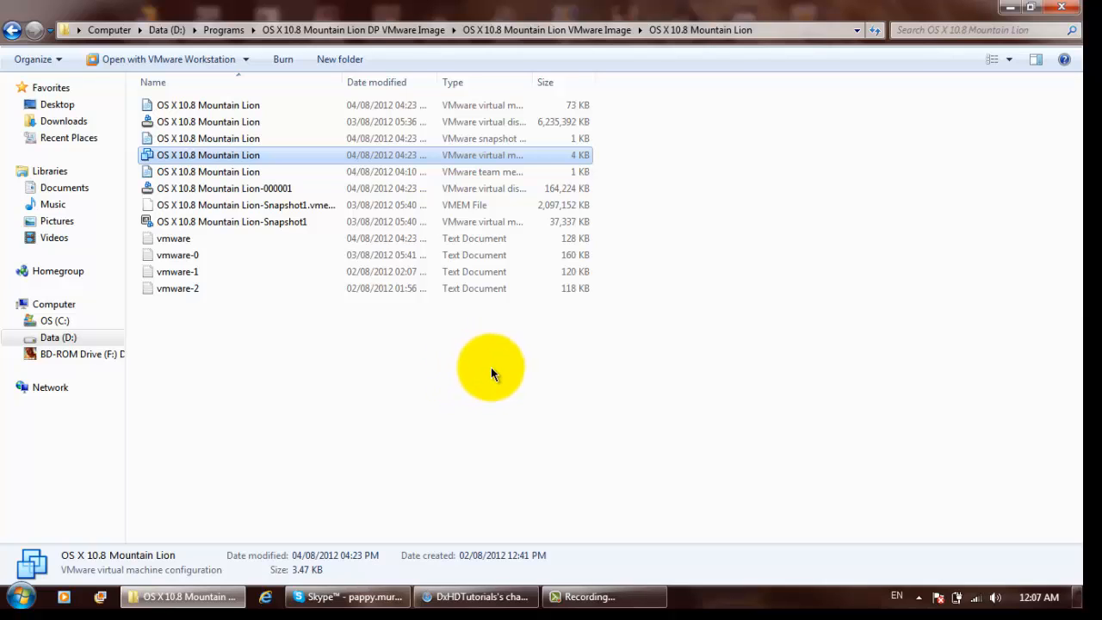
mouse_move(448, 383)
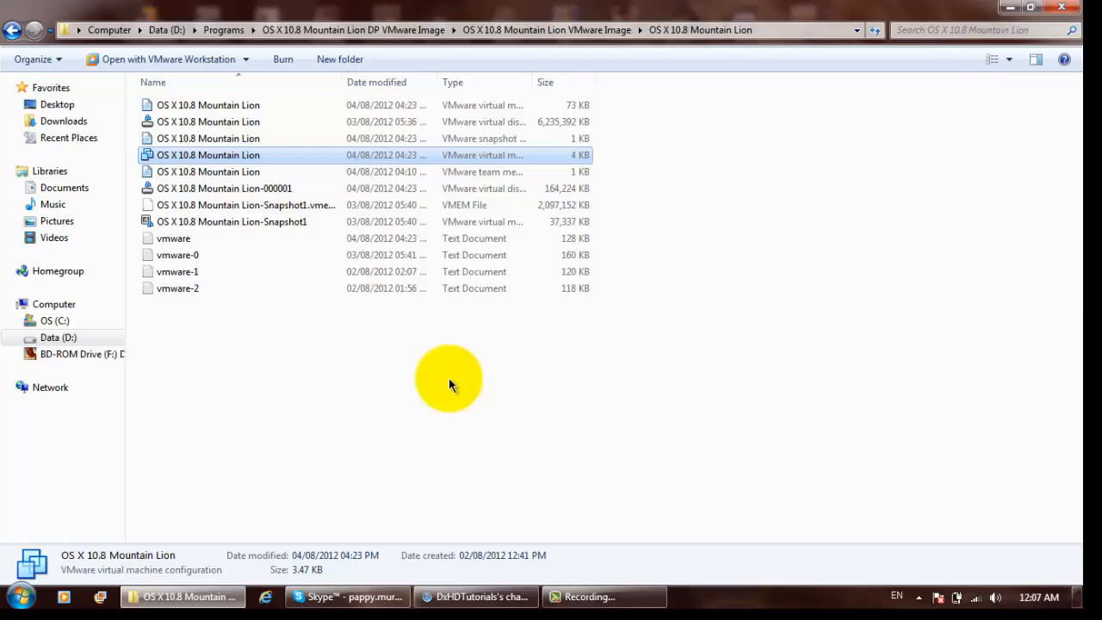
Step: Open the OS X 10.8 Mountain Lion .vmx file in VMware Workstation
double_click(208, 155)
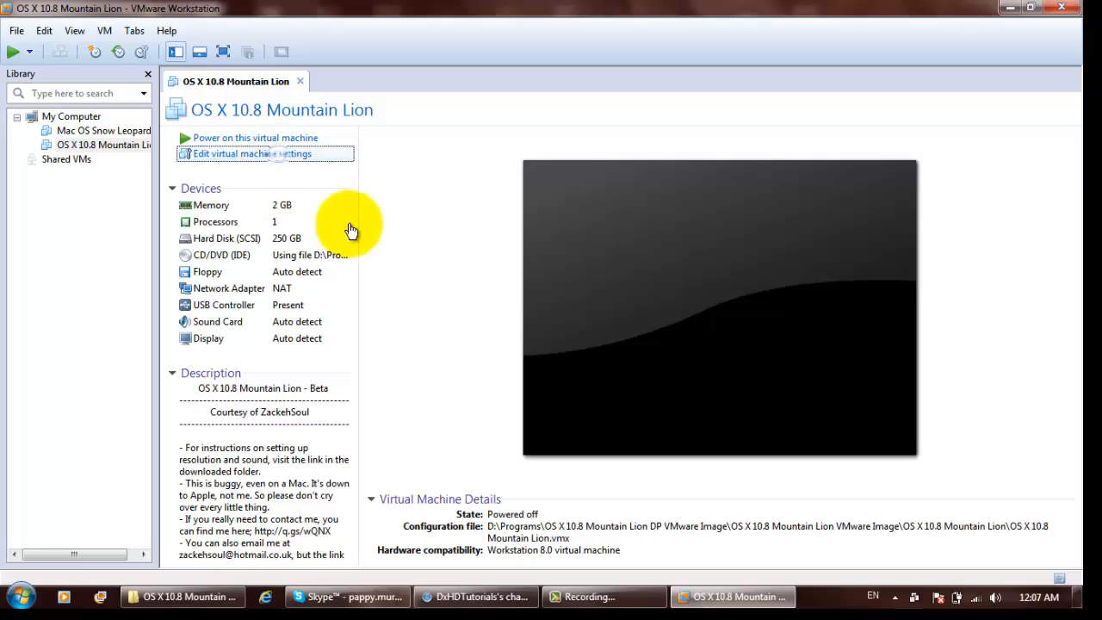
Step: Open the VM's hardware settings, try adding a sound card, then cancel
left_click(250, 153)
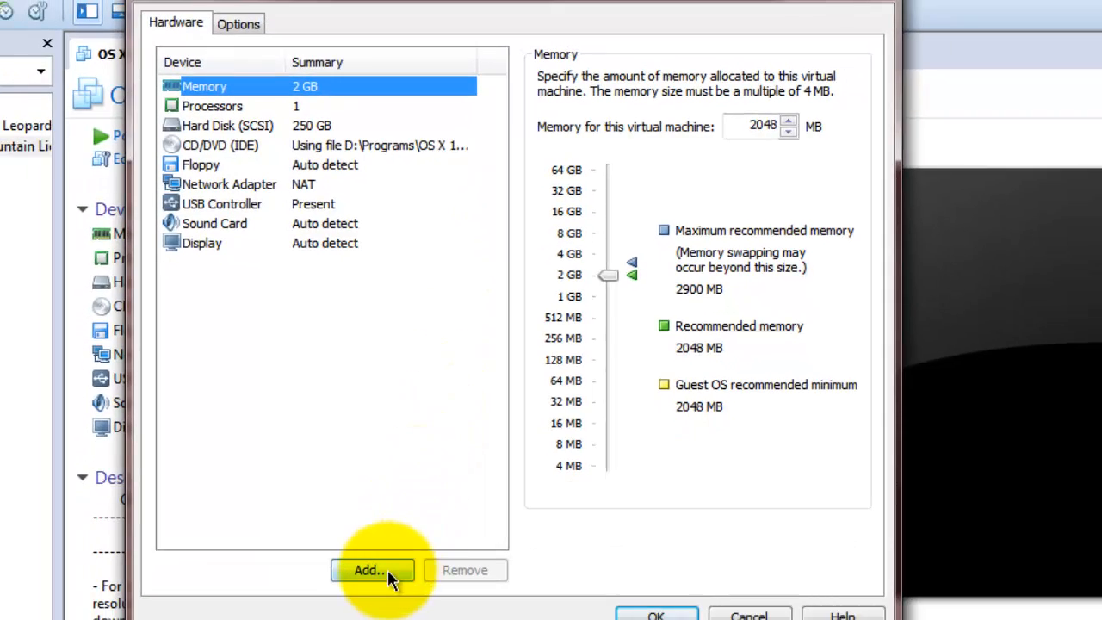
left_click(371, 570)
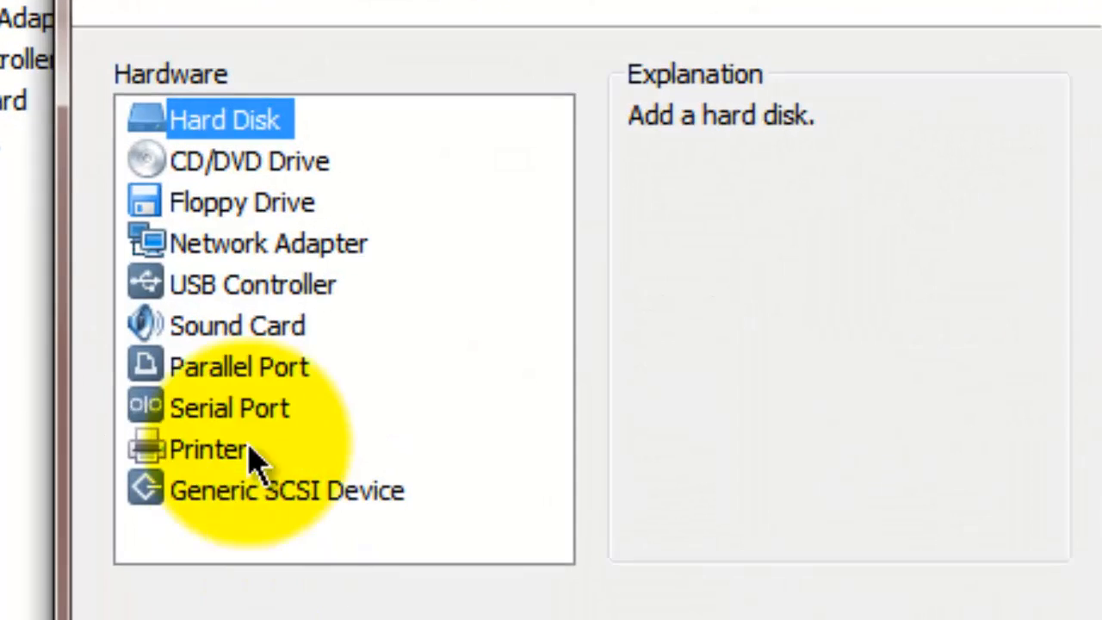
left_click(237, 325)
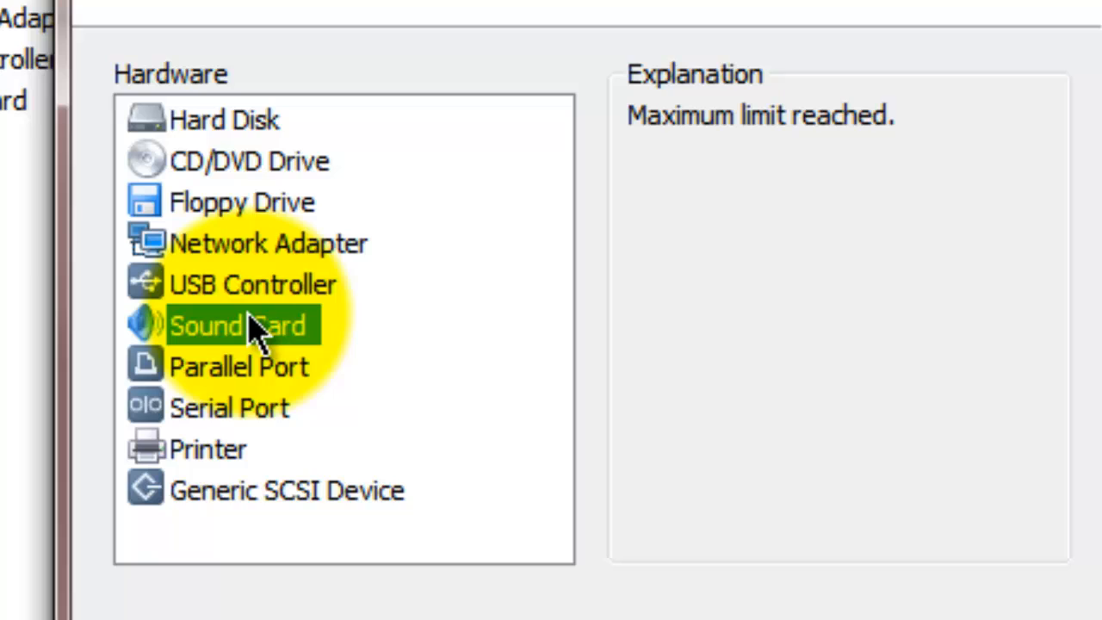
mouse_move(17, 147)
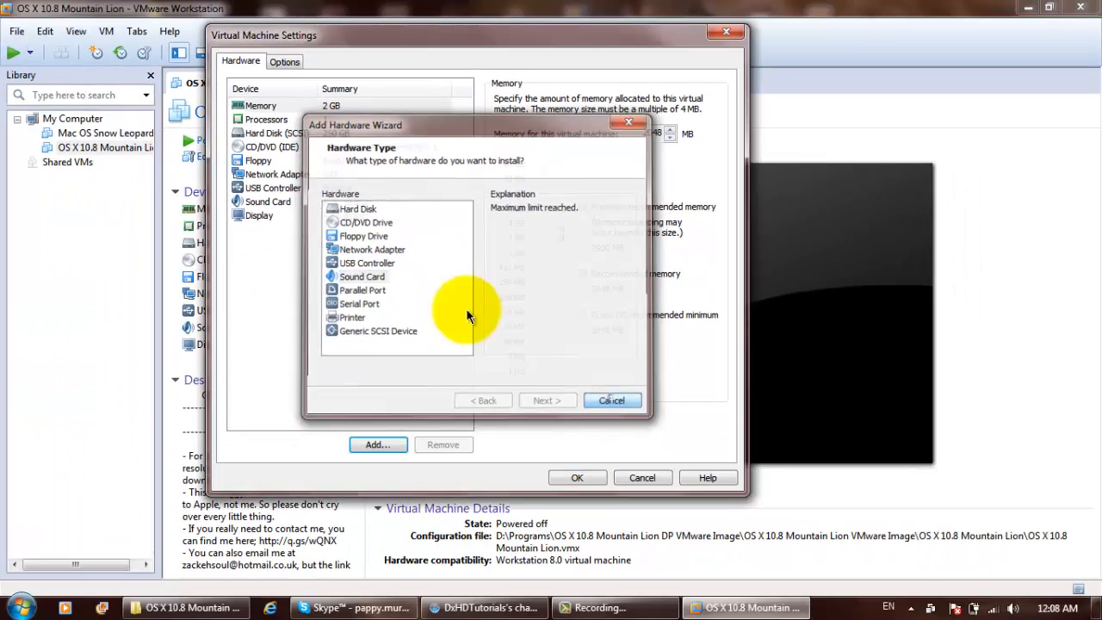
left_click(613, 400)
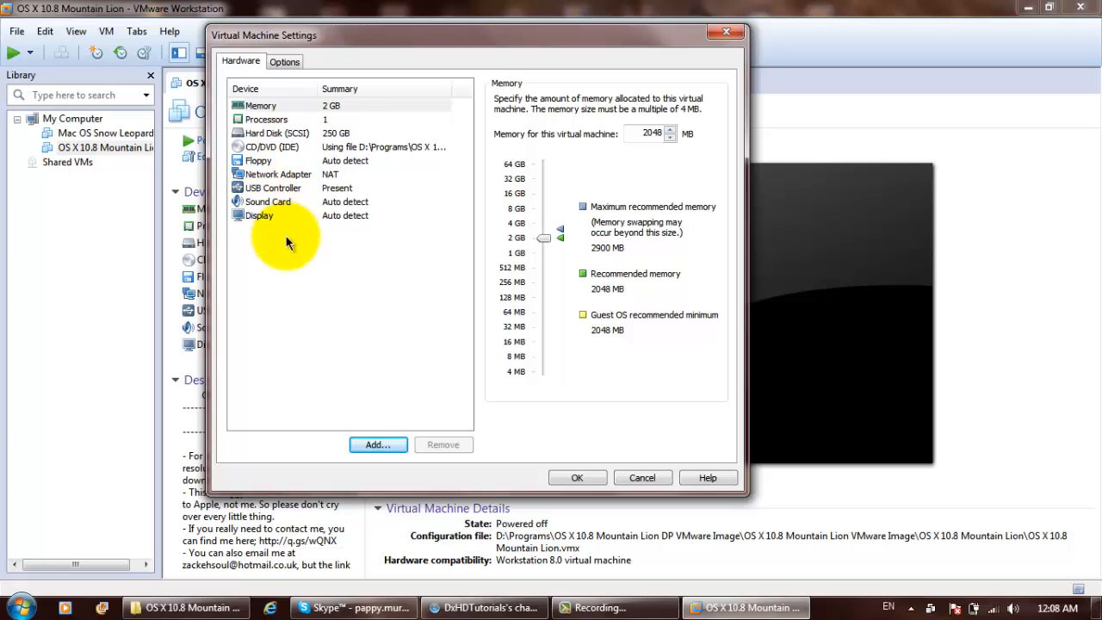
Step: Review the Sound Card, USB Controller, NAT Network Adapter and OS X 10.8 ISO CD/DVD settings
left_click(269, 202)
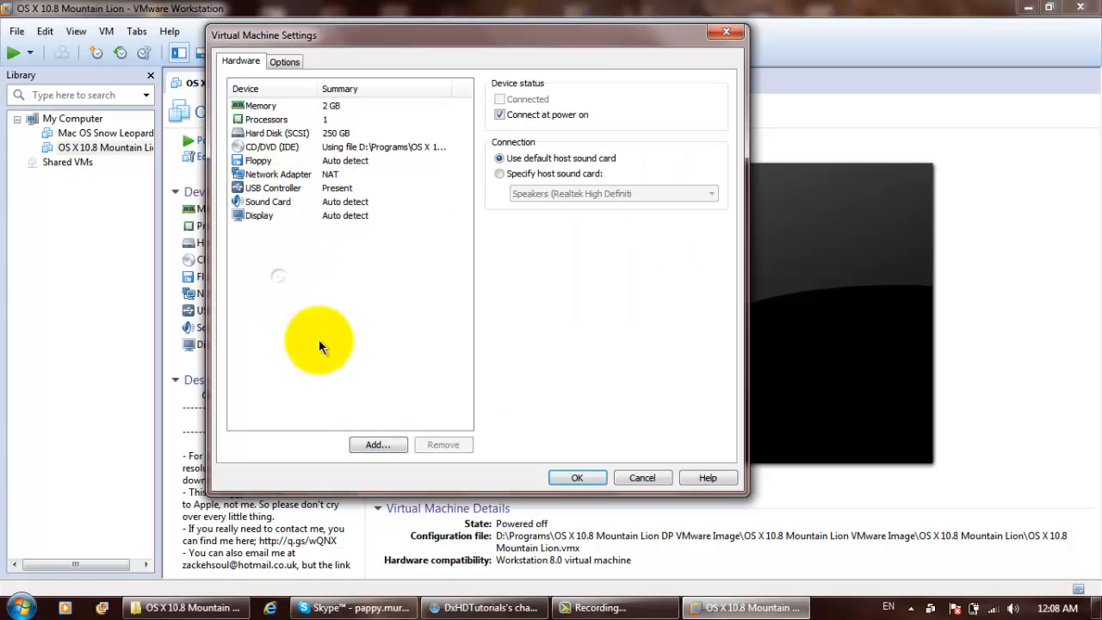
left_click(377, 444)
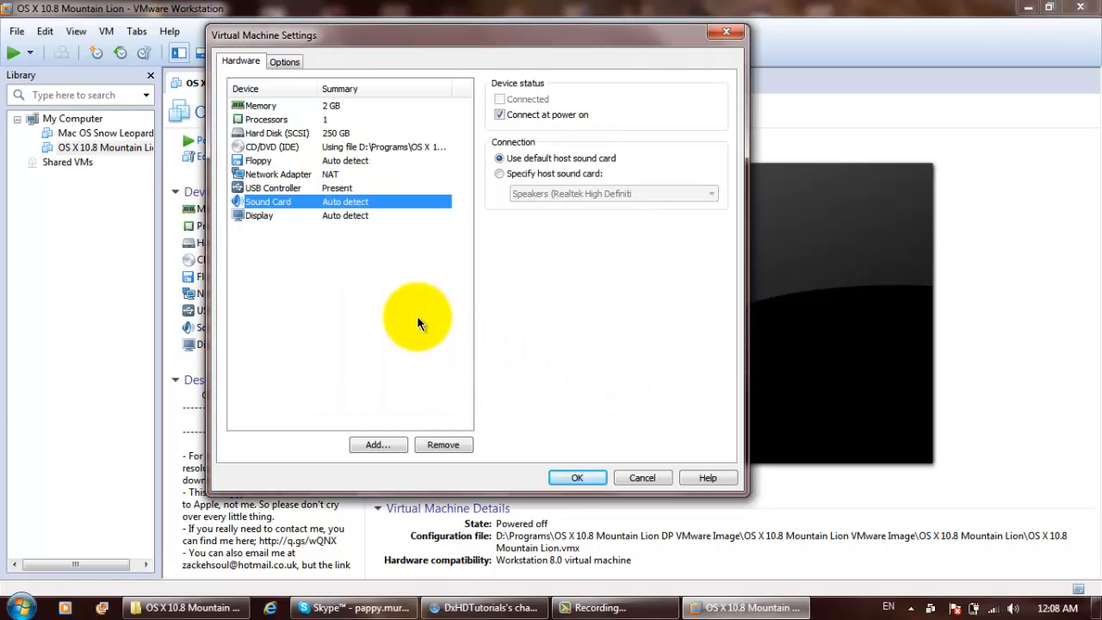
left_click(259, 215)
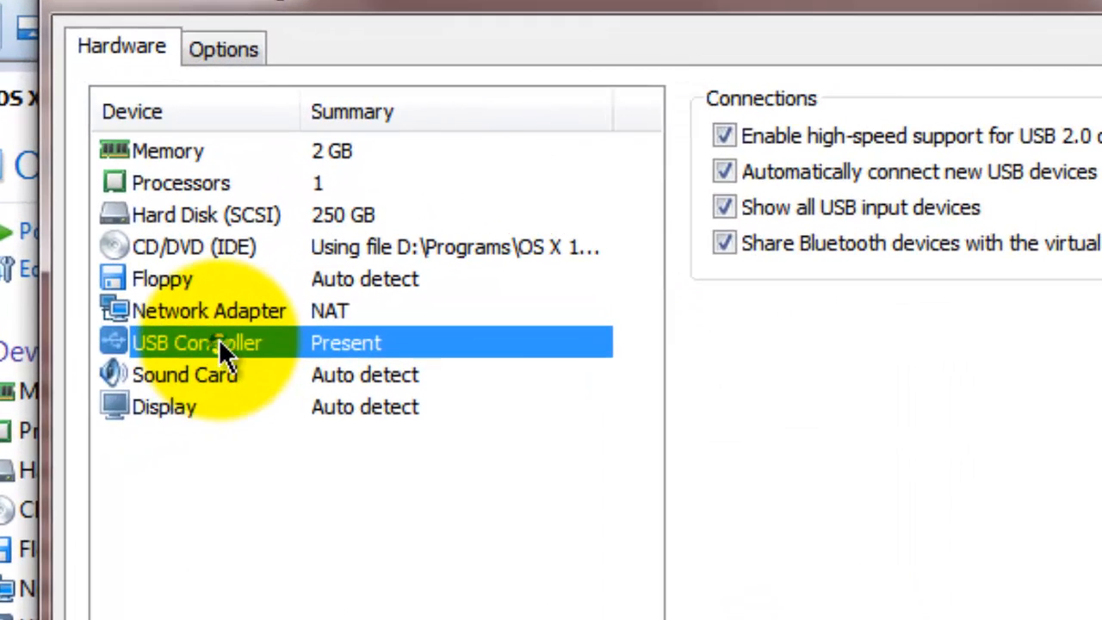
left_click(209, 311)
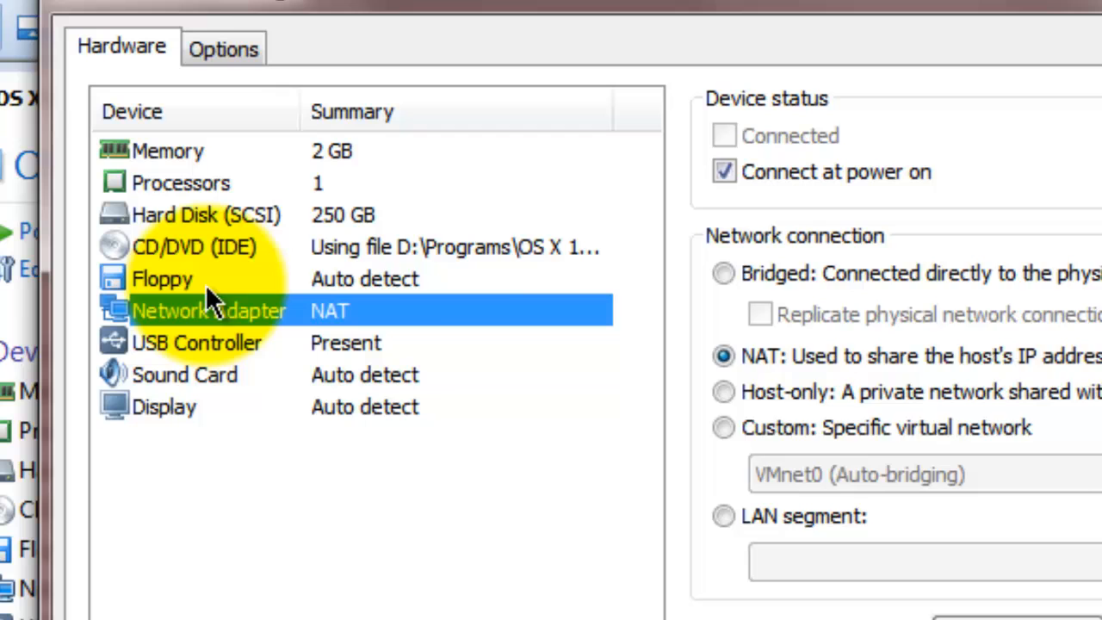
left_click(159, 277)
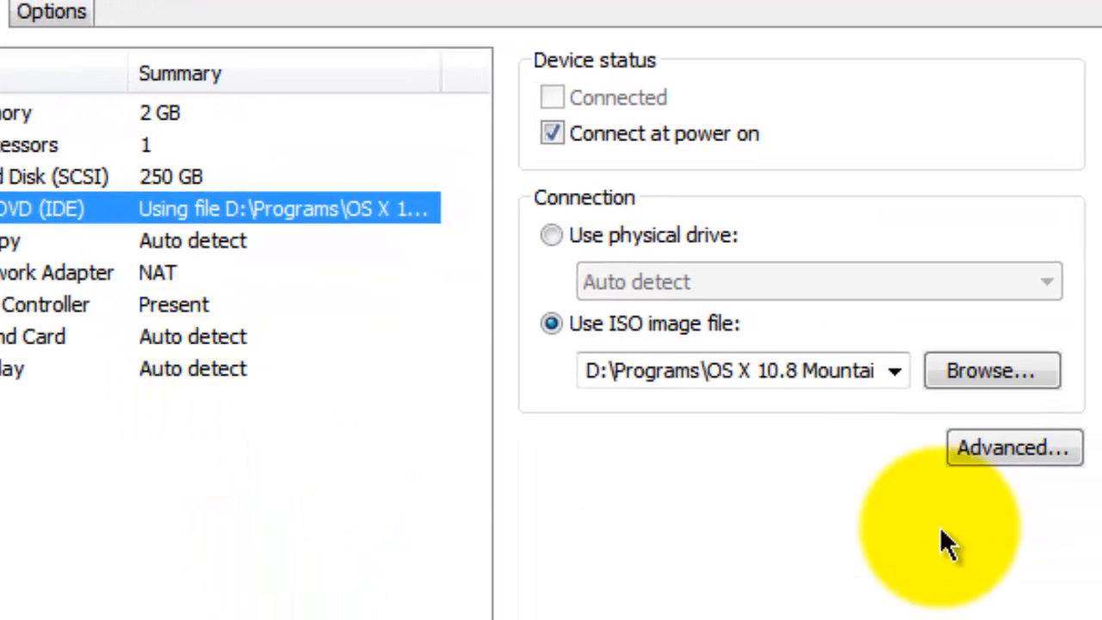
left_click(991, 370)
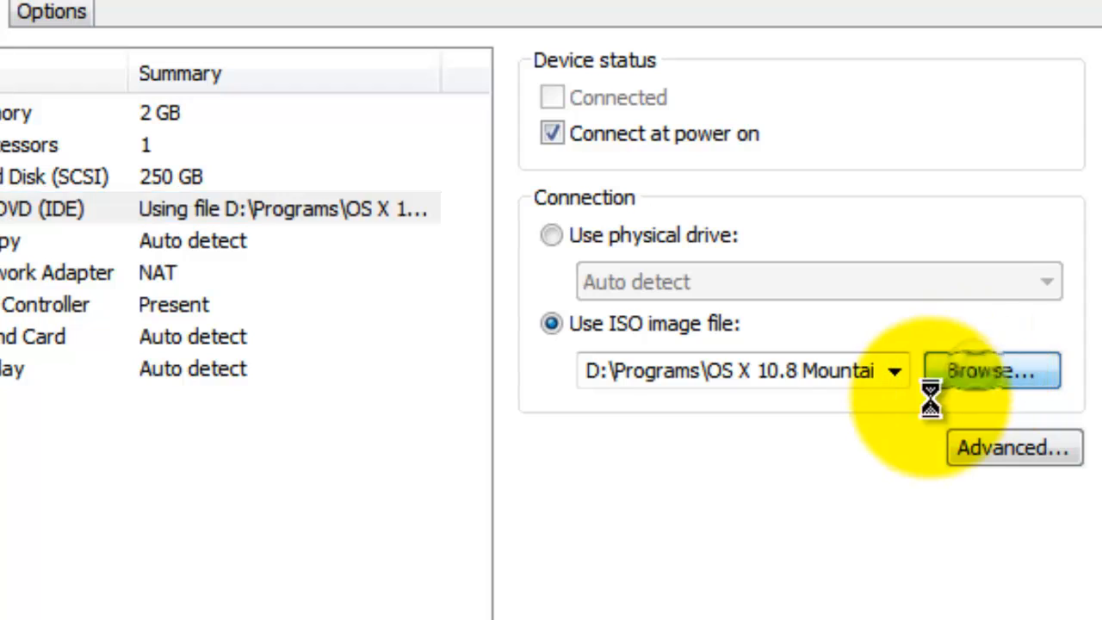
left_click(991, 370)
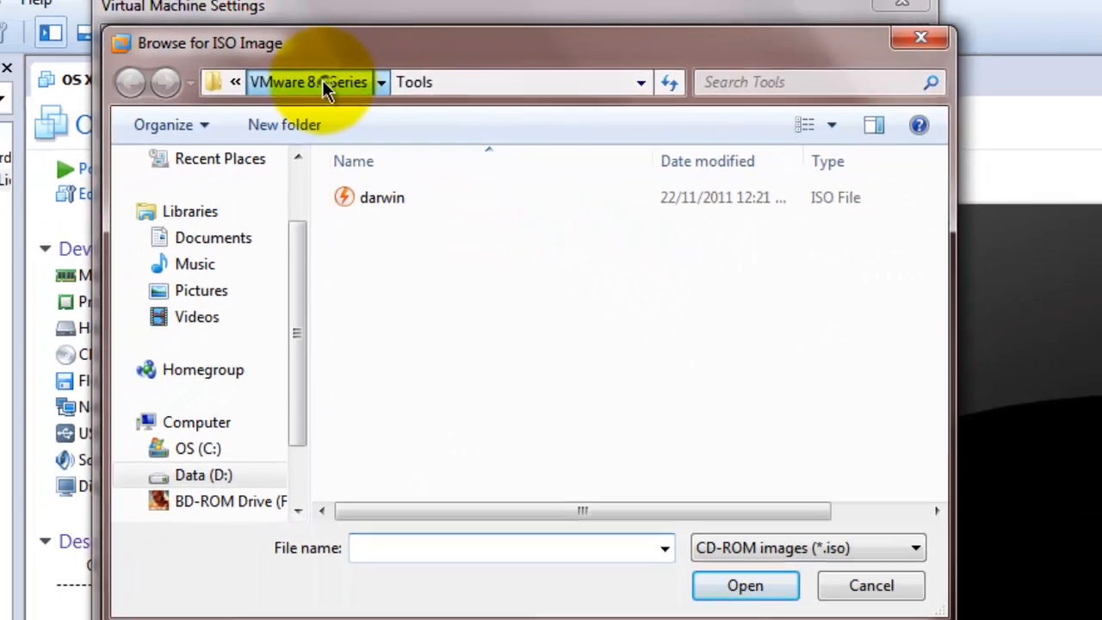
left_click(308, 82)
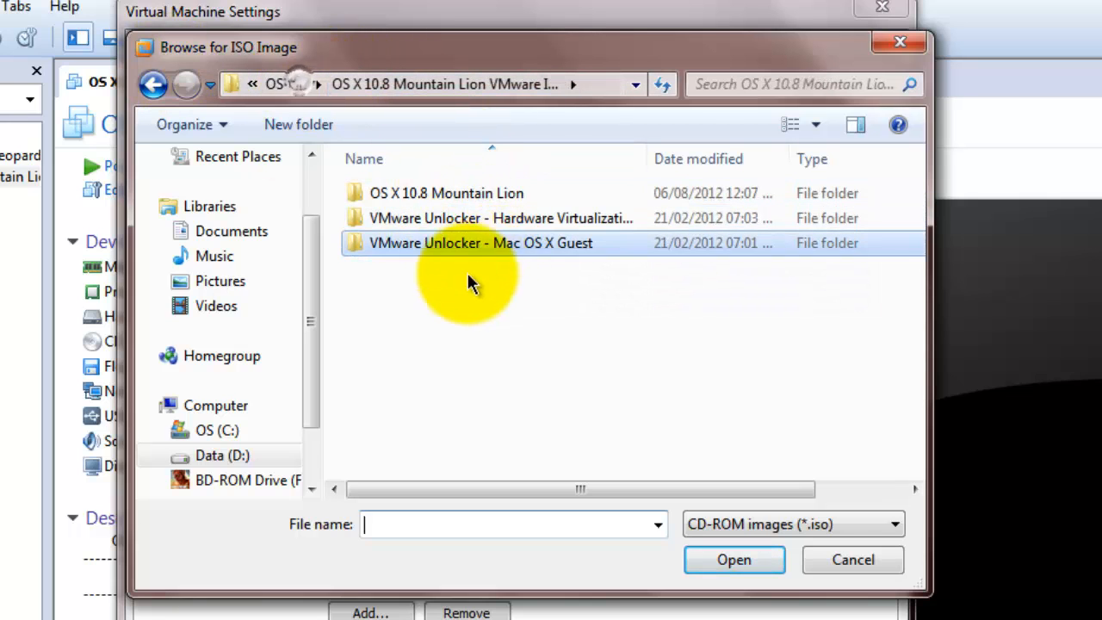
double_click(481, 243)
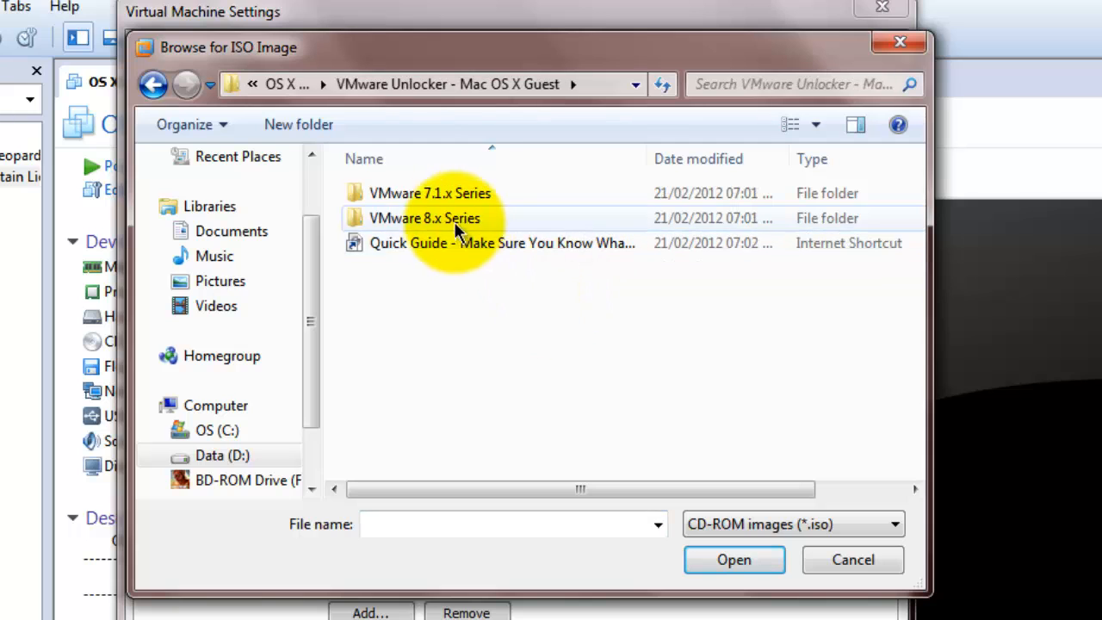
double_click(424, 218)
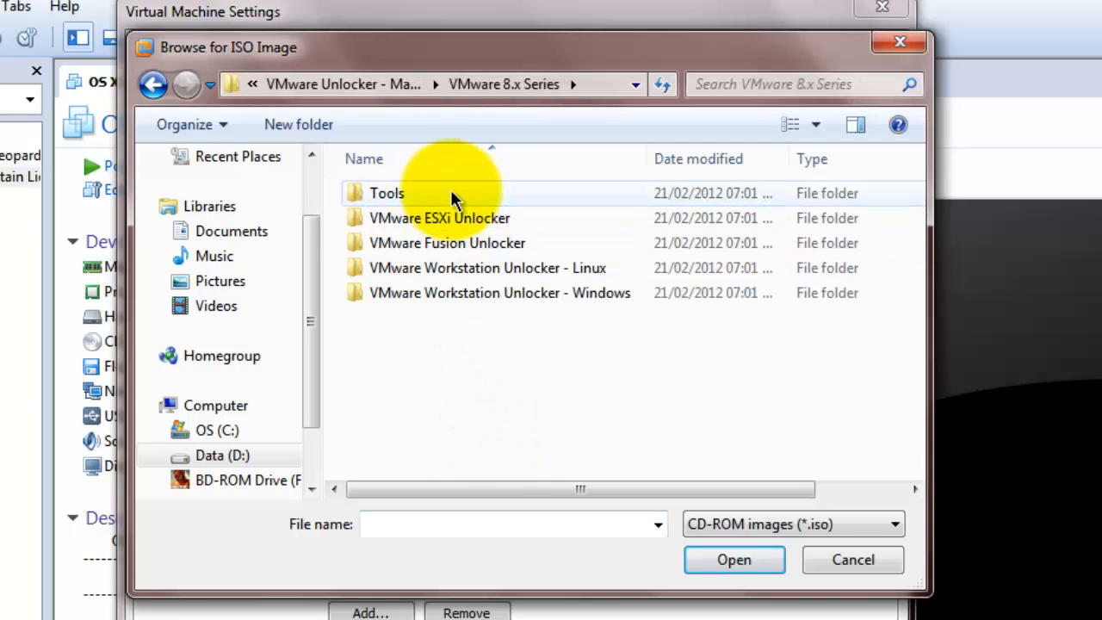
double_click(386, 193)
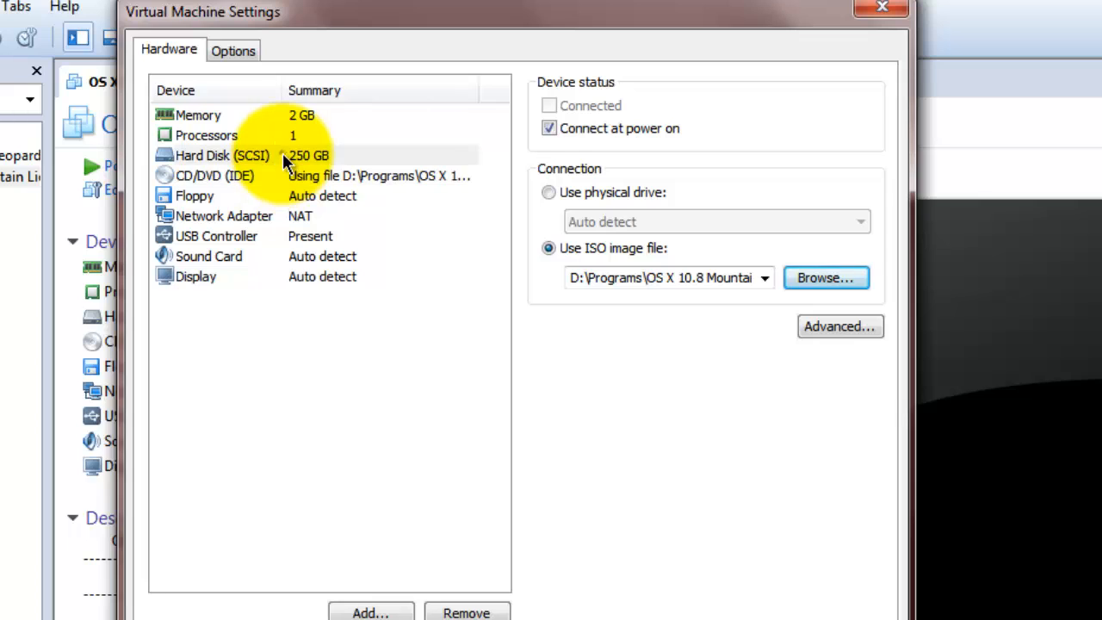
Step: Check the hard disk and processors, then drag the memory slider to 8192 MB
left_click(222, 155)
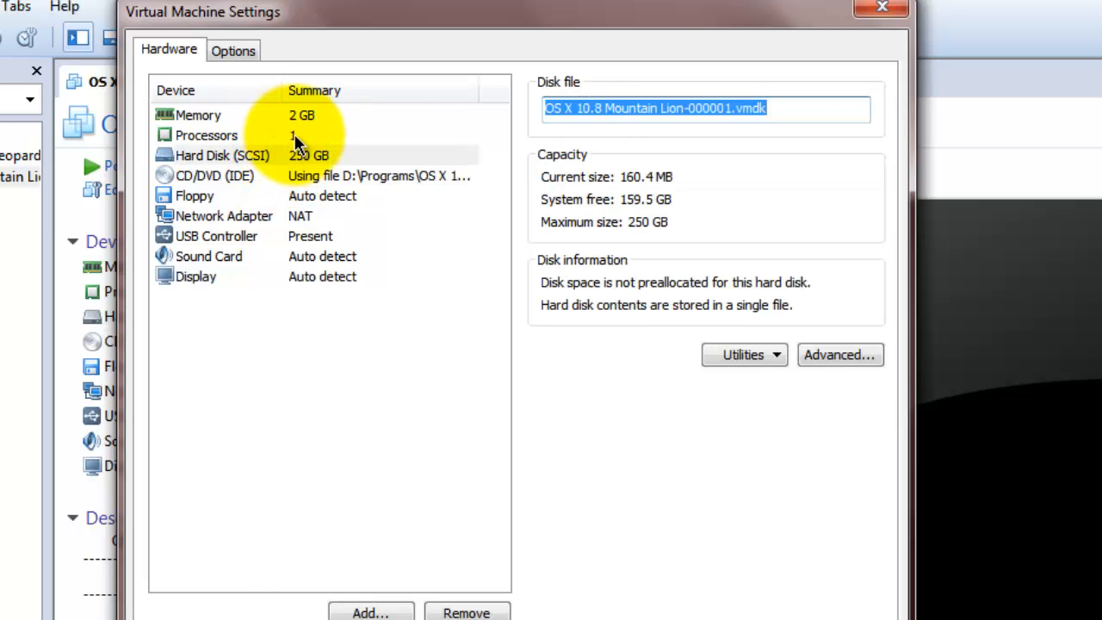
left_click(206, 136)
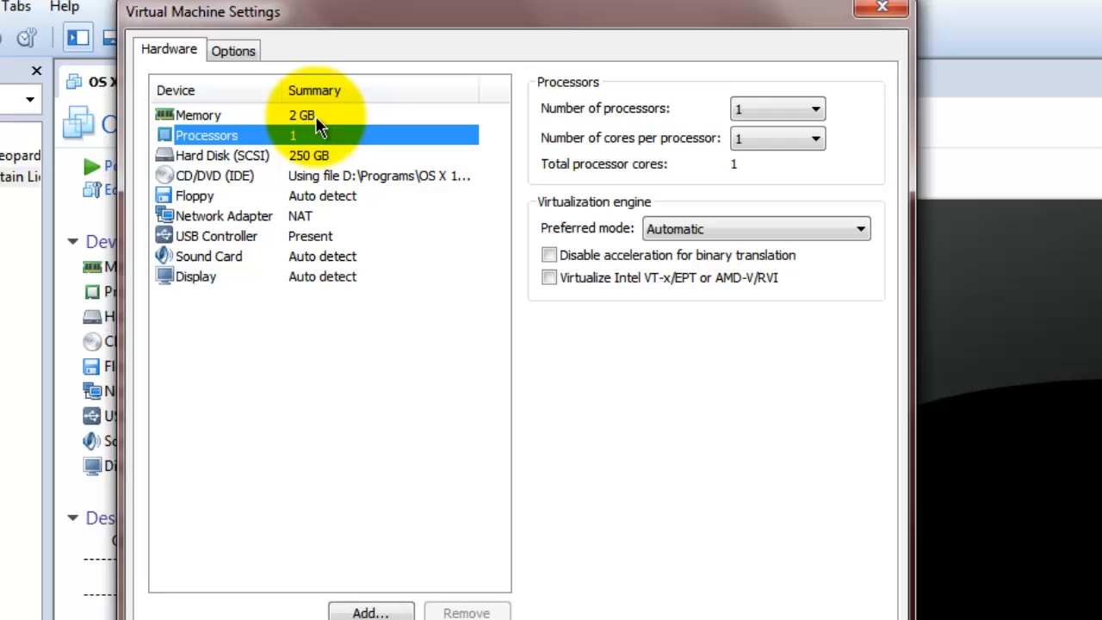
left_click(198, 114)
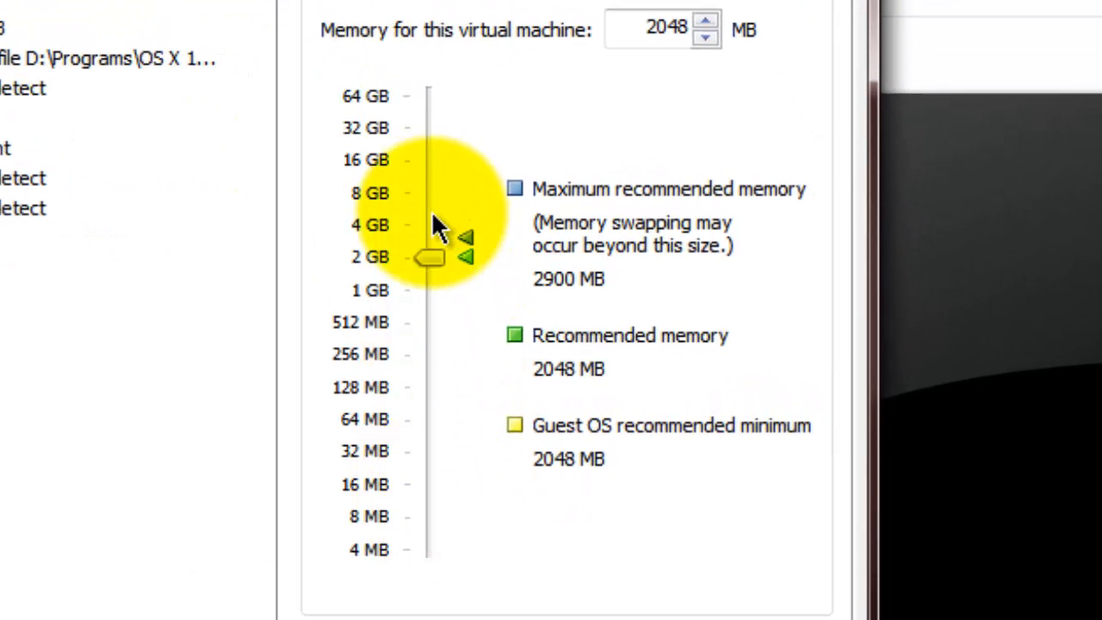
mouse_move(405, 262)
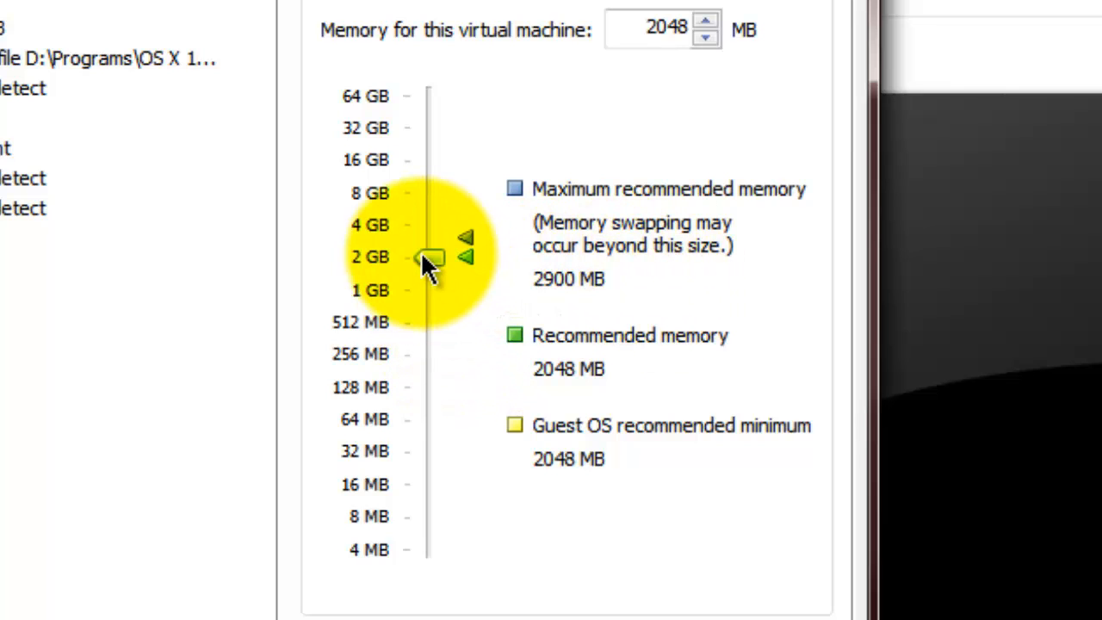
left_click_drag(431, 258, 426, 224)
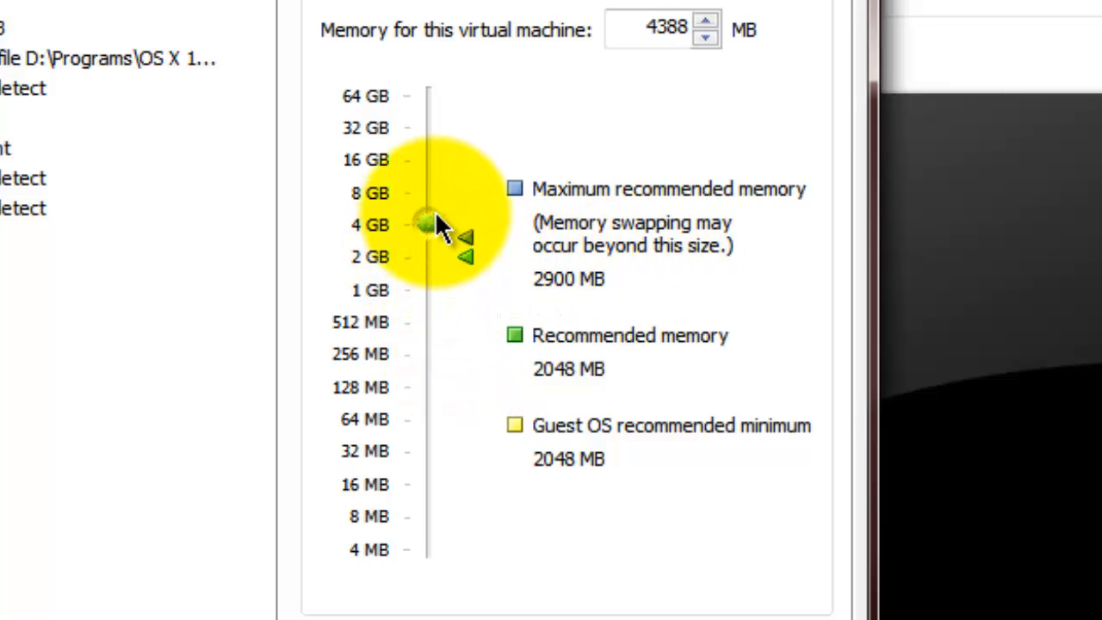
left_click_drag(426, 222, 414, 138)
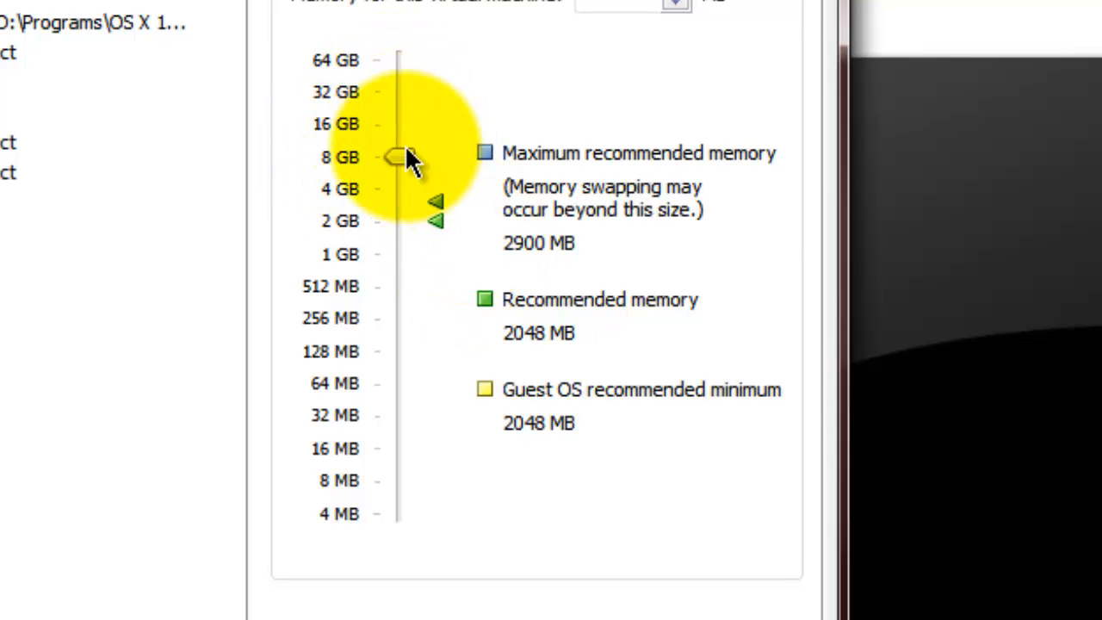
left_click_drag(399, 157, 398, 124)
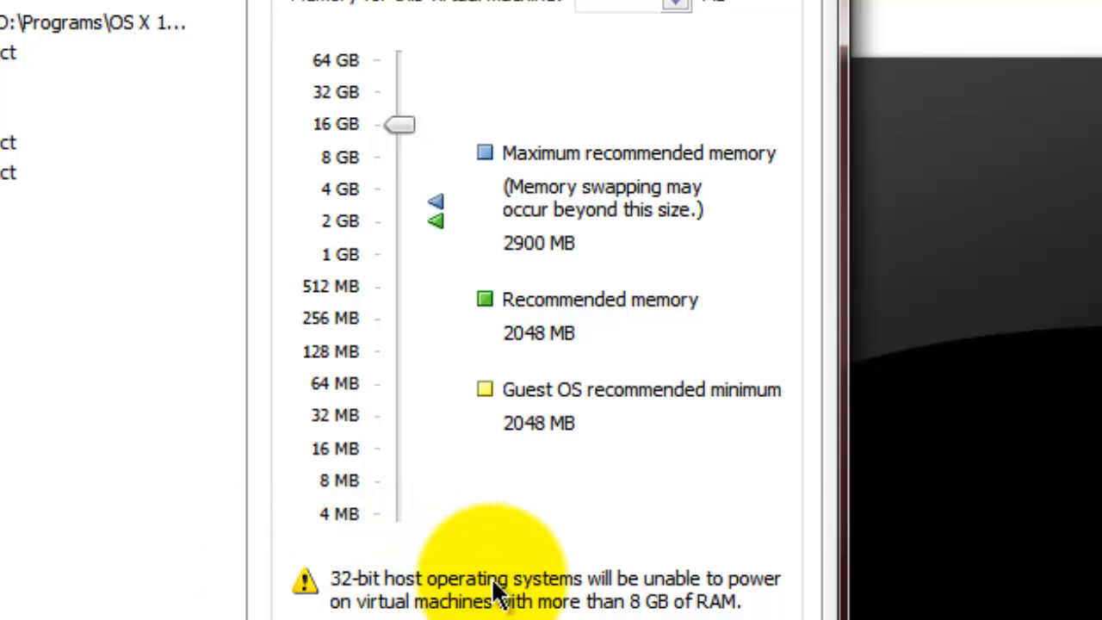
mouse_move(379, 603)
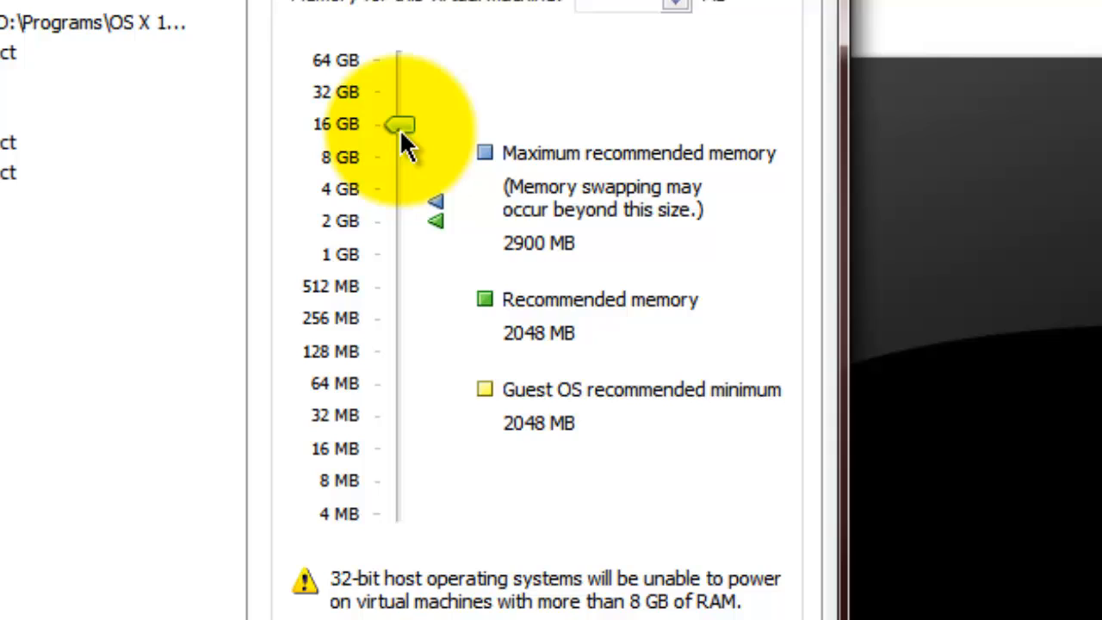
left_click_drag(401, 124, 400, 157)
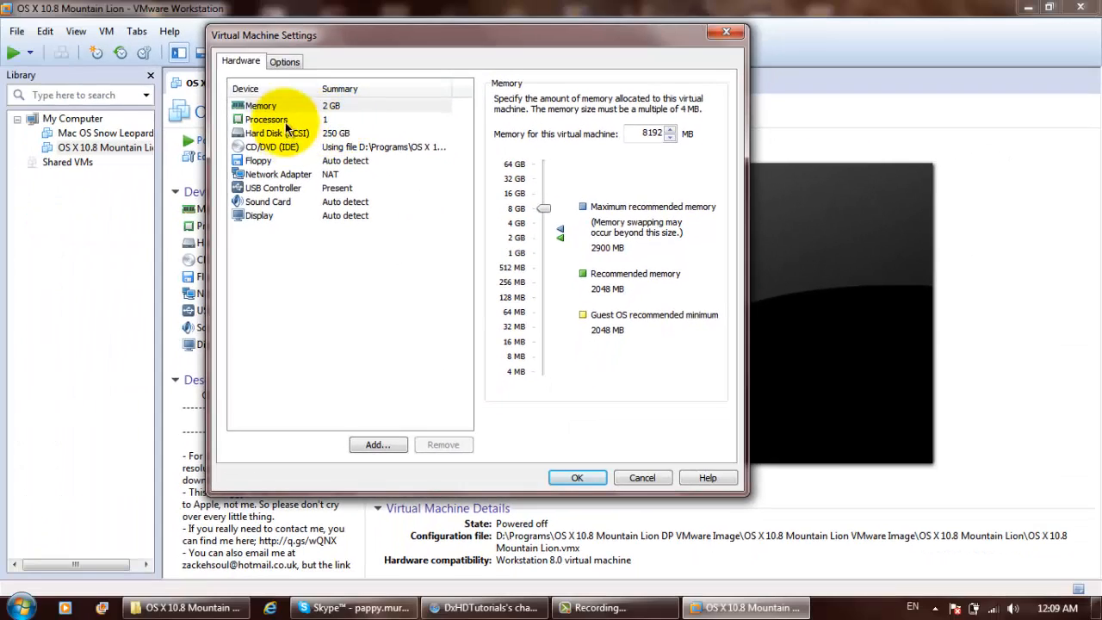
Step: Keep the guest version at Mac OS X 10.7 and check the Shared Folders options
left_click(285, 61)
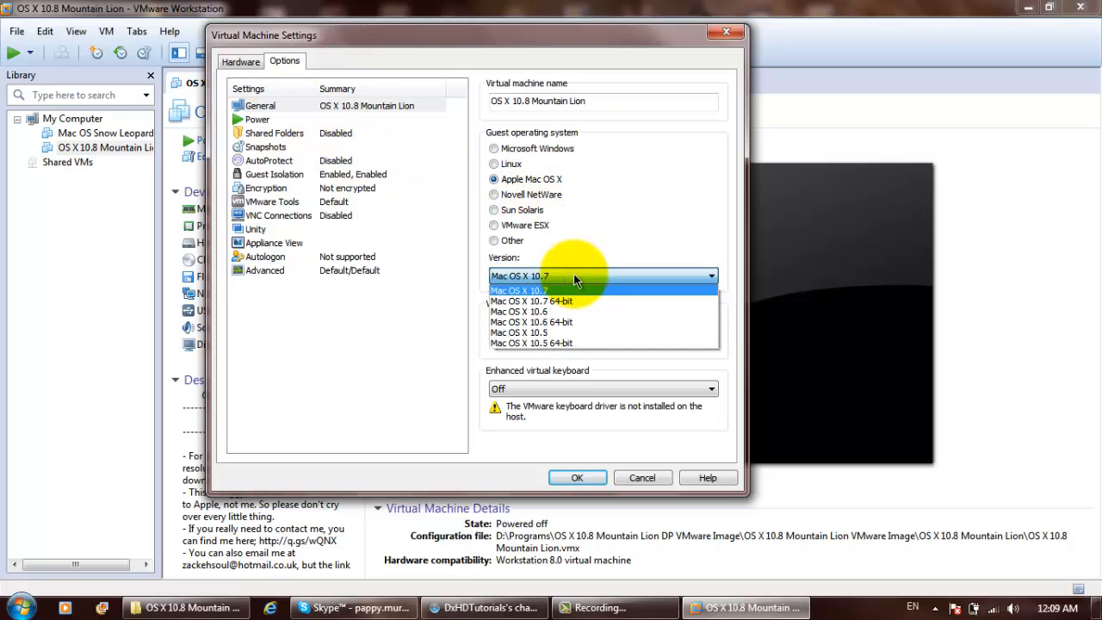
left_click(520, 289)
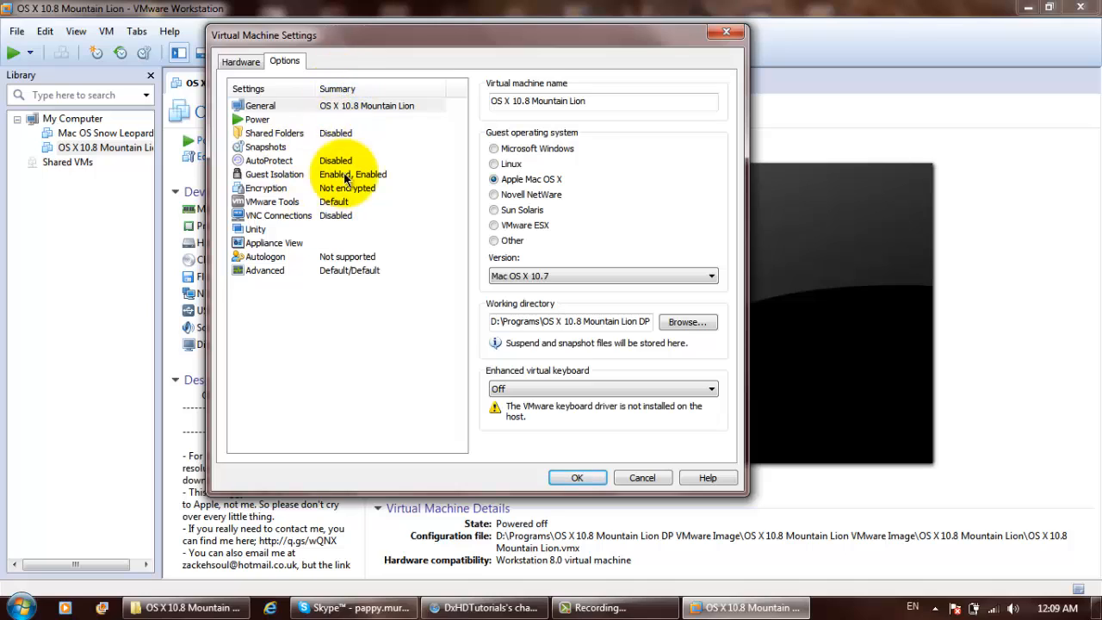
left_click(274, 132)
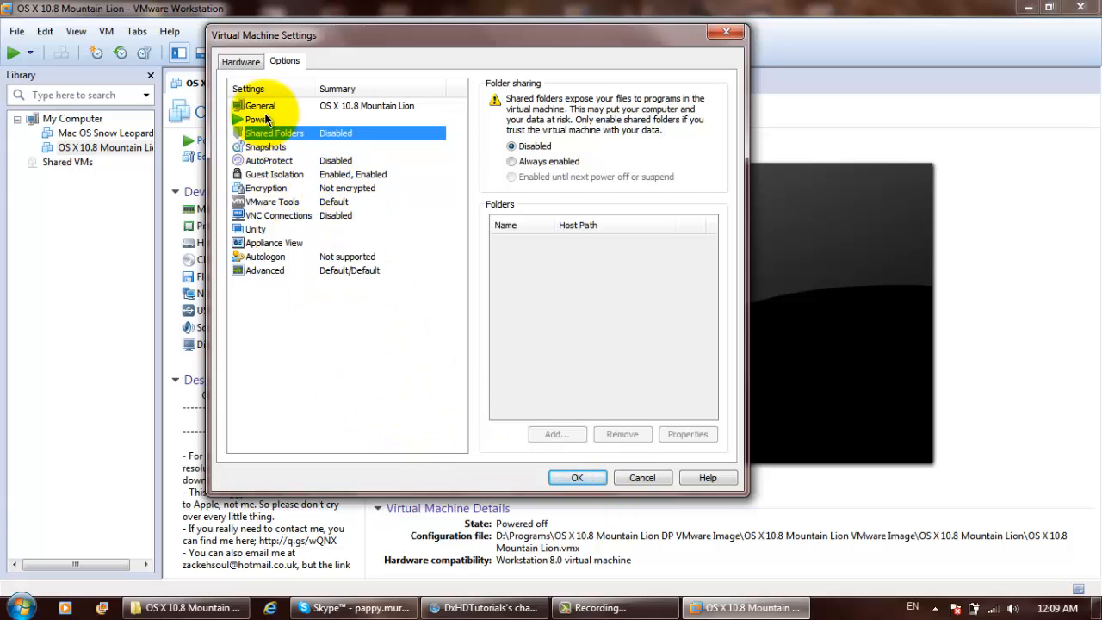
left_click(260, 105)
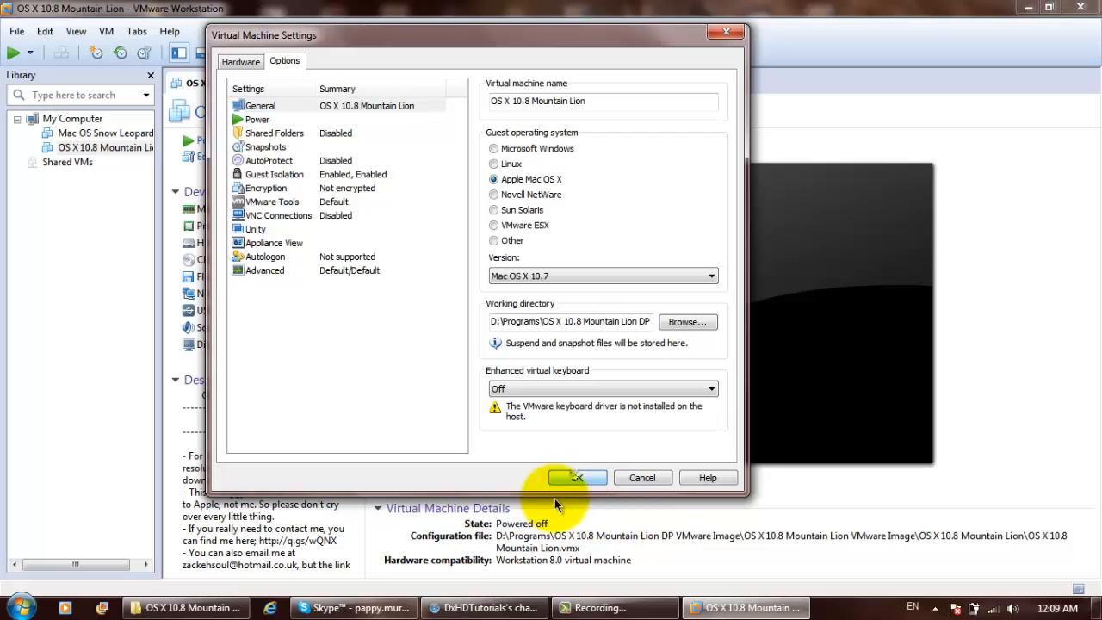
Step: Apply the settings, power on with reduced memory, and let OS X boot
left_click(577, 478)
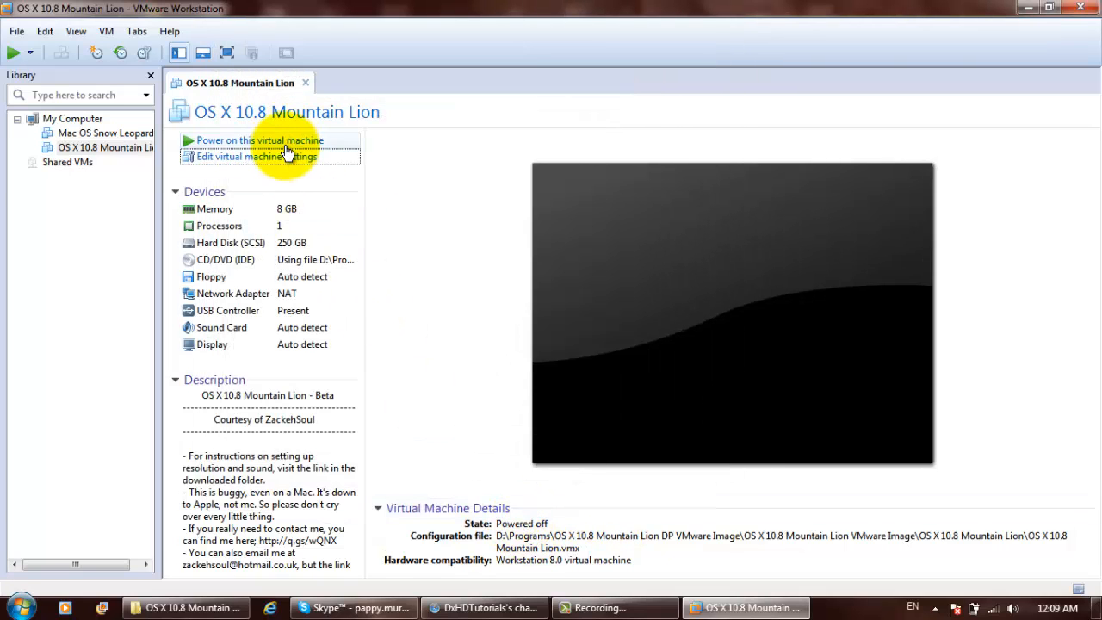
mouse_move(374, 236)
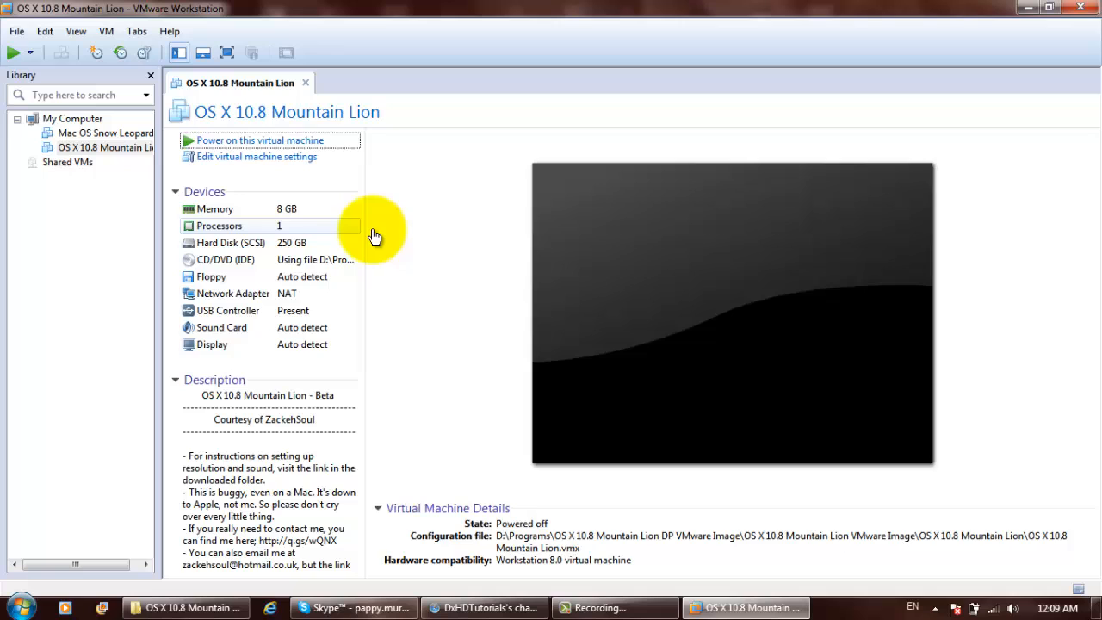
left_click(258, 141)
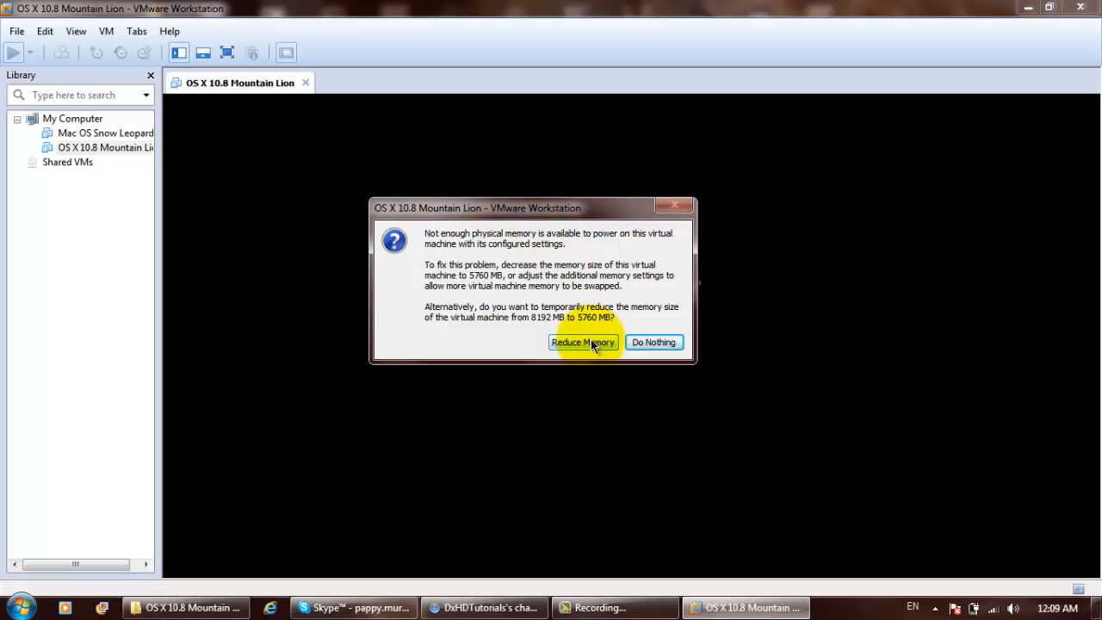
left_click(583, 342)
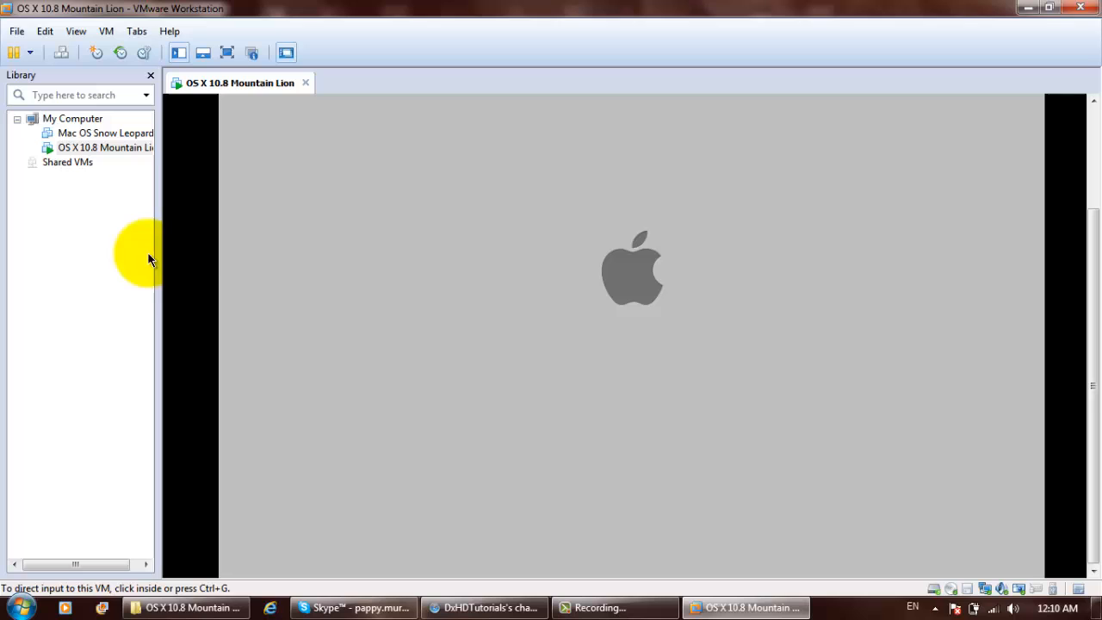
mouse_move(1095, 295)
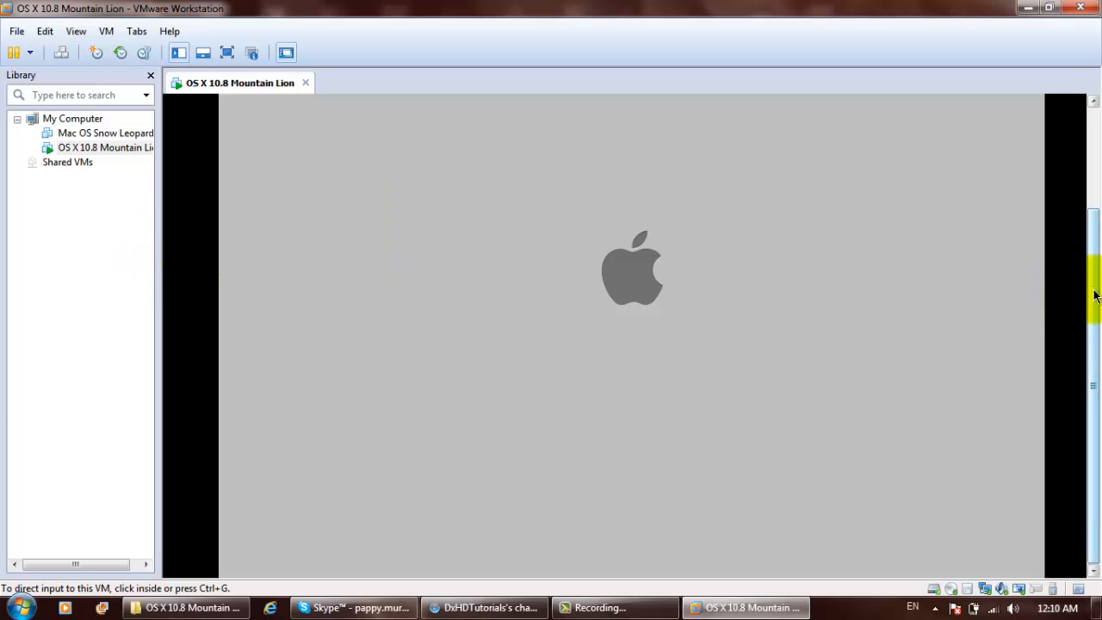
left_click(648, 349)
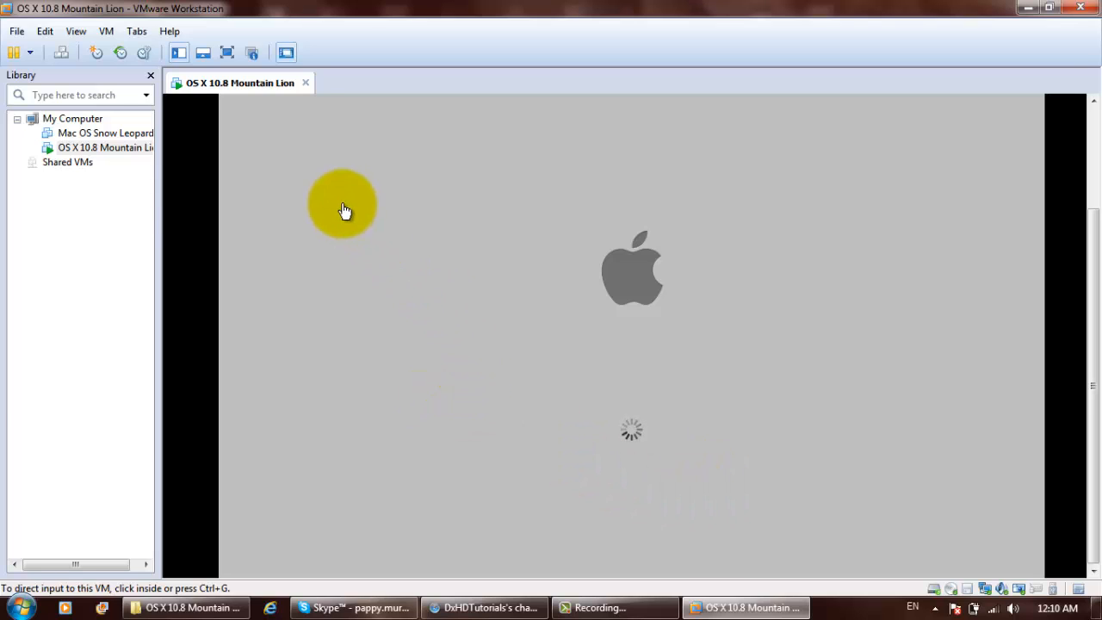
mouse_move(628, 435)
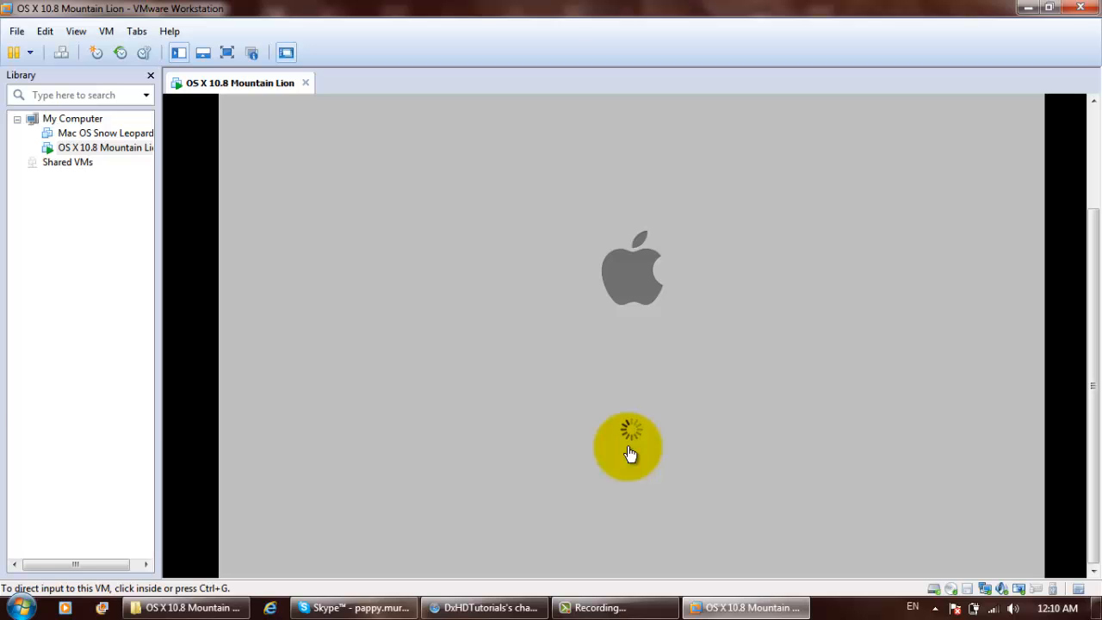
mouse_move(586, 450)
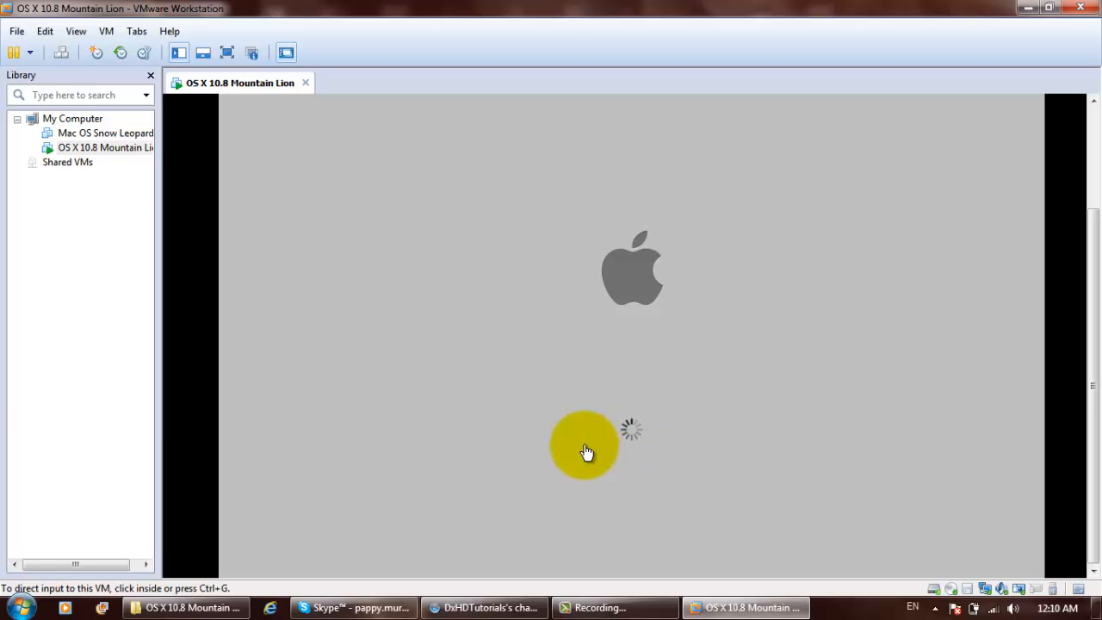
mouse_move(689, 486)
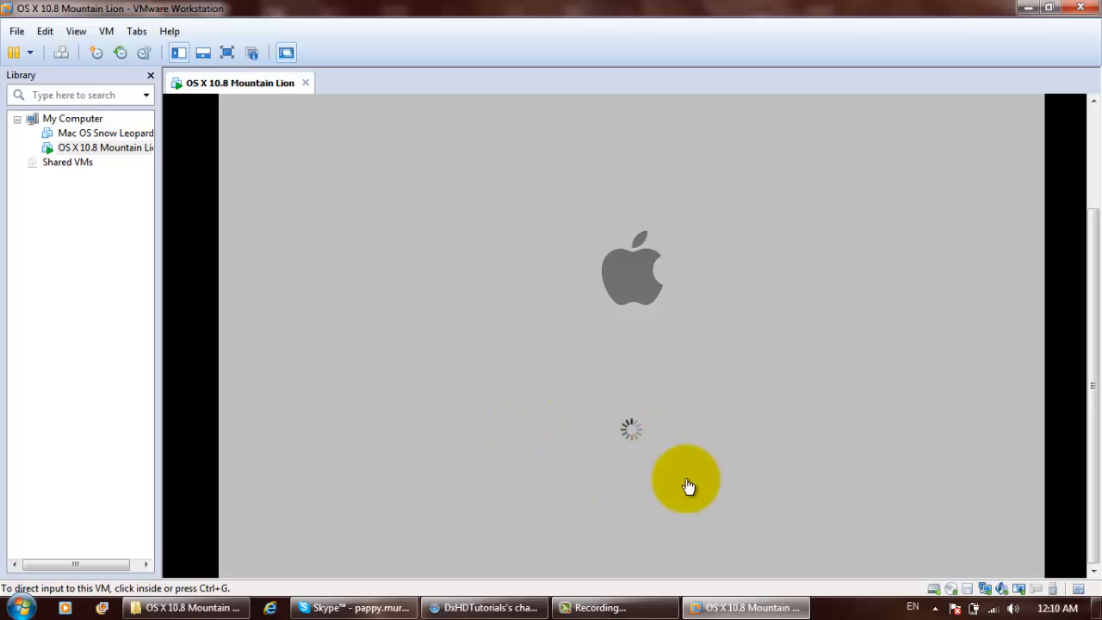
mouse_move(704, 403)
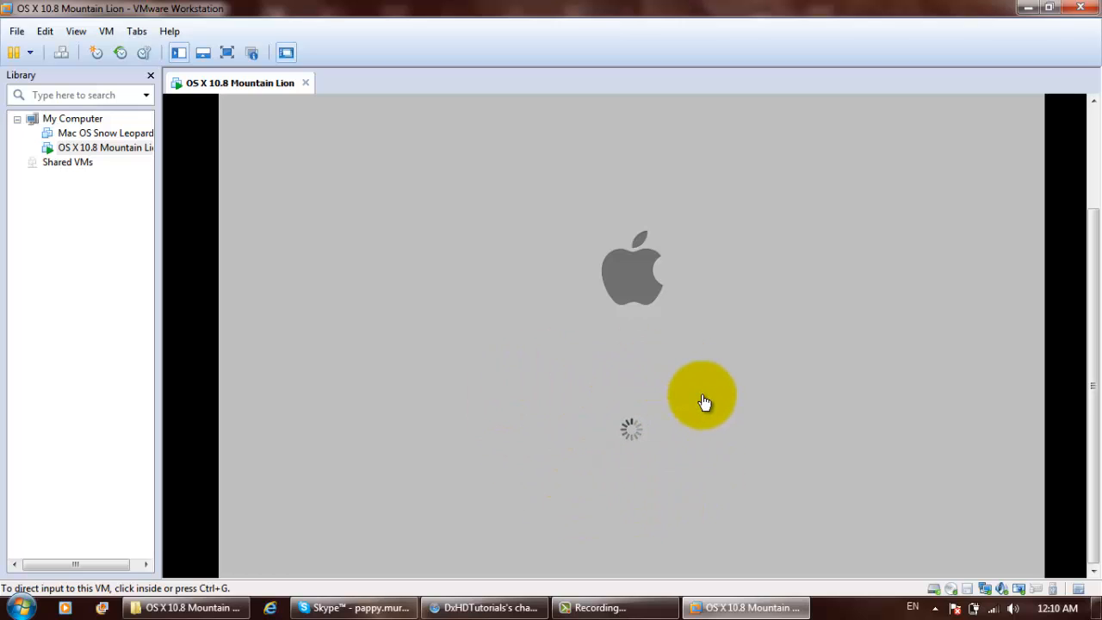
mouse_move(707, 390)
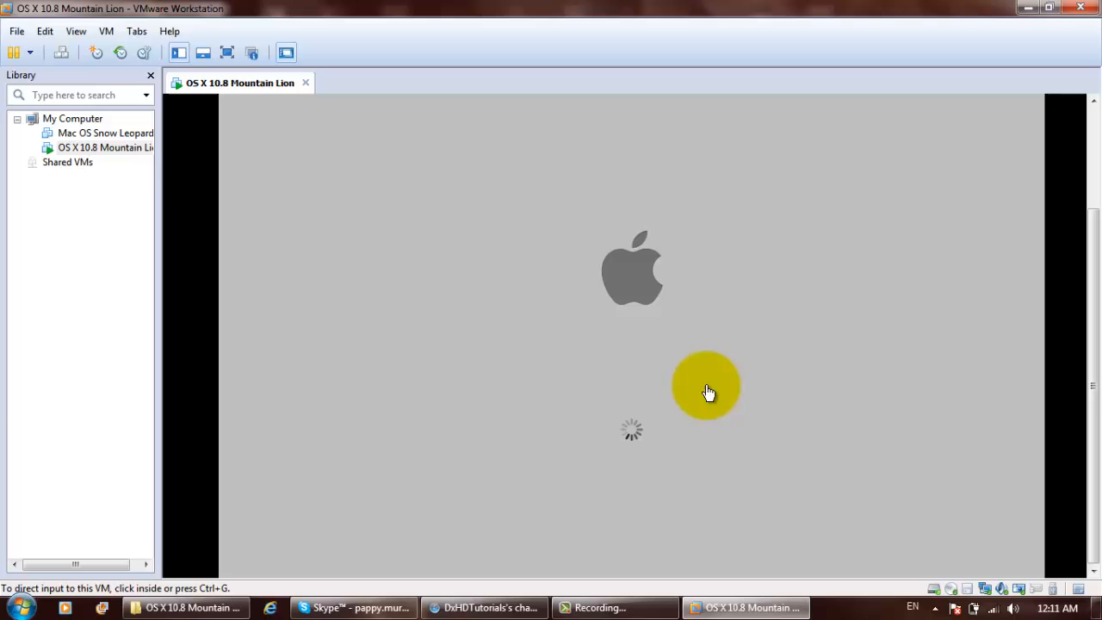
mouse_move(703, 388)
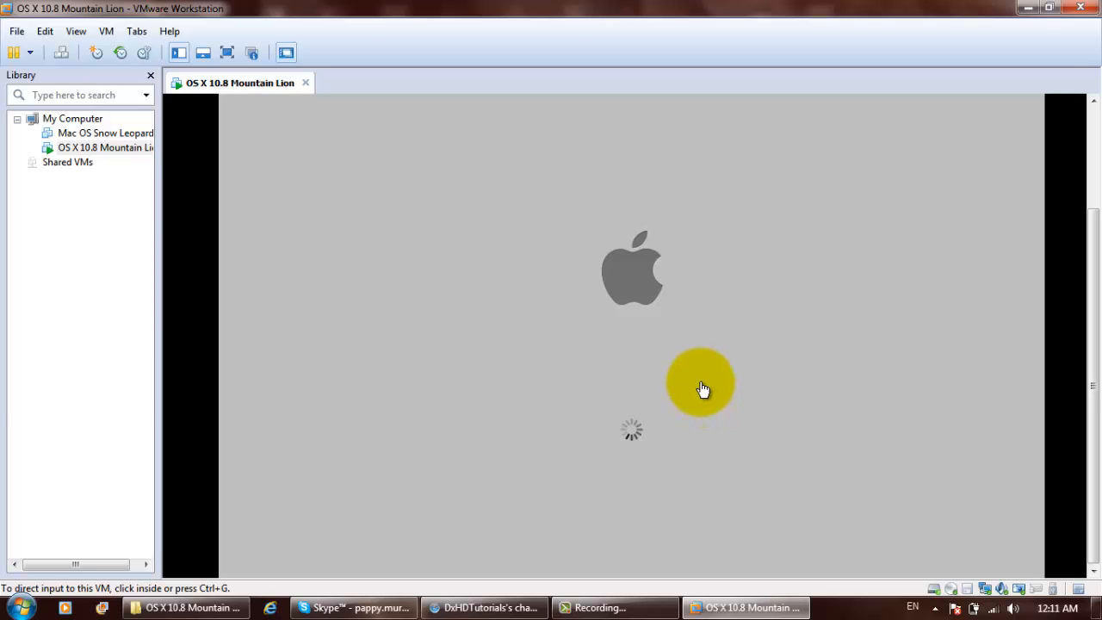
mouse_move(674, 362)
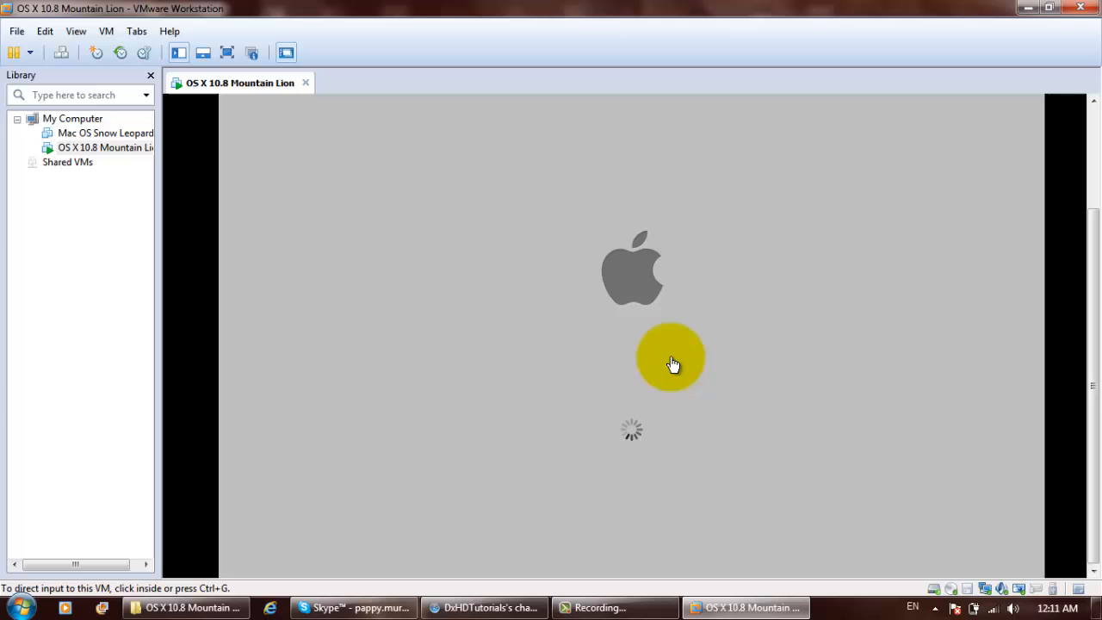
mouse_move(615, 323)
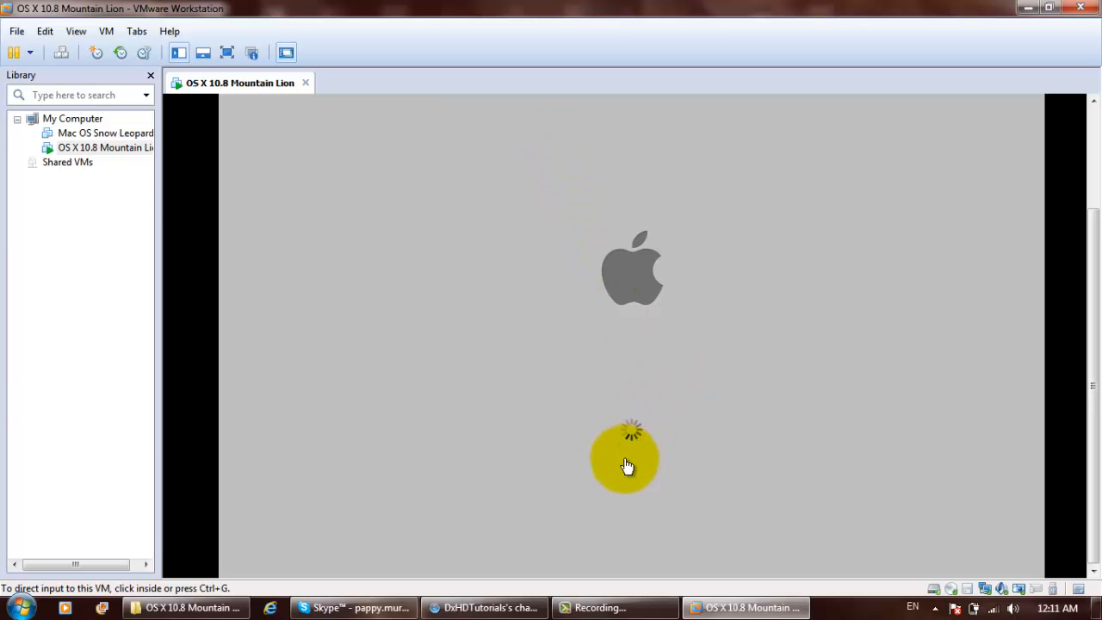
mouse_move(656, 462)
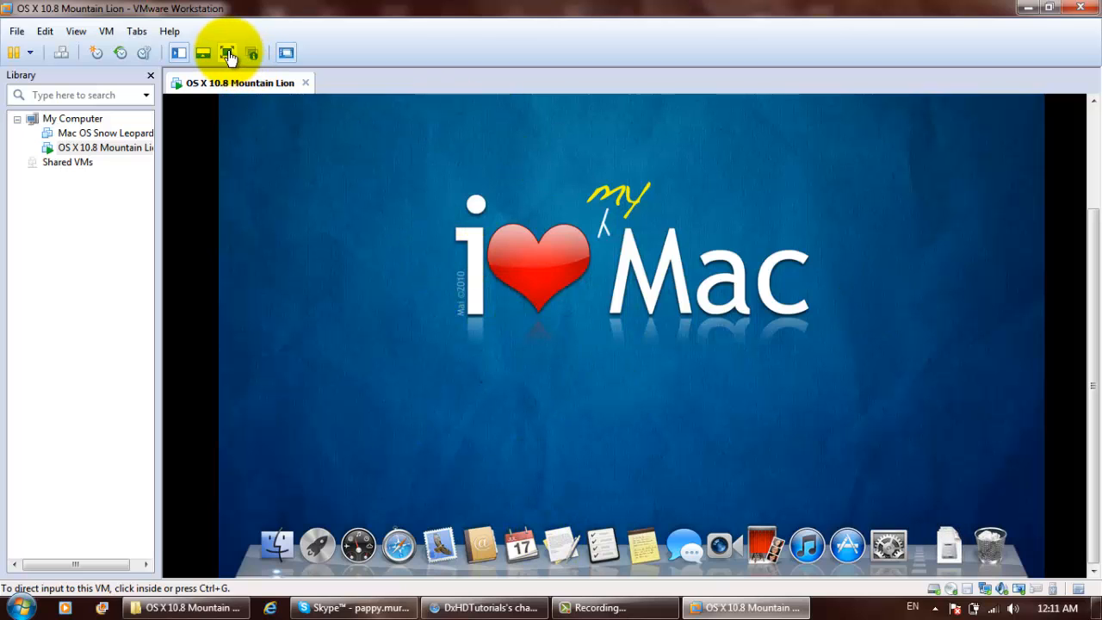
left_click(228, 53)
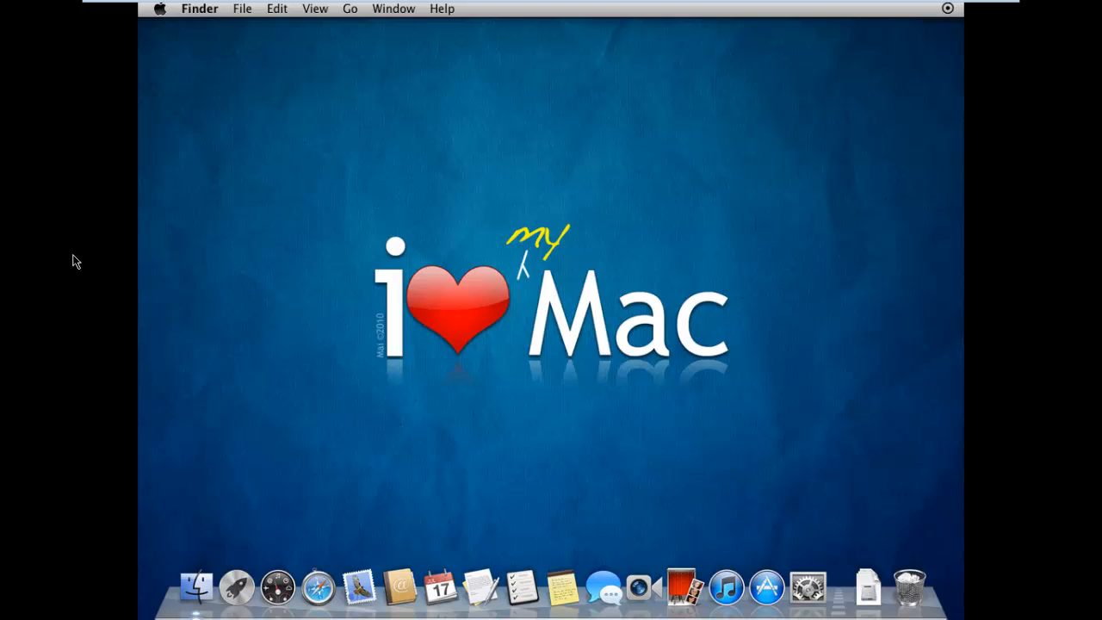
left_click(160, 9)
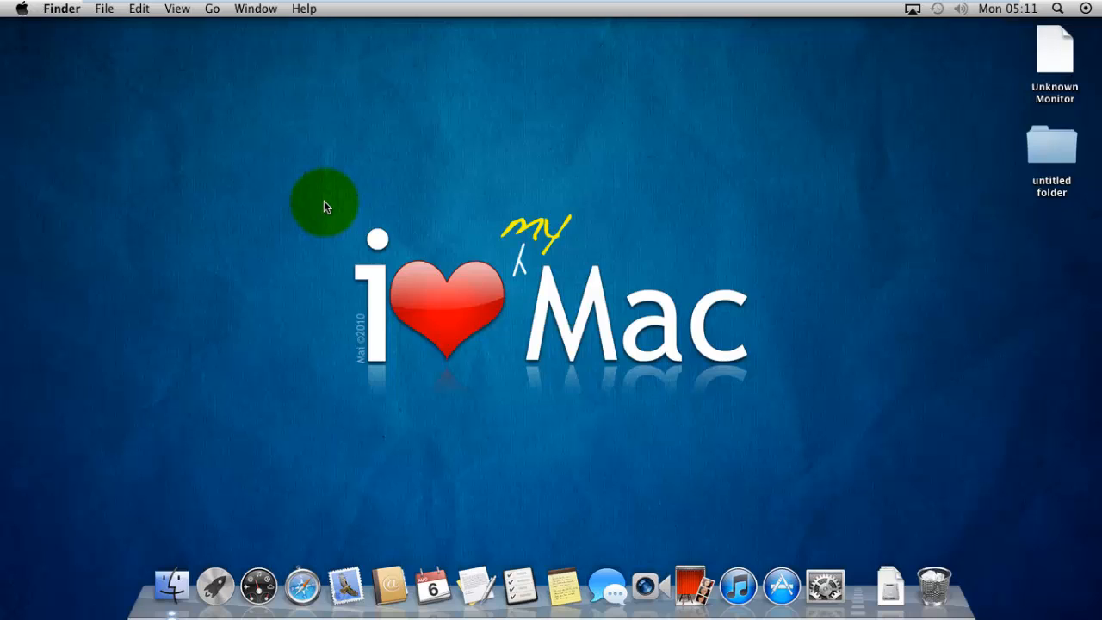
mouse_move(326, 170)
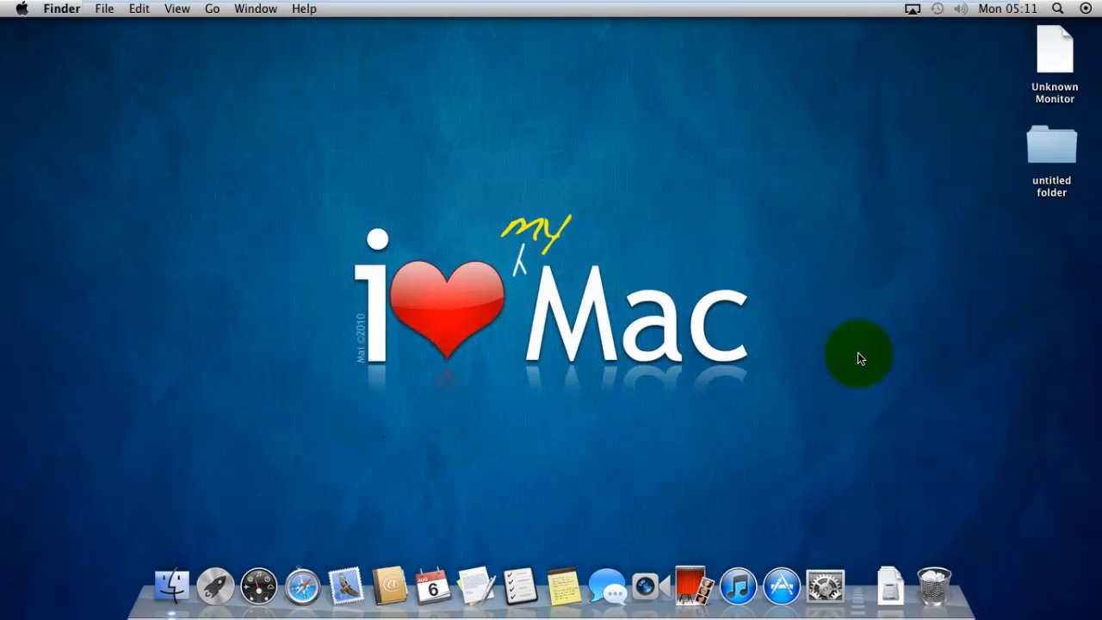
mouse_move(310, 435)
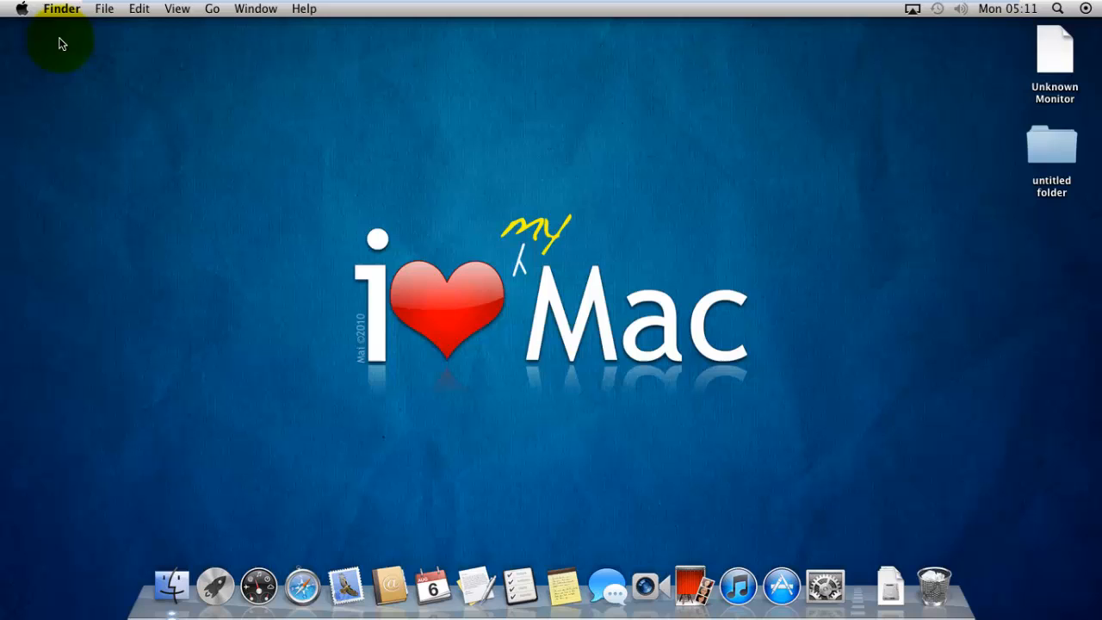
mouse_move(824, 583)
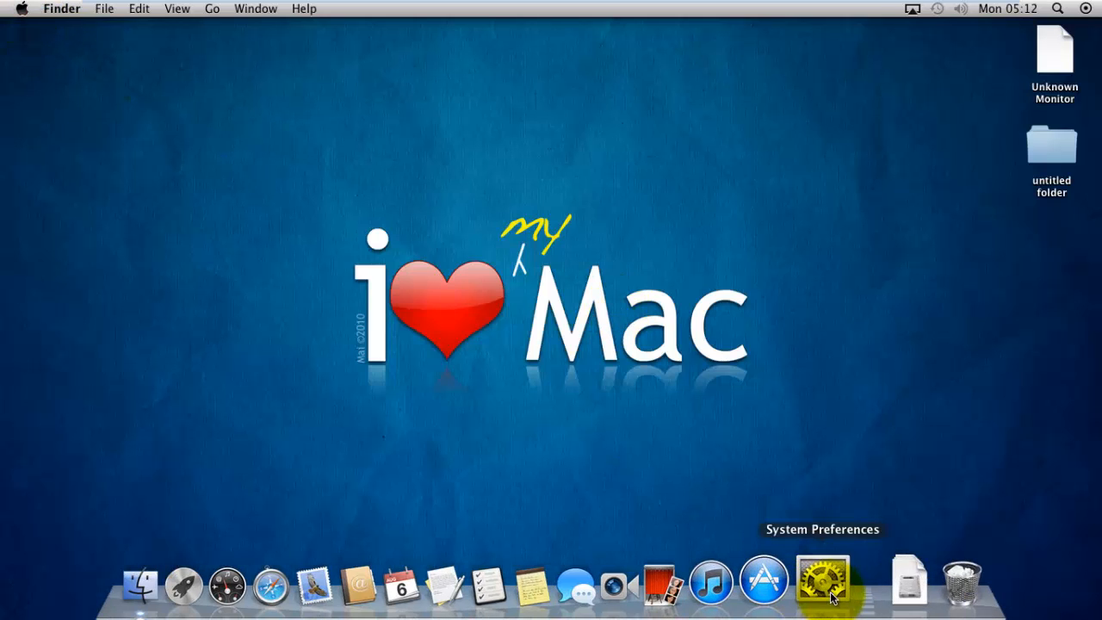
left_click(824, 581)
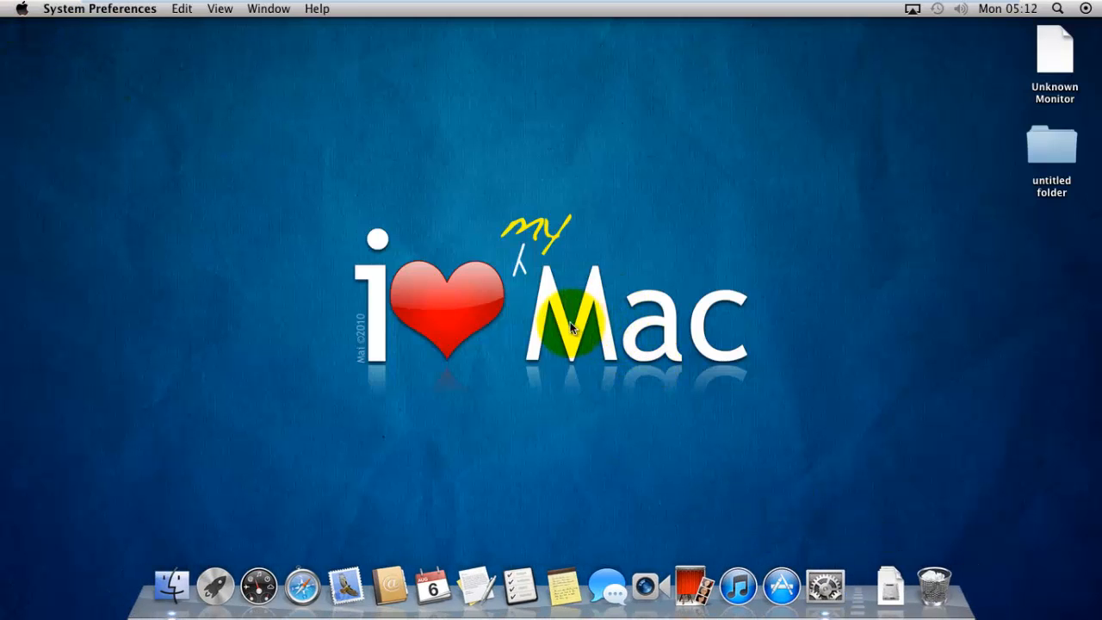
left_click(826, 586)
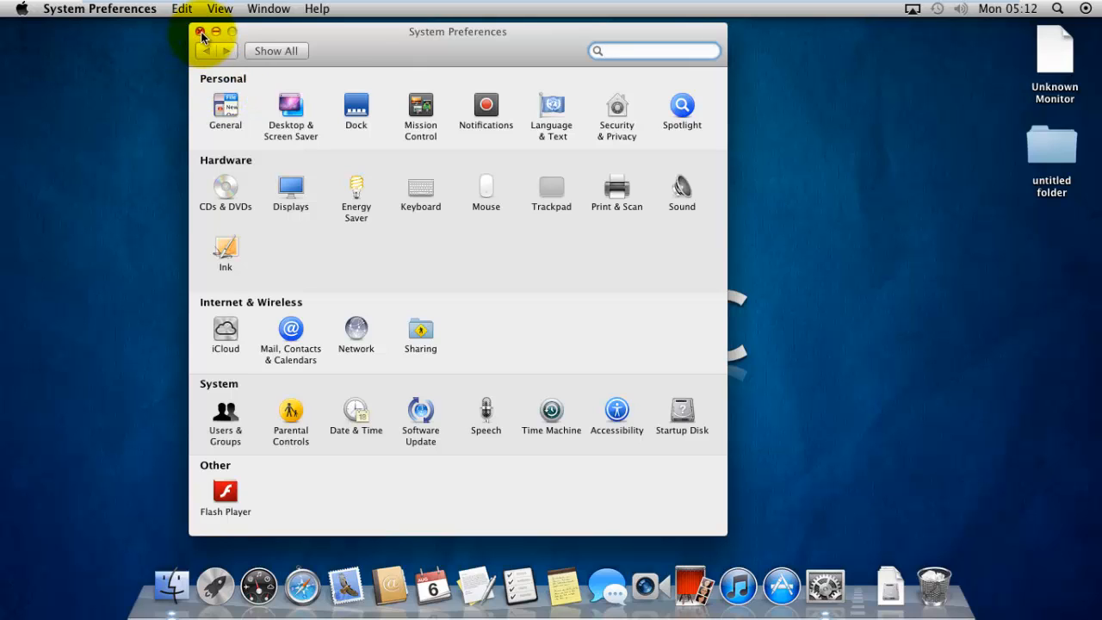
left_click(201, 32)
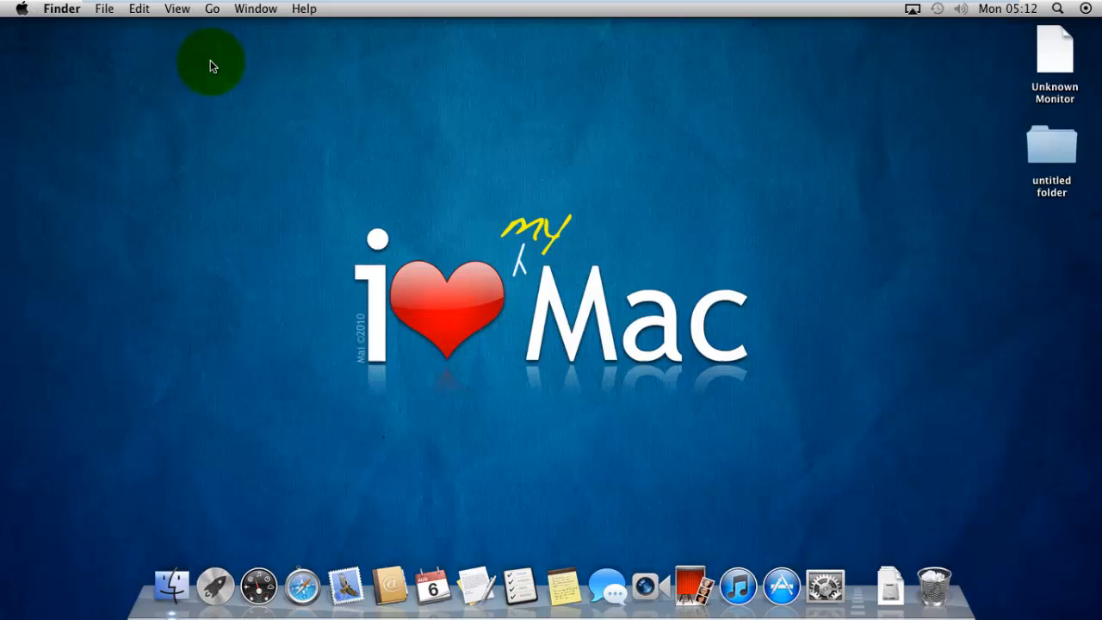
left_click(22, 9)
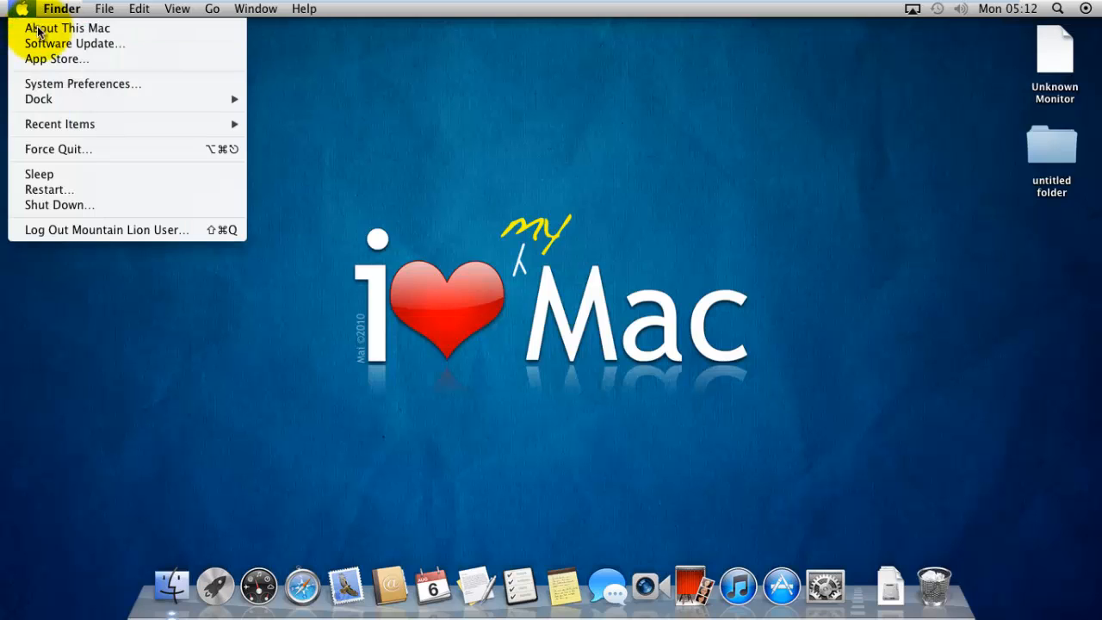
left_click(67, 27)
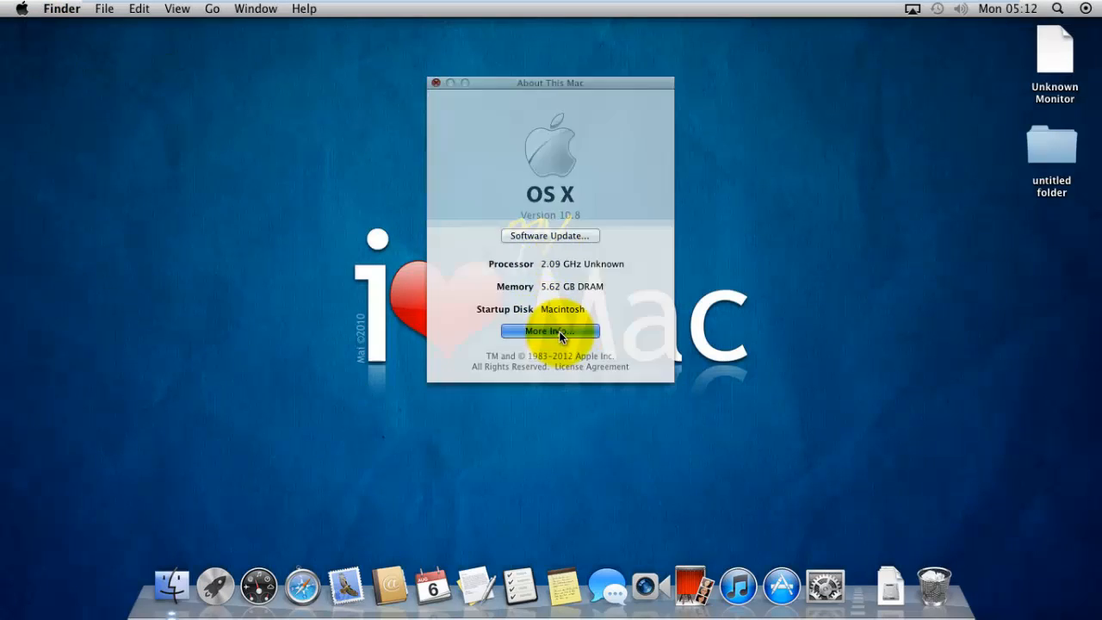
left_click(550, 331)
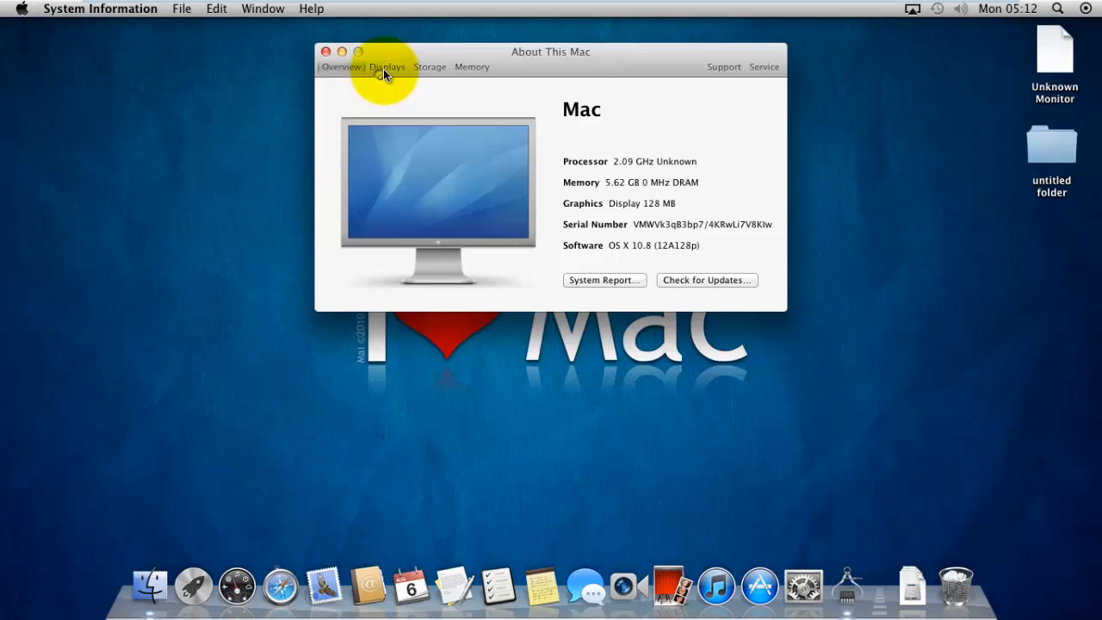
left_click(388, 66)
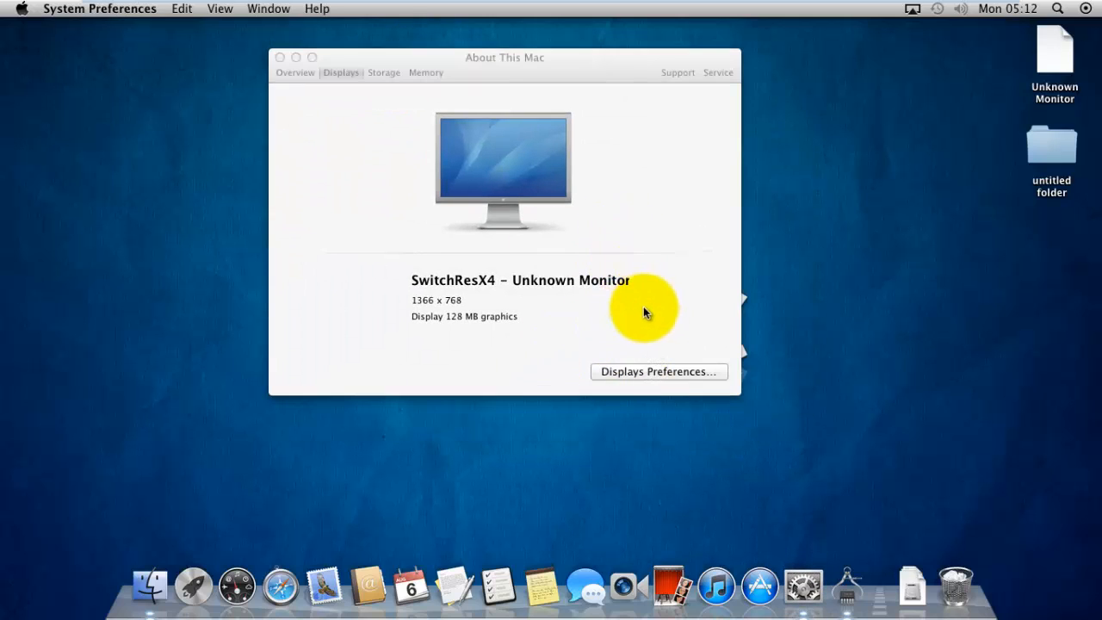
left_click(658, 371)
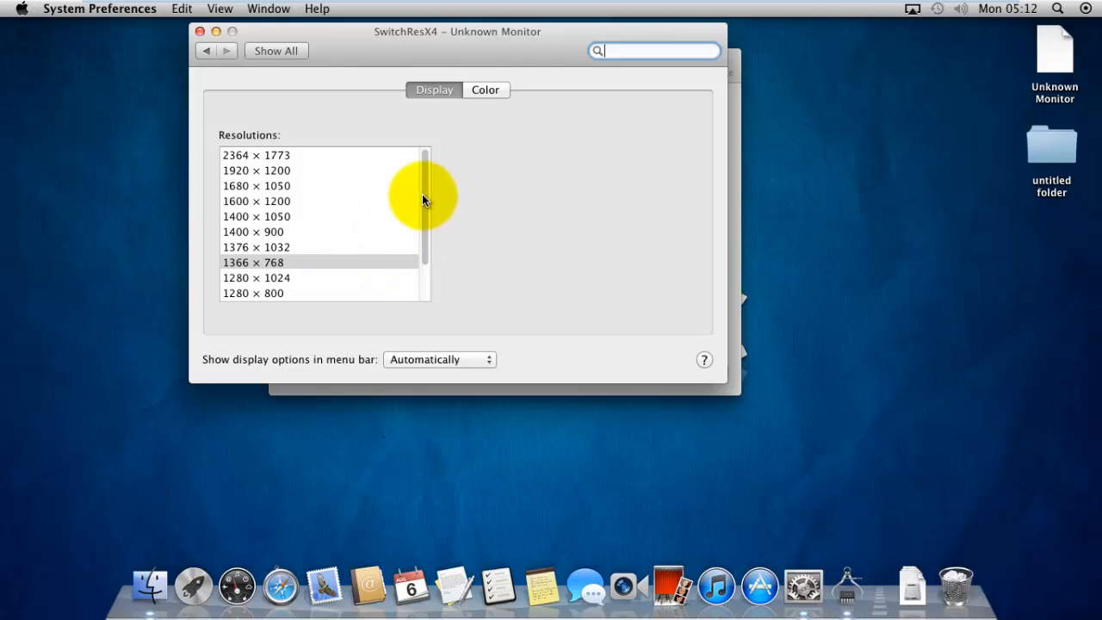
scroll("down", 3)
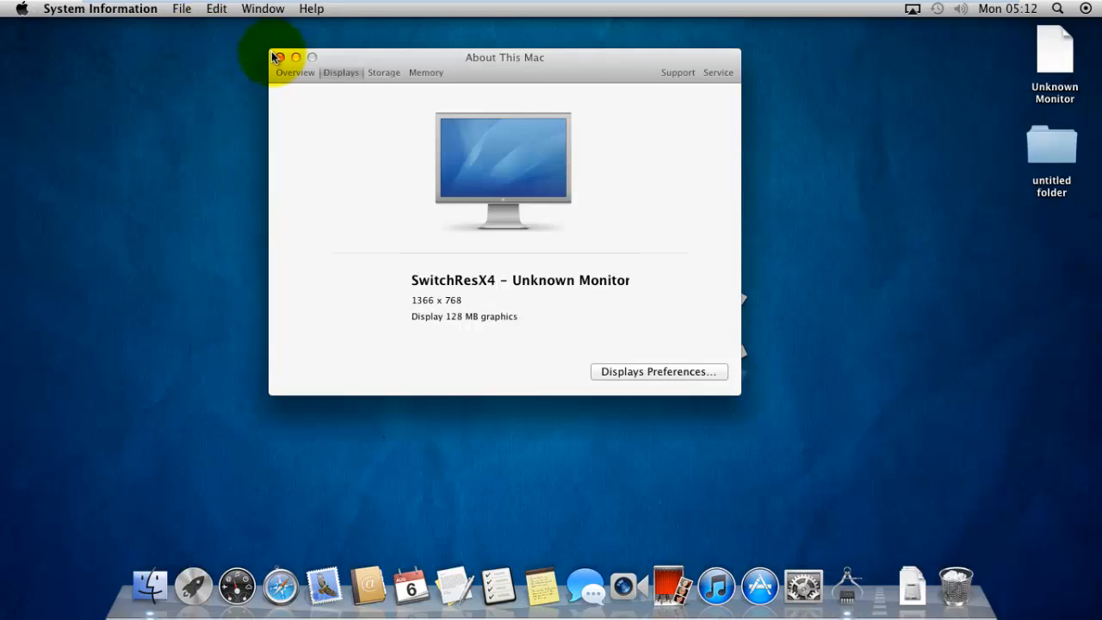
left_click(277, 58)
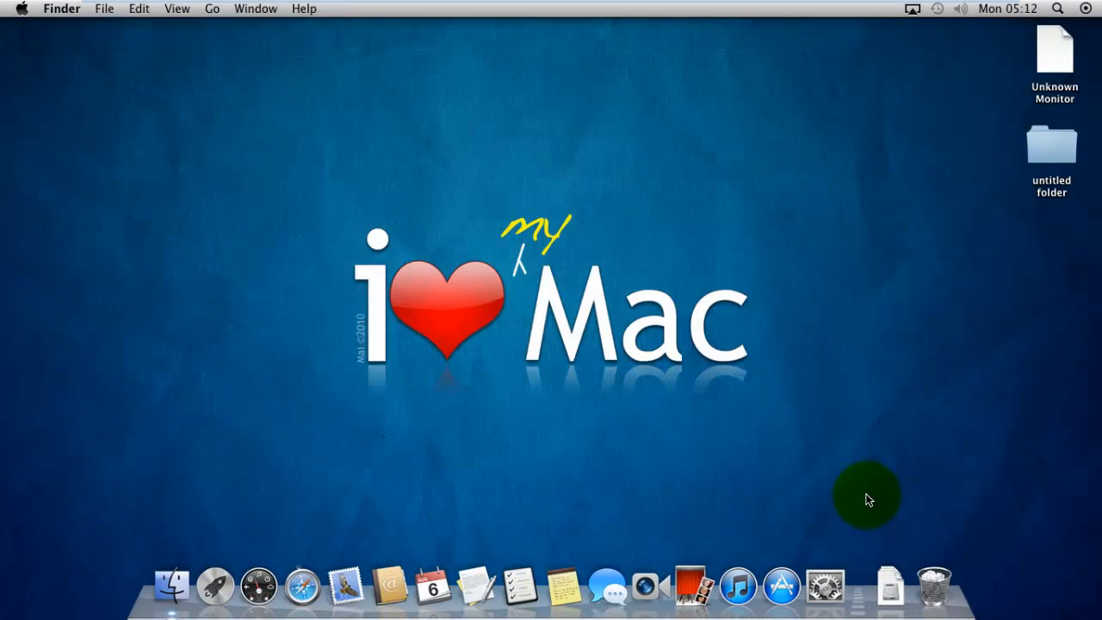
mouse_move(872, 454)
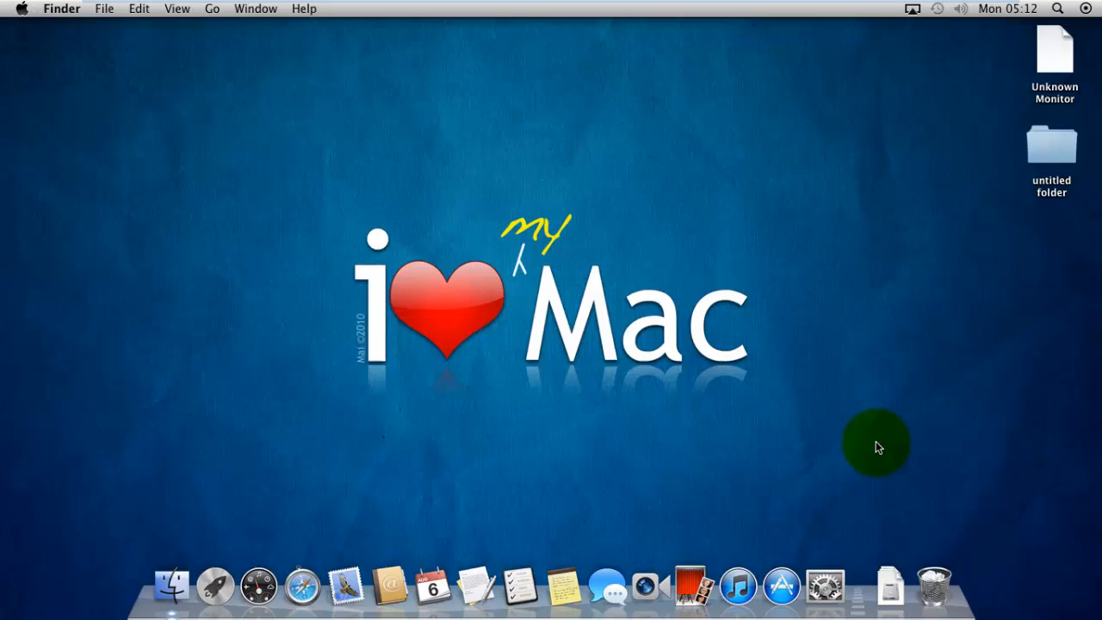
mouse_move(890, 423)
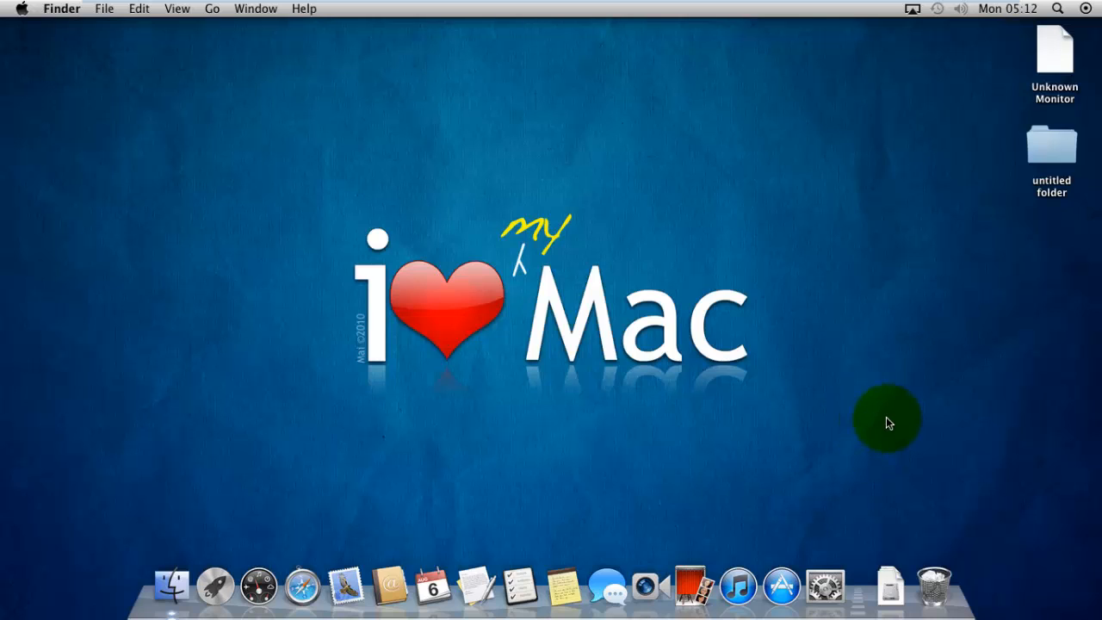
left_click(21, 9)
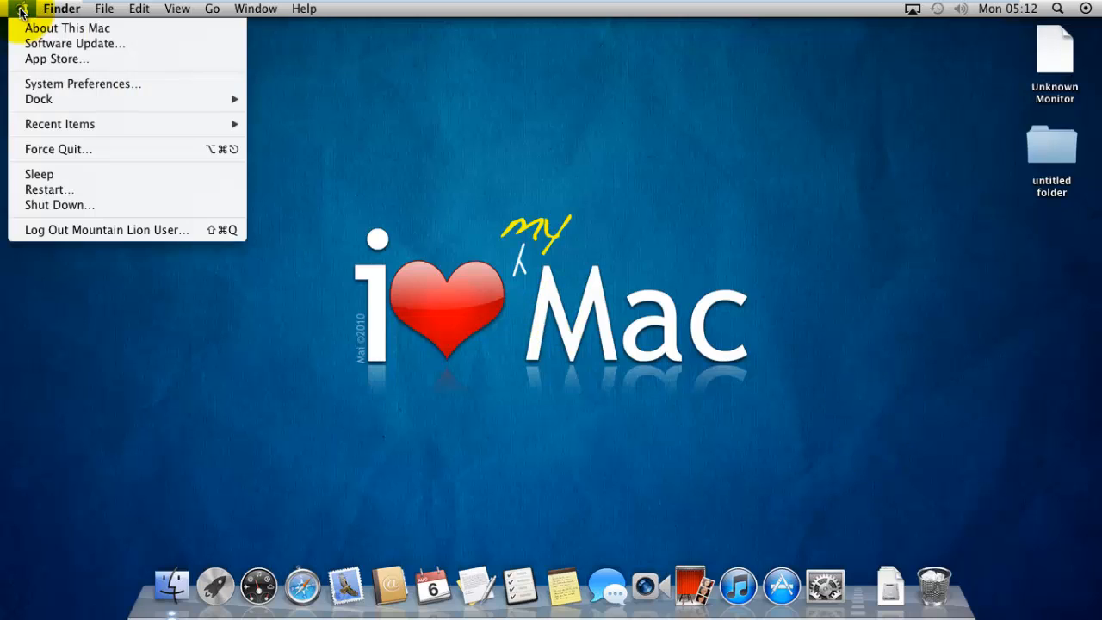
left_click(67, 28)
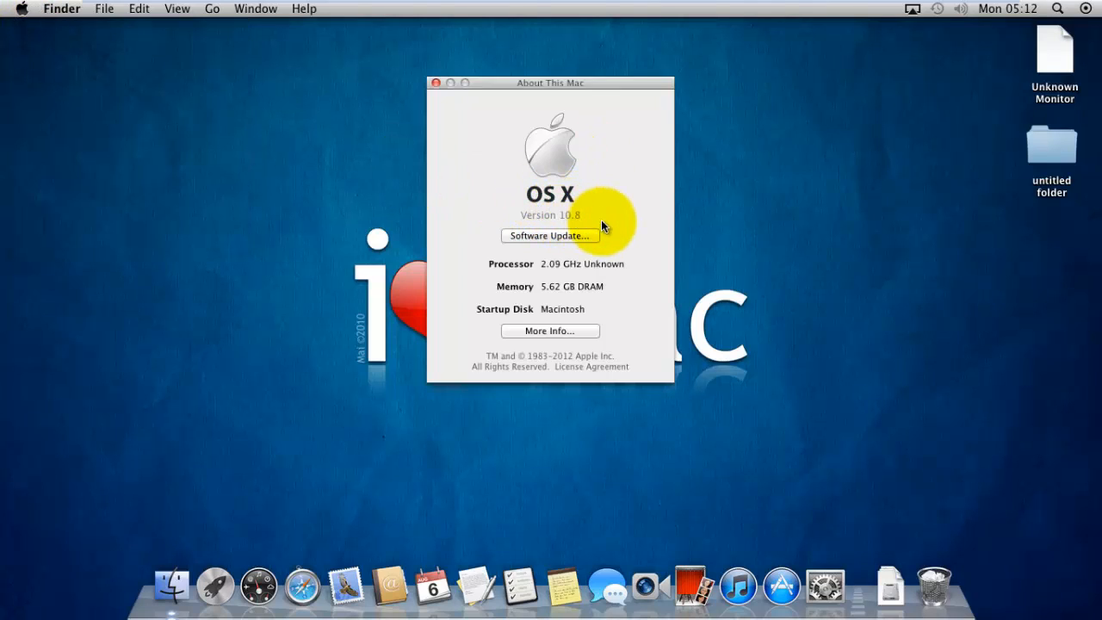
left_click(550, 214)
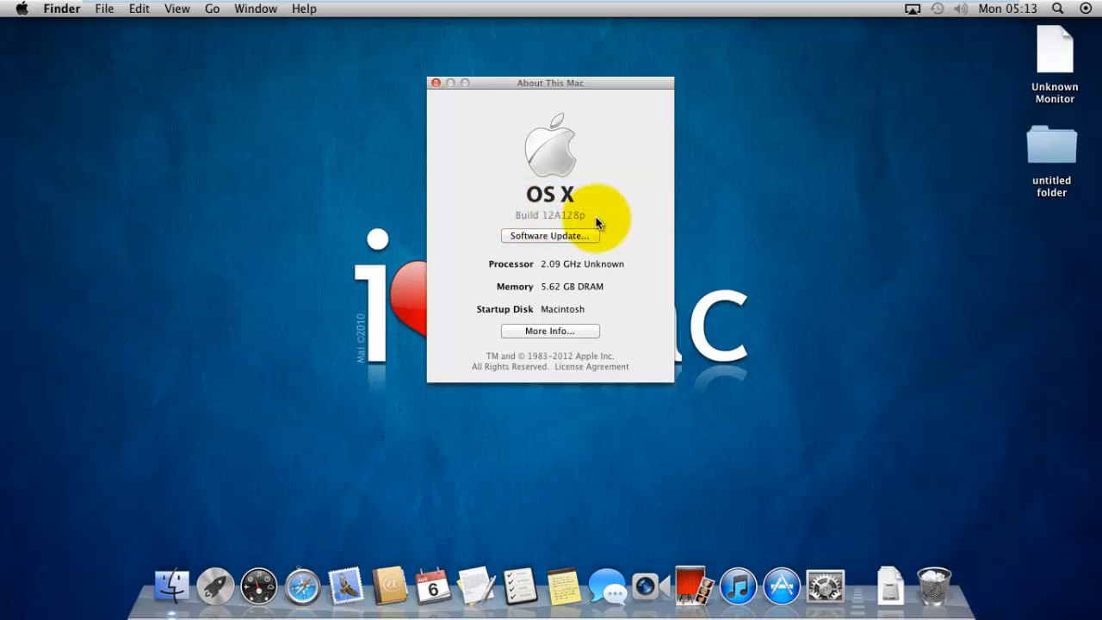
mouse_move(455, 111)
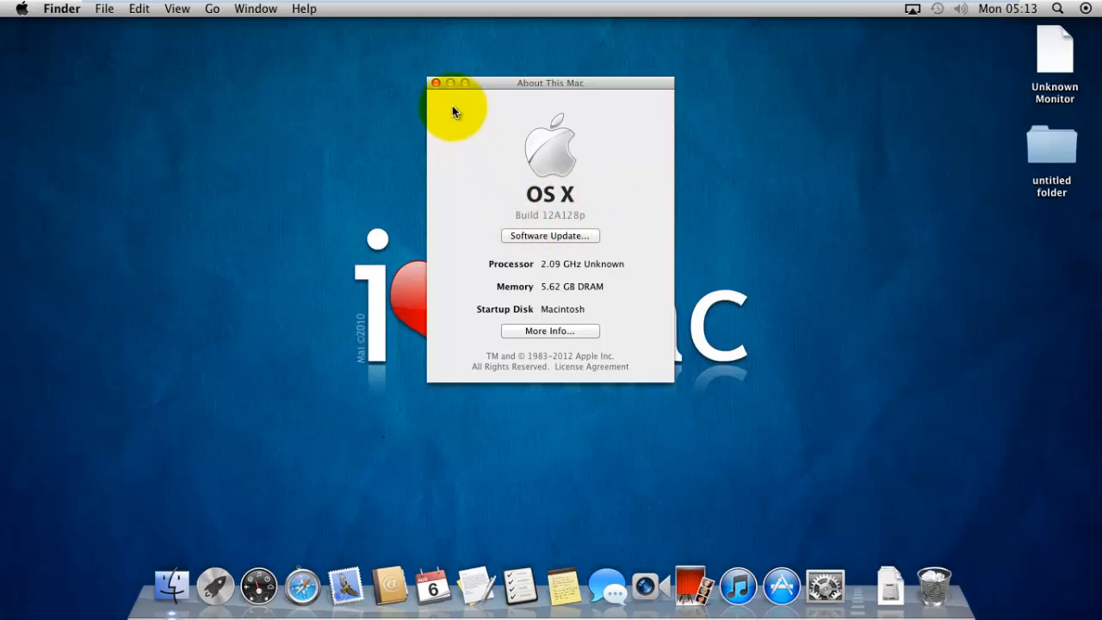
left_click(439, 83)
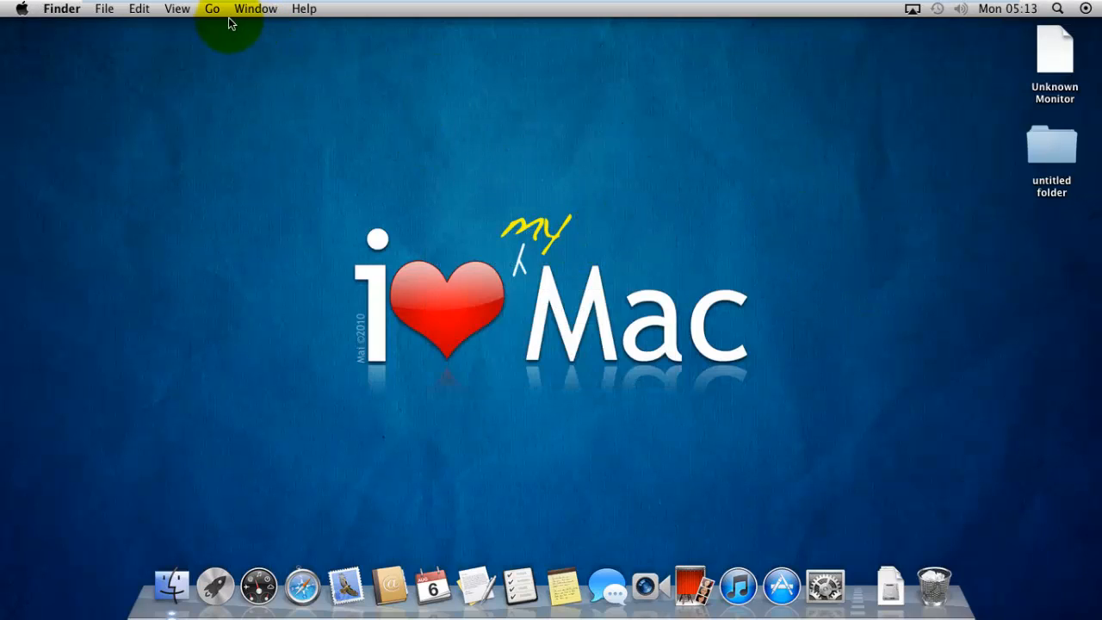
left_click(211, 9)
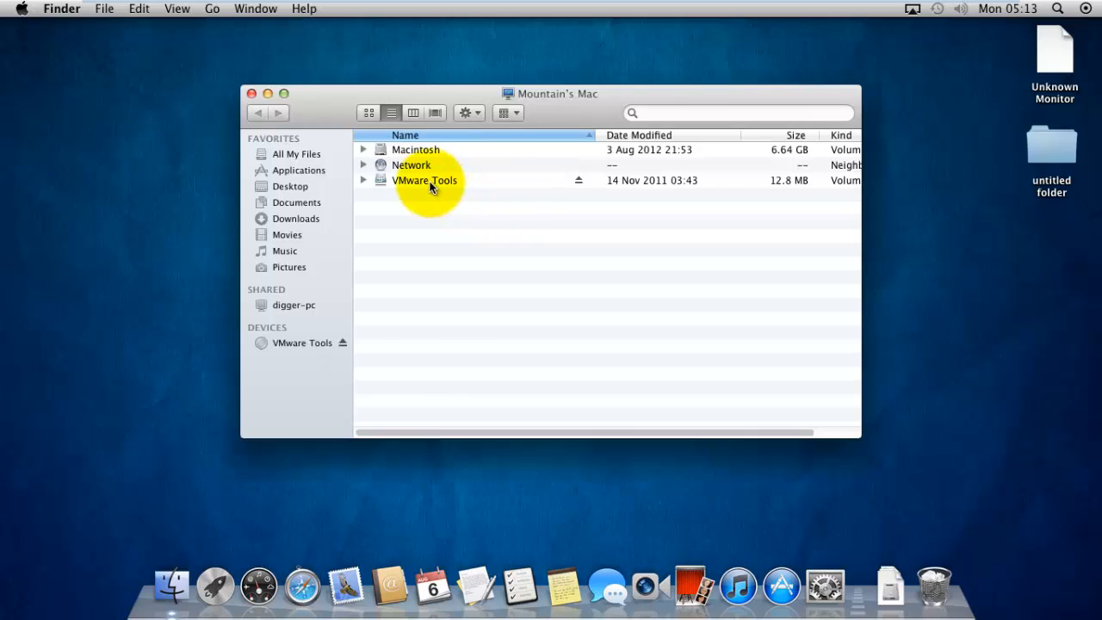
left_click(424, 180)
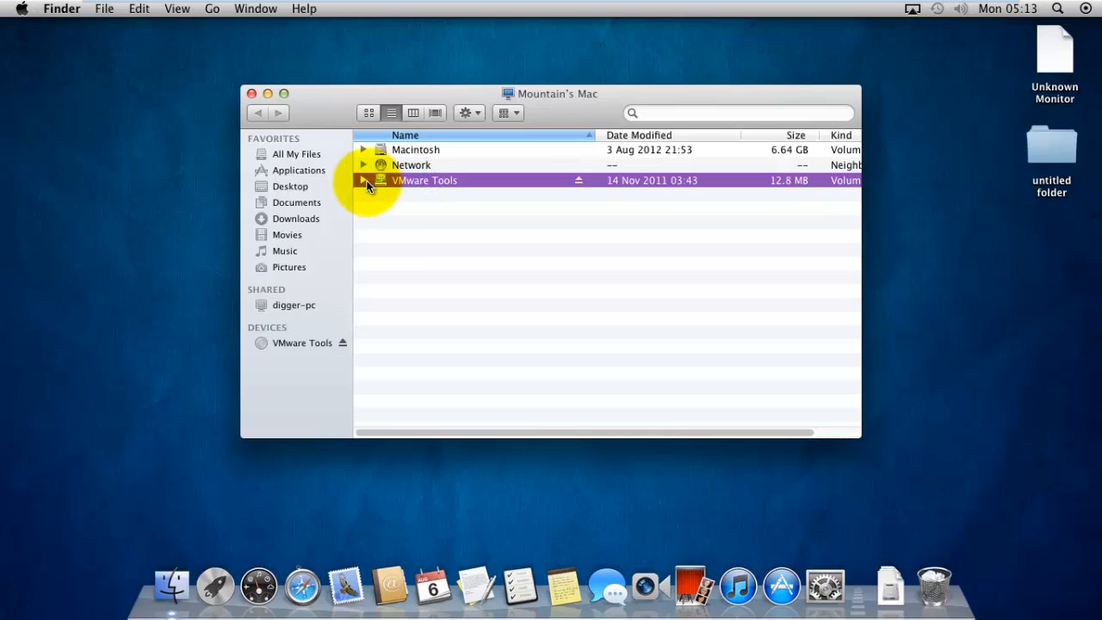
left_click(363, 180)
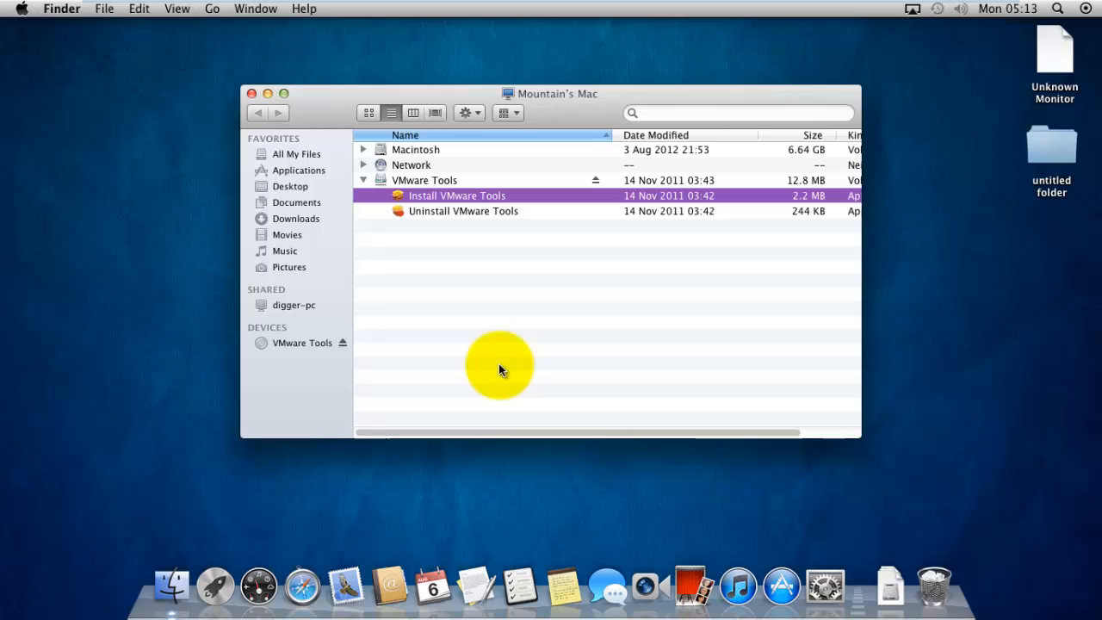
mouse_move(256, 94)
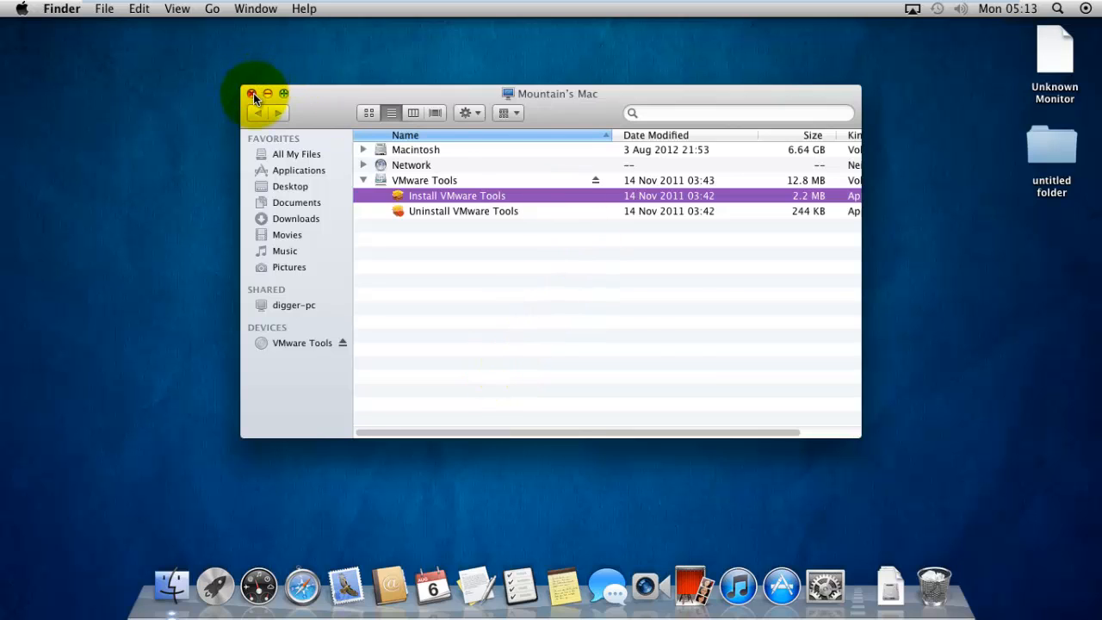
left_click(253, 94)
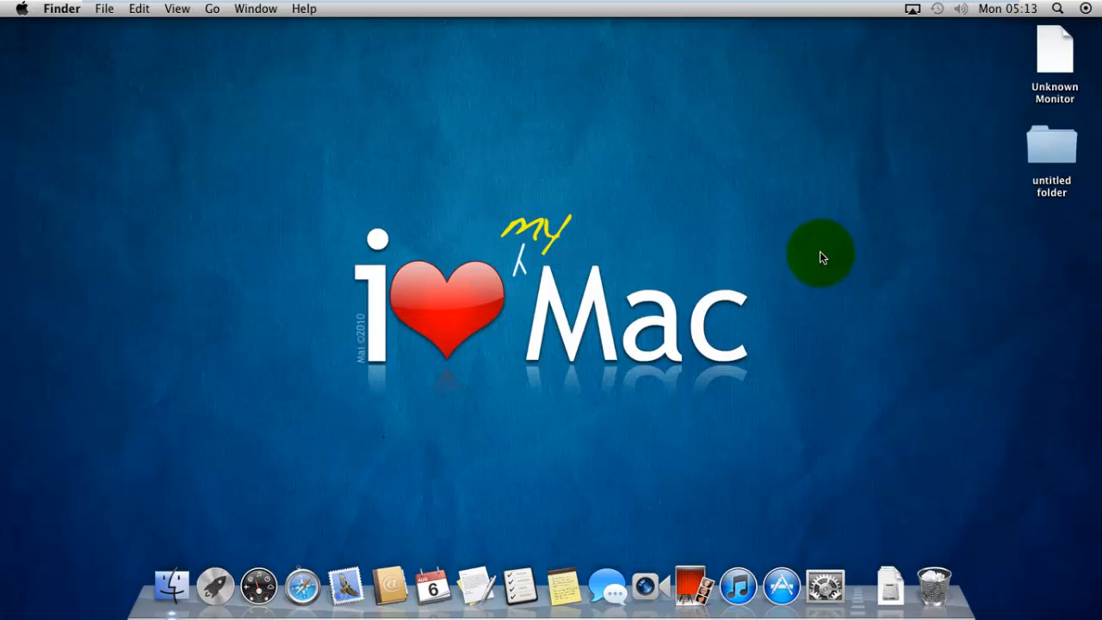
mouse_move(667, 577)
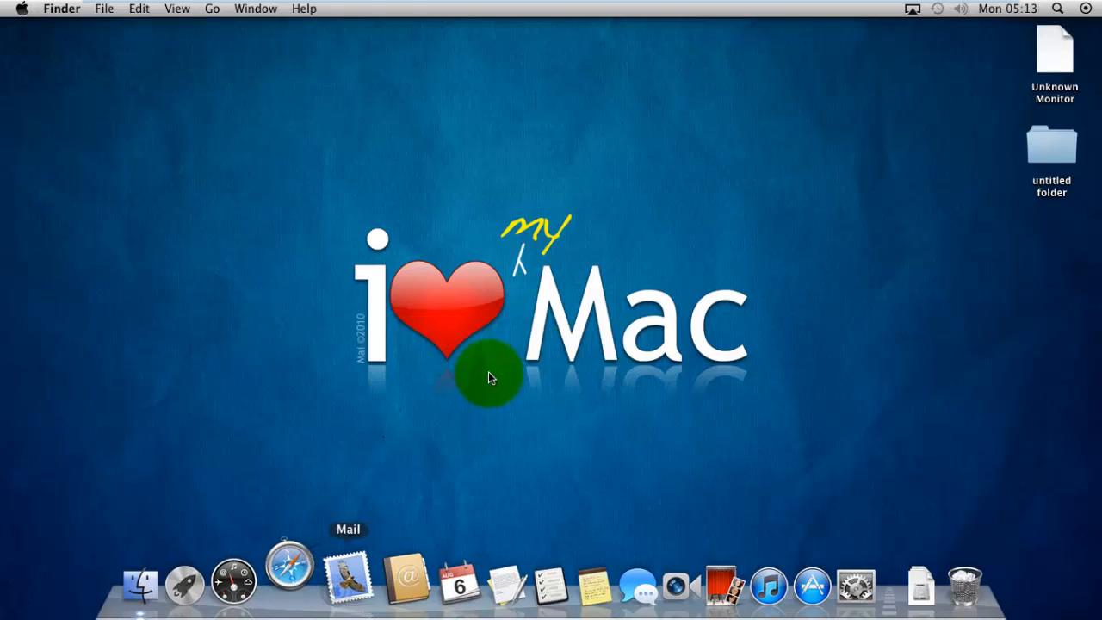
Step: Launch Safari from the guest Dock, then close VMware Workstation
left_click(287, 583)
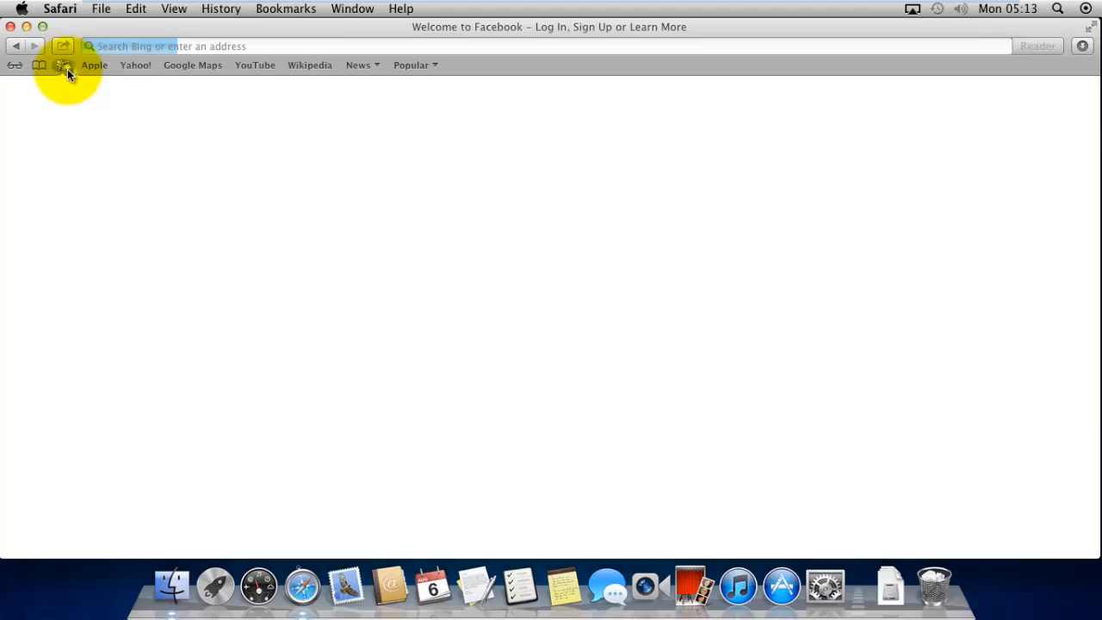
left_click(62, 64)
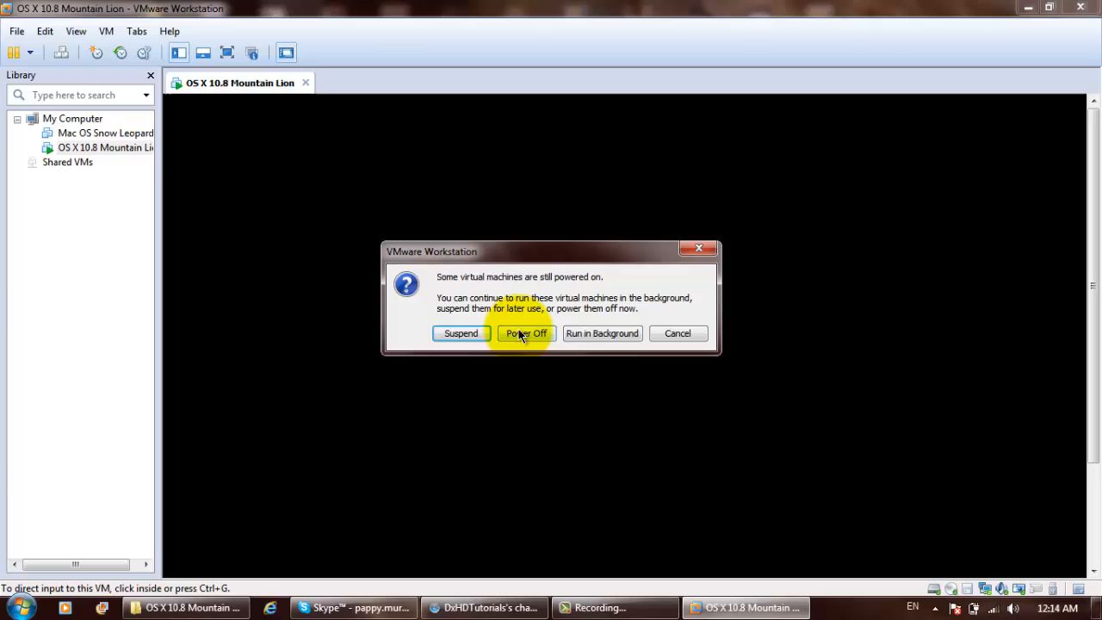
Step: Confirm Power Off in the 'Some virtual machines are still powered on' dialog
left_click(527, 333)
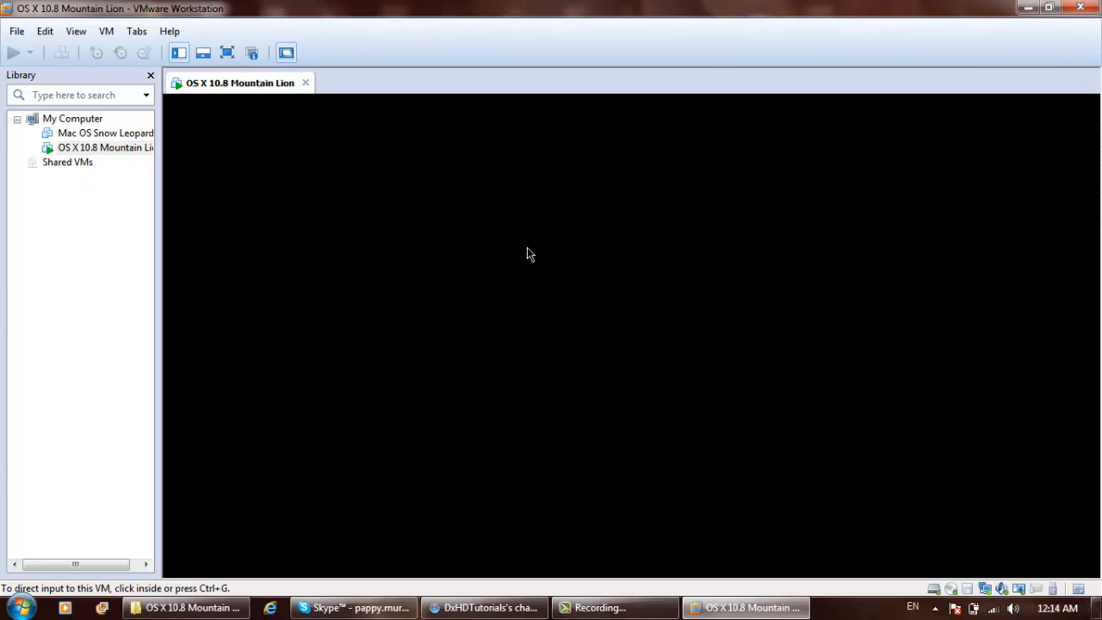